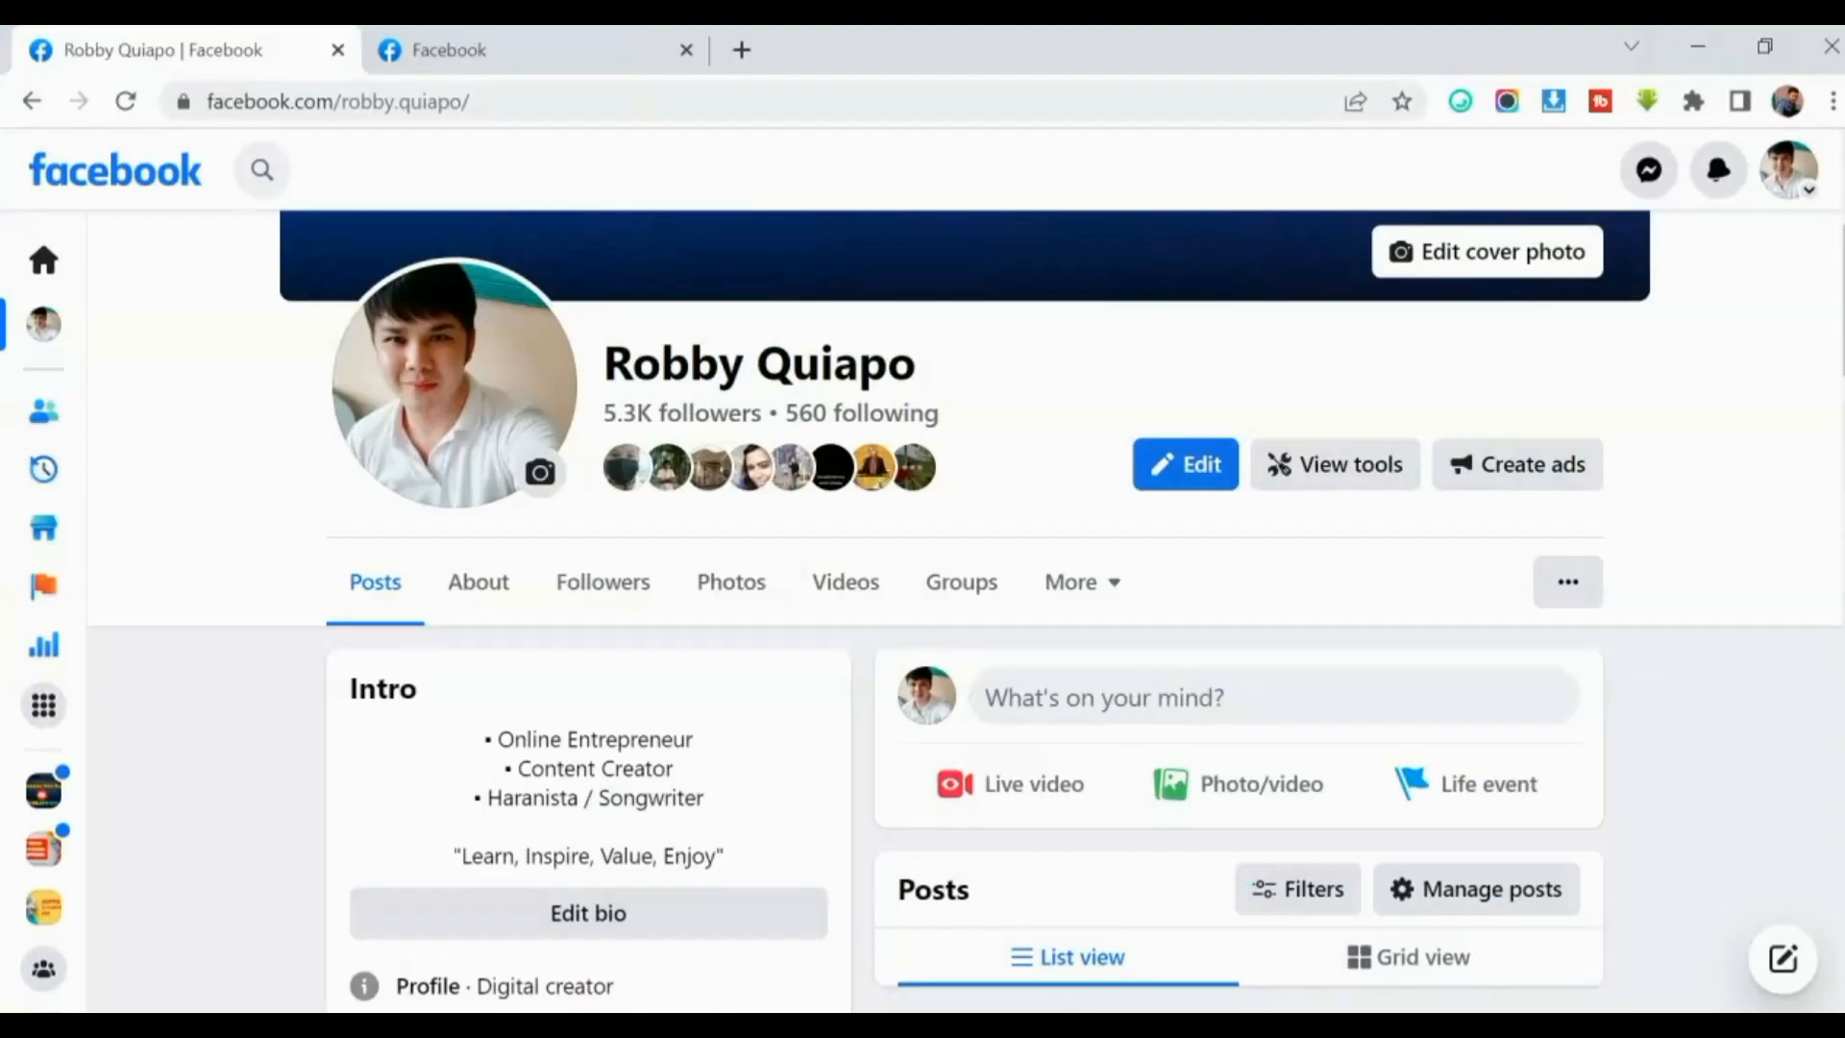
Switch the Facebook account to the Harana Gifts & Surprises "HGS" page profile.
click(1788, 169)
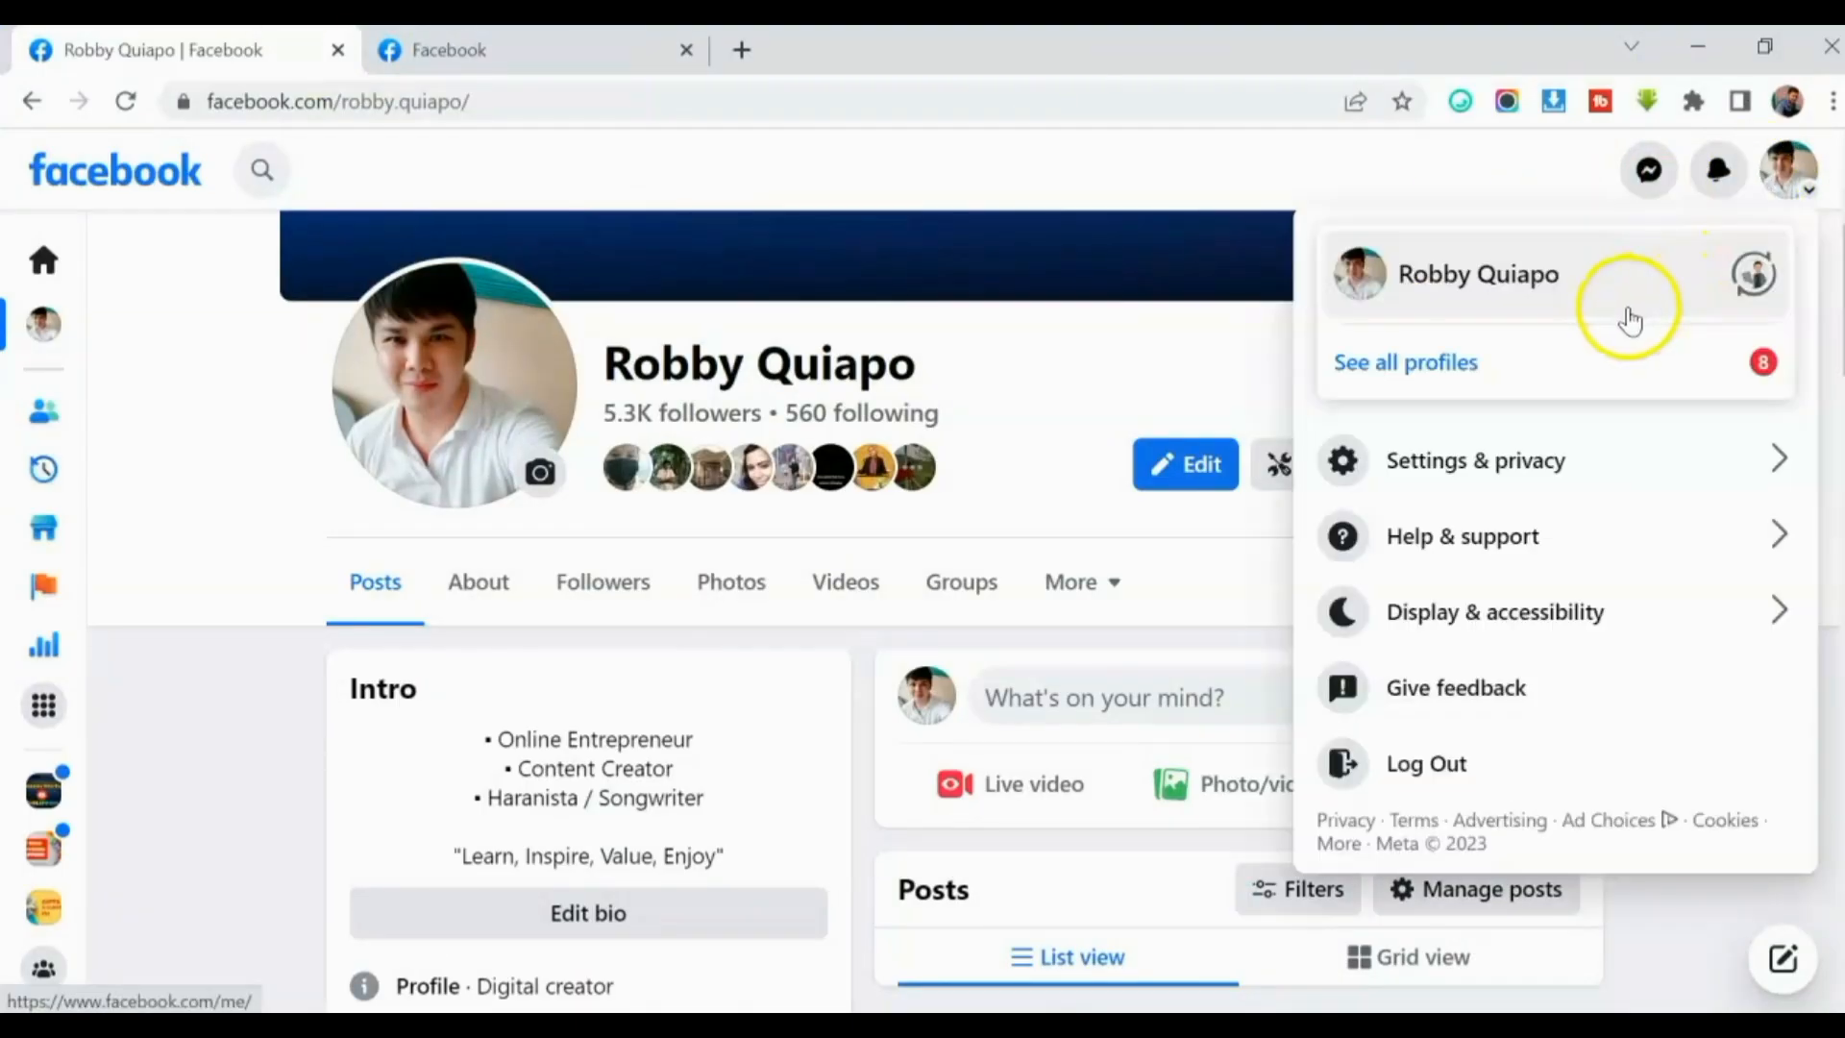
mouse_move(1456, 352)
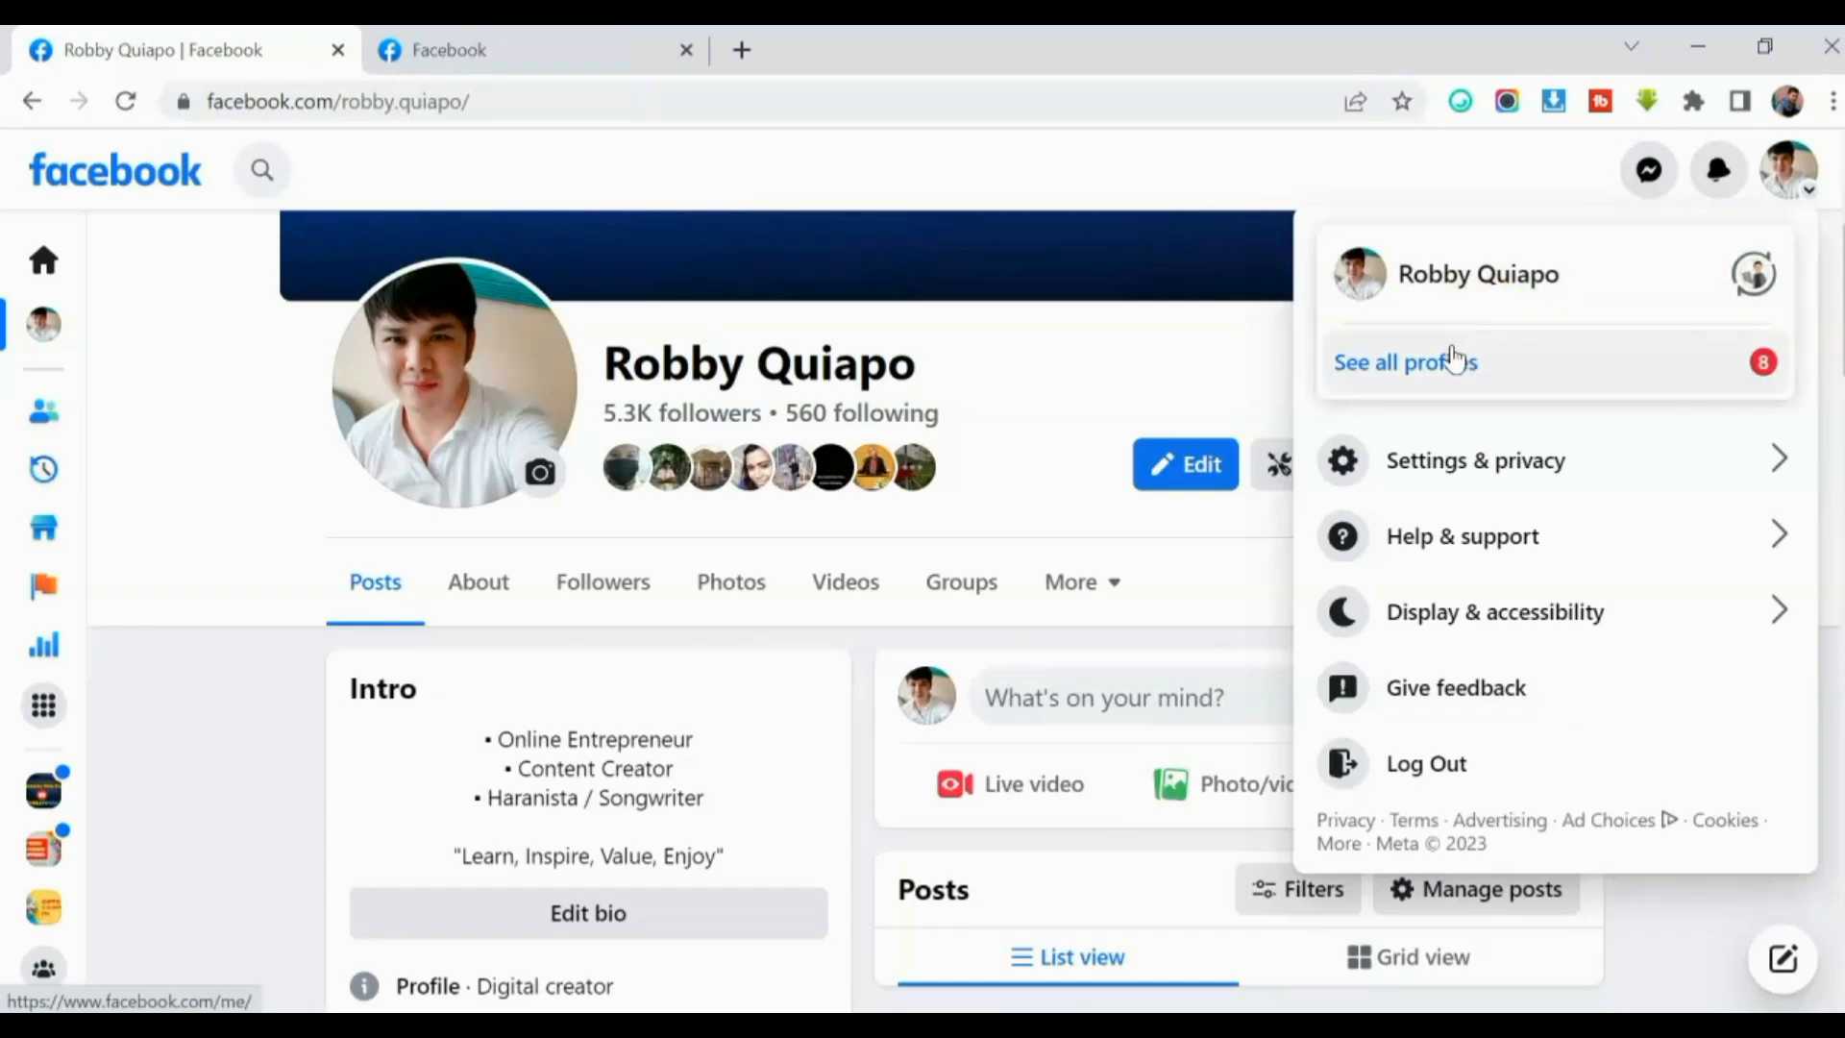
mouse_move(1430, 374)
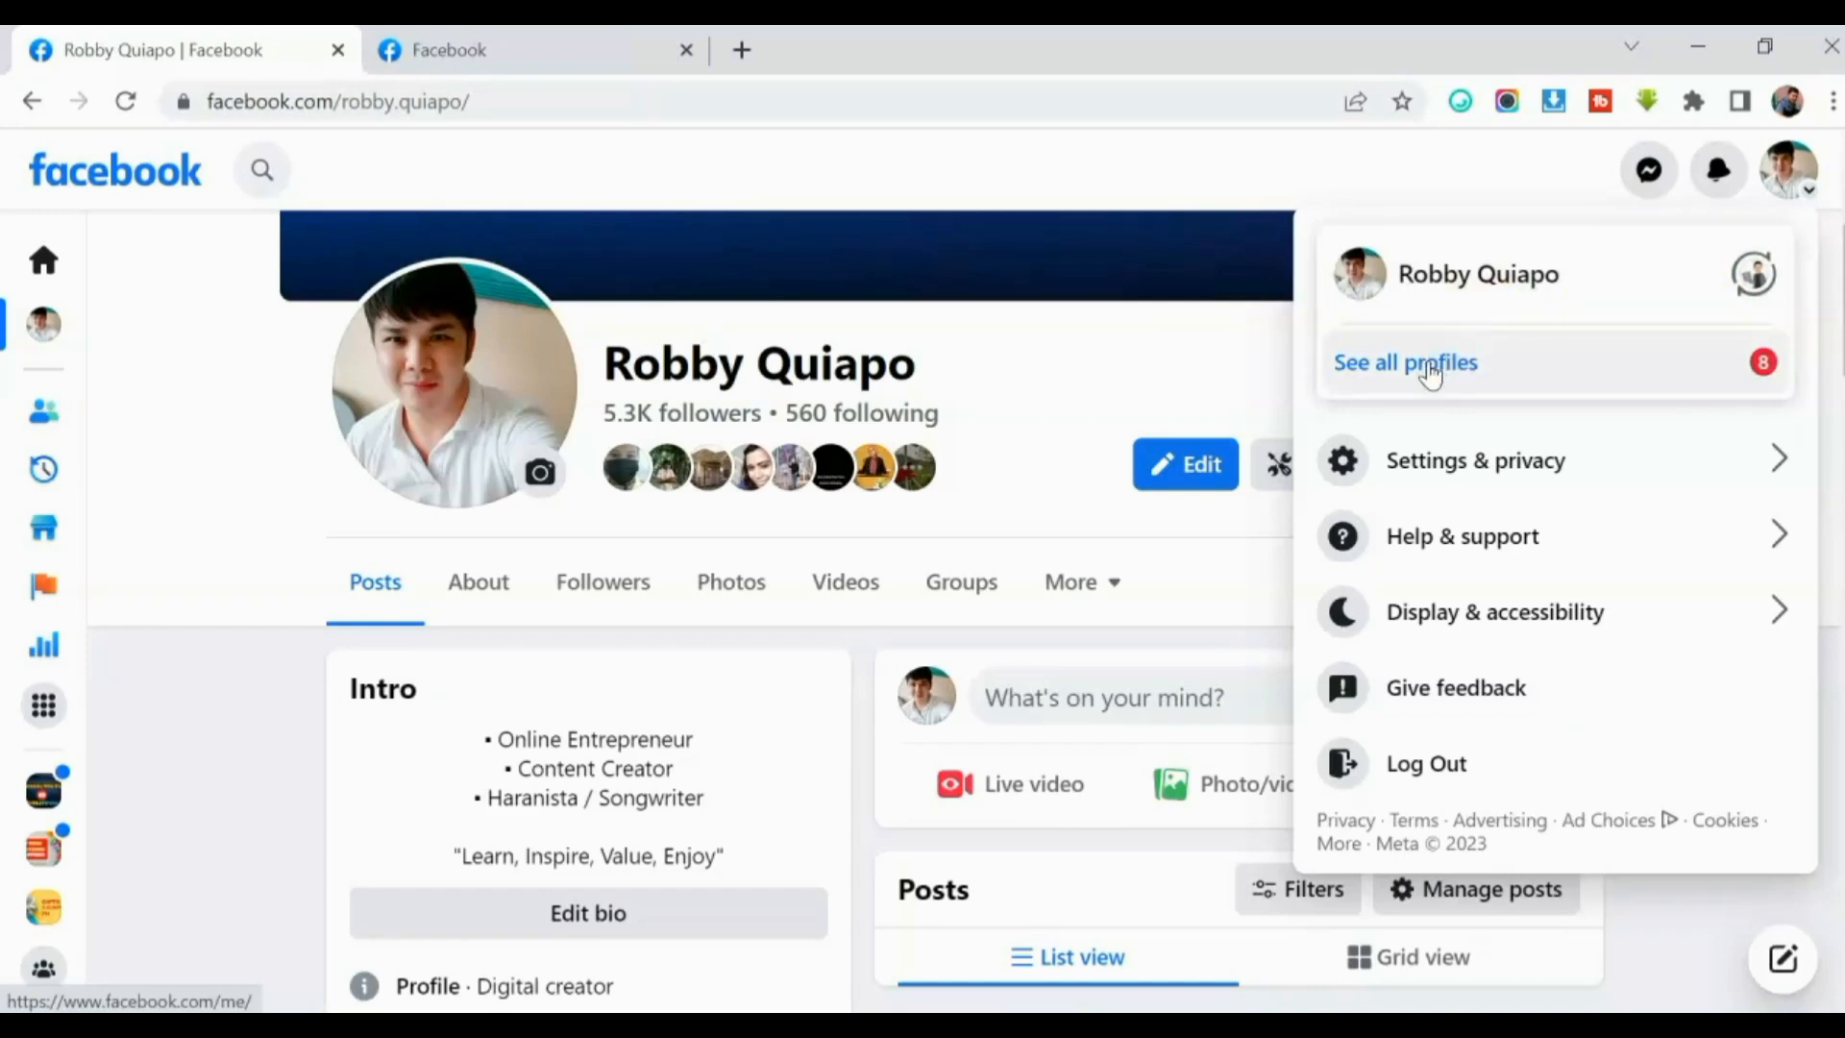
click(1405, 361)
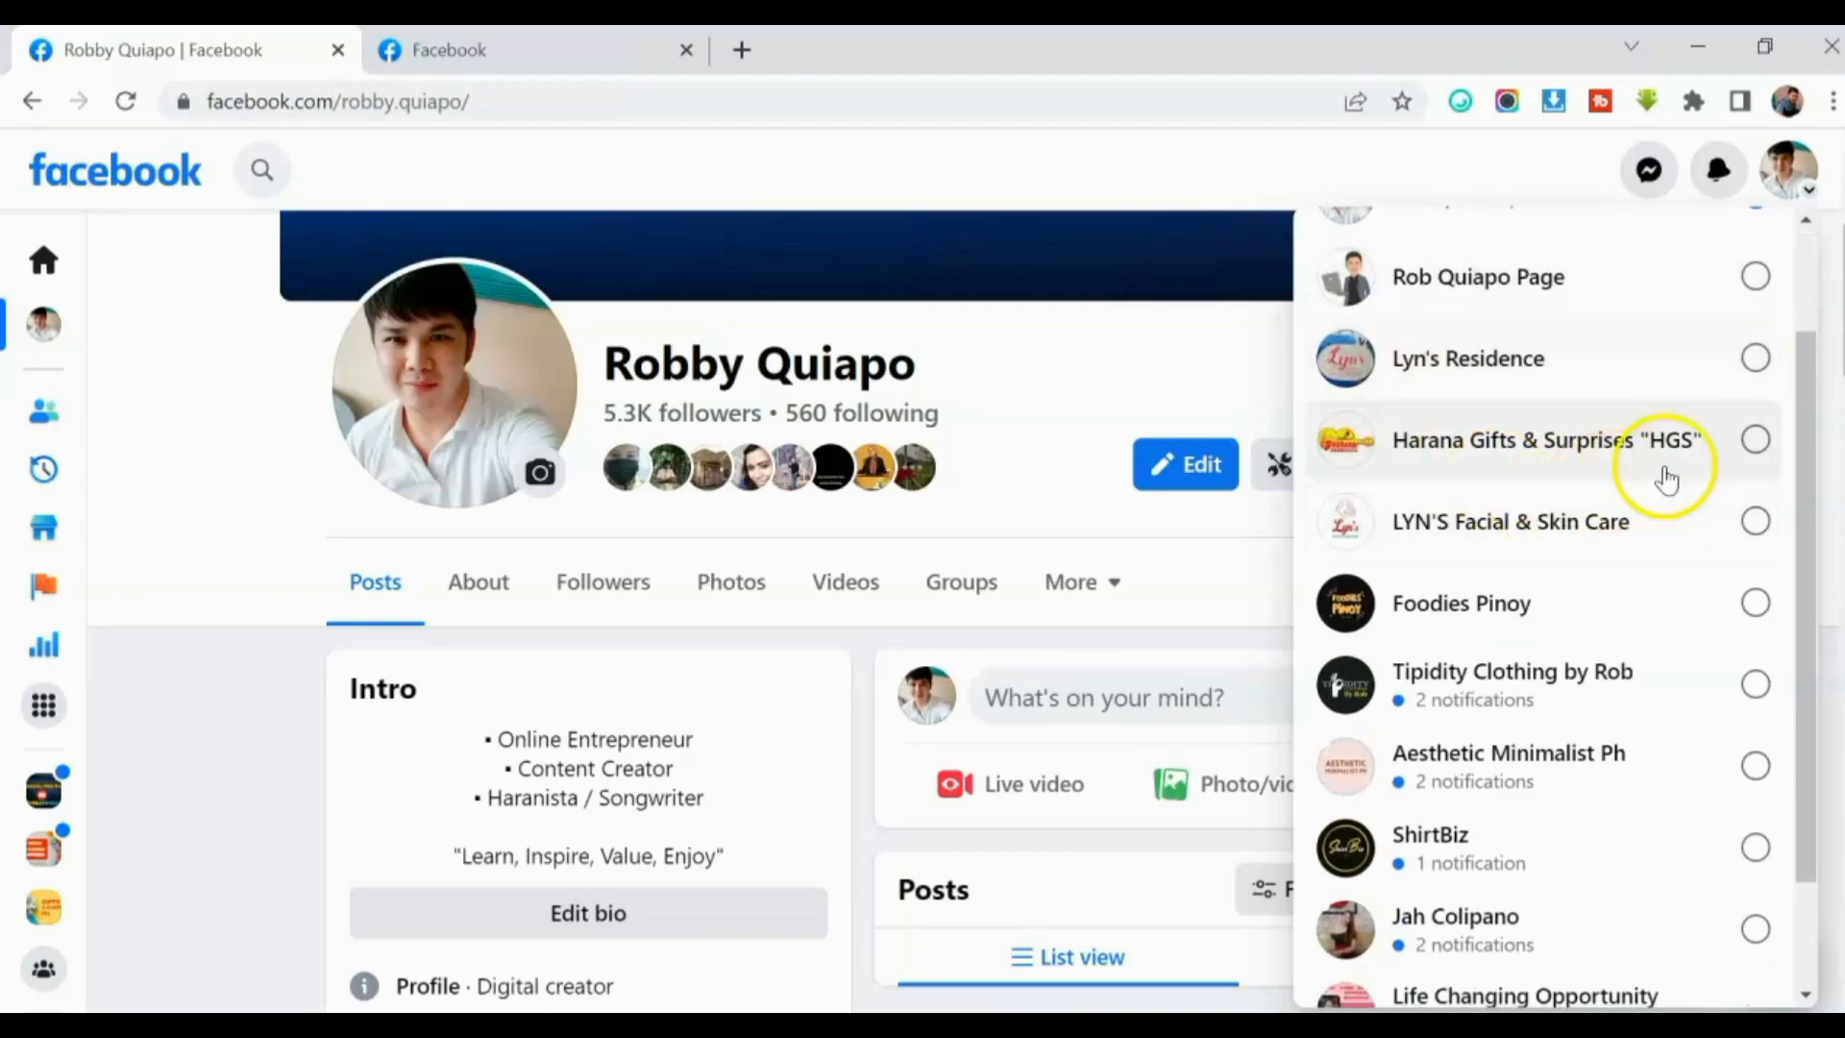
click(1545, 439)
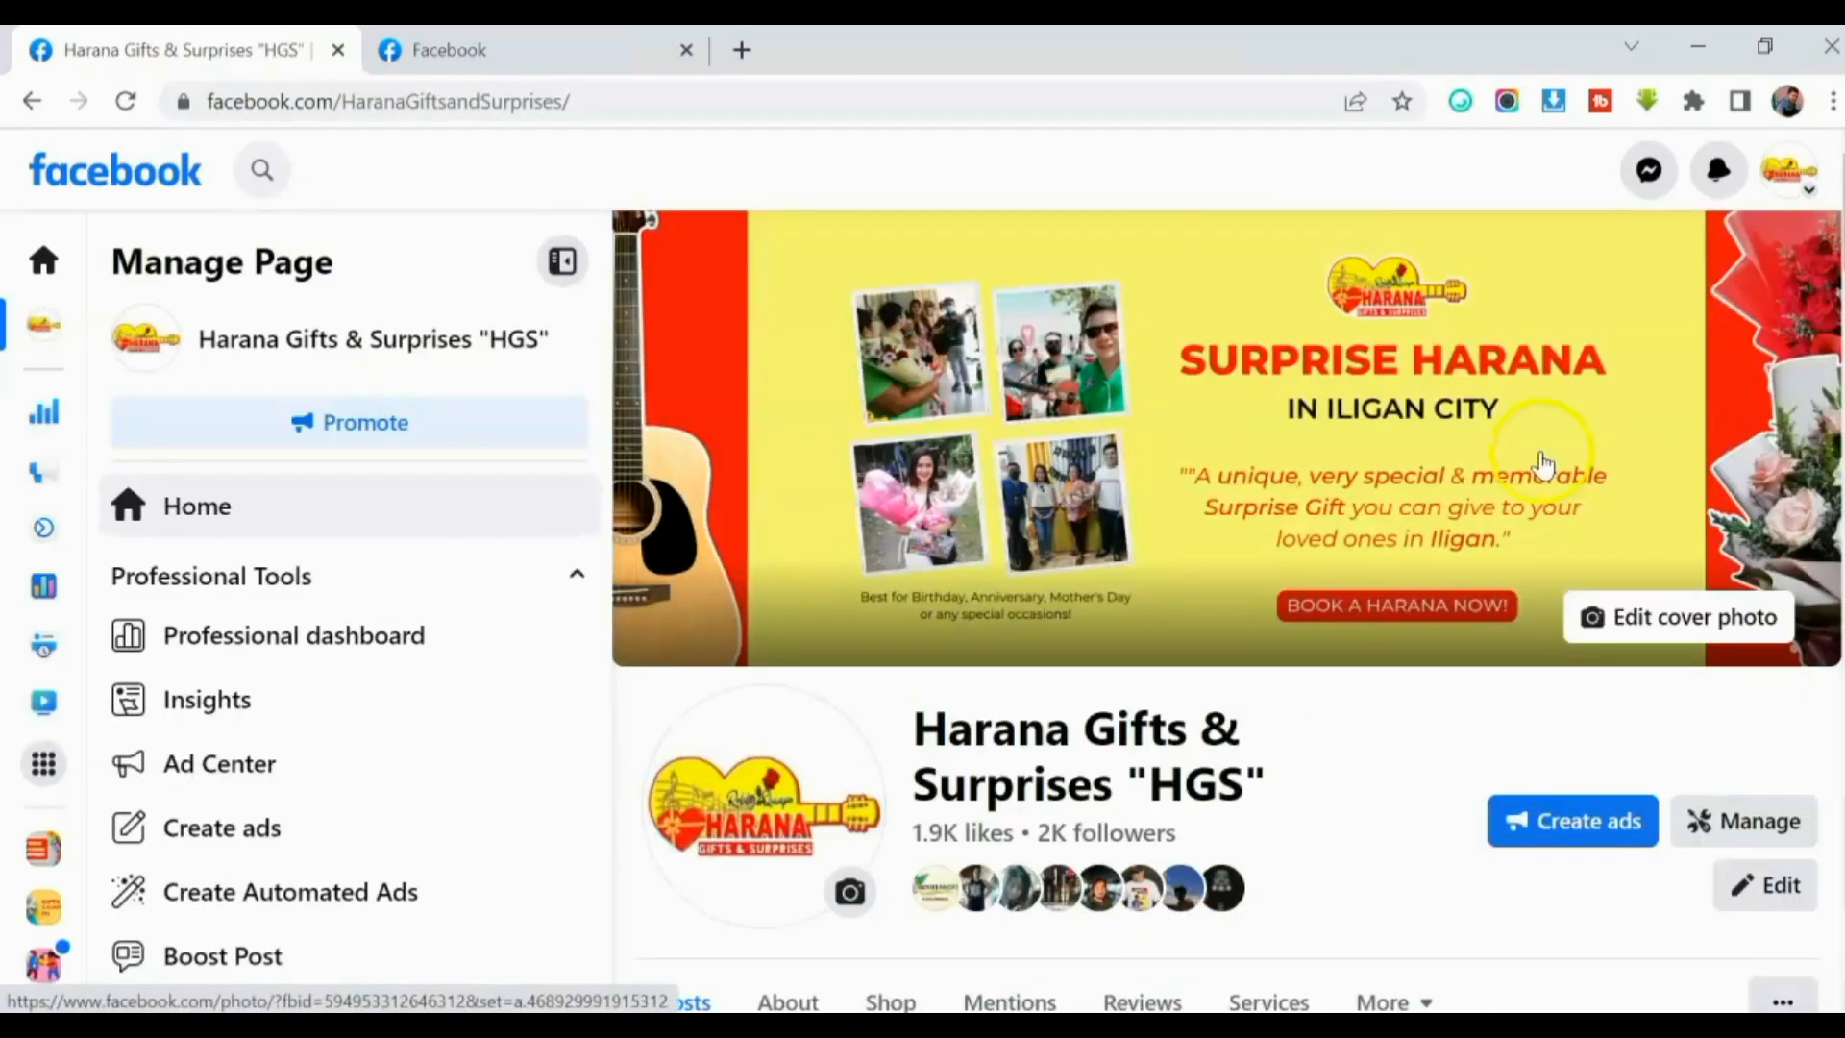
mouse_move(906, 576)
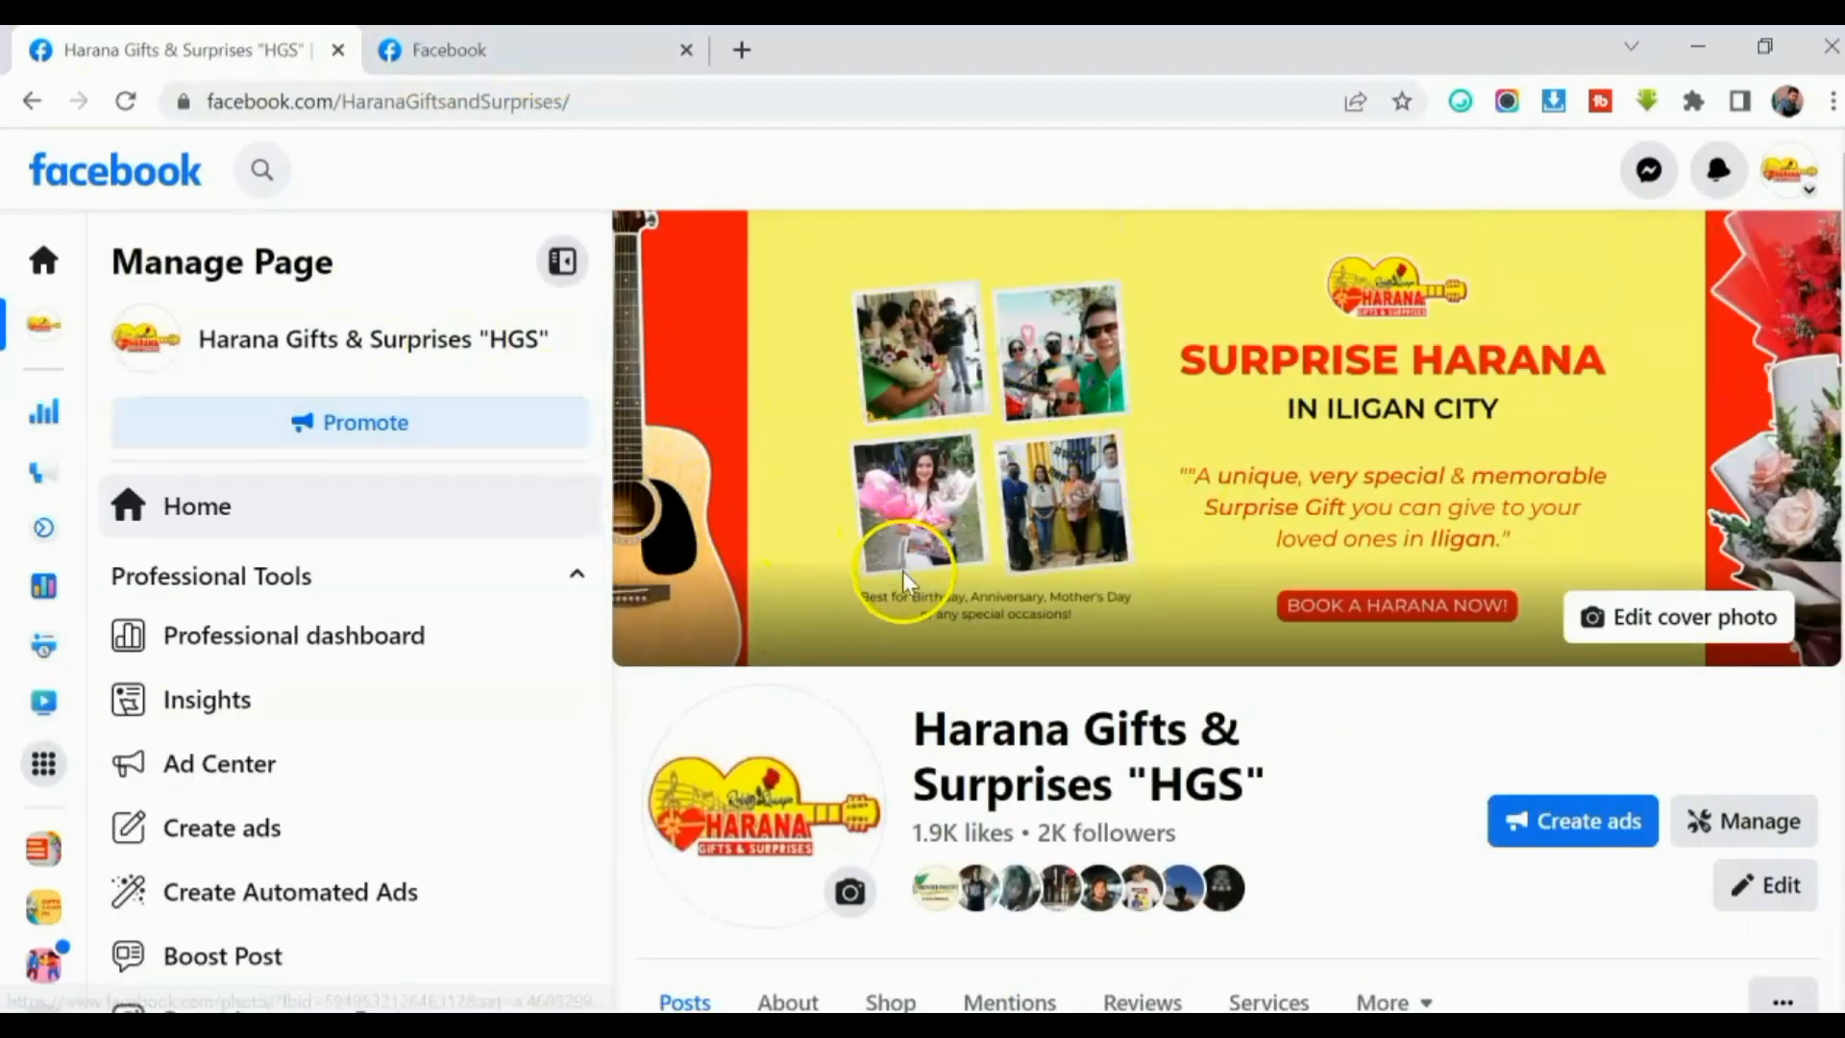
Launch Meta Business Suite from the HGS page's Manage Page sidebar.
scroll(down, 3)
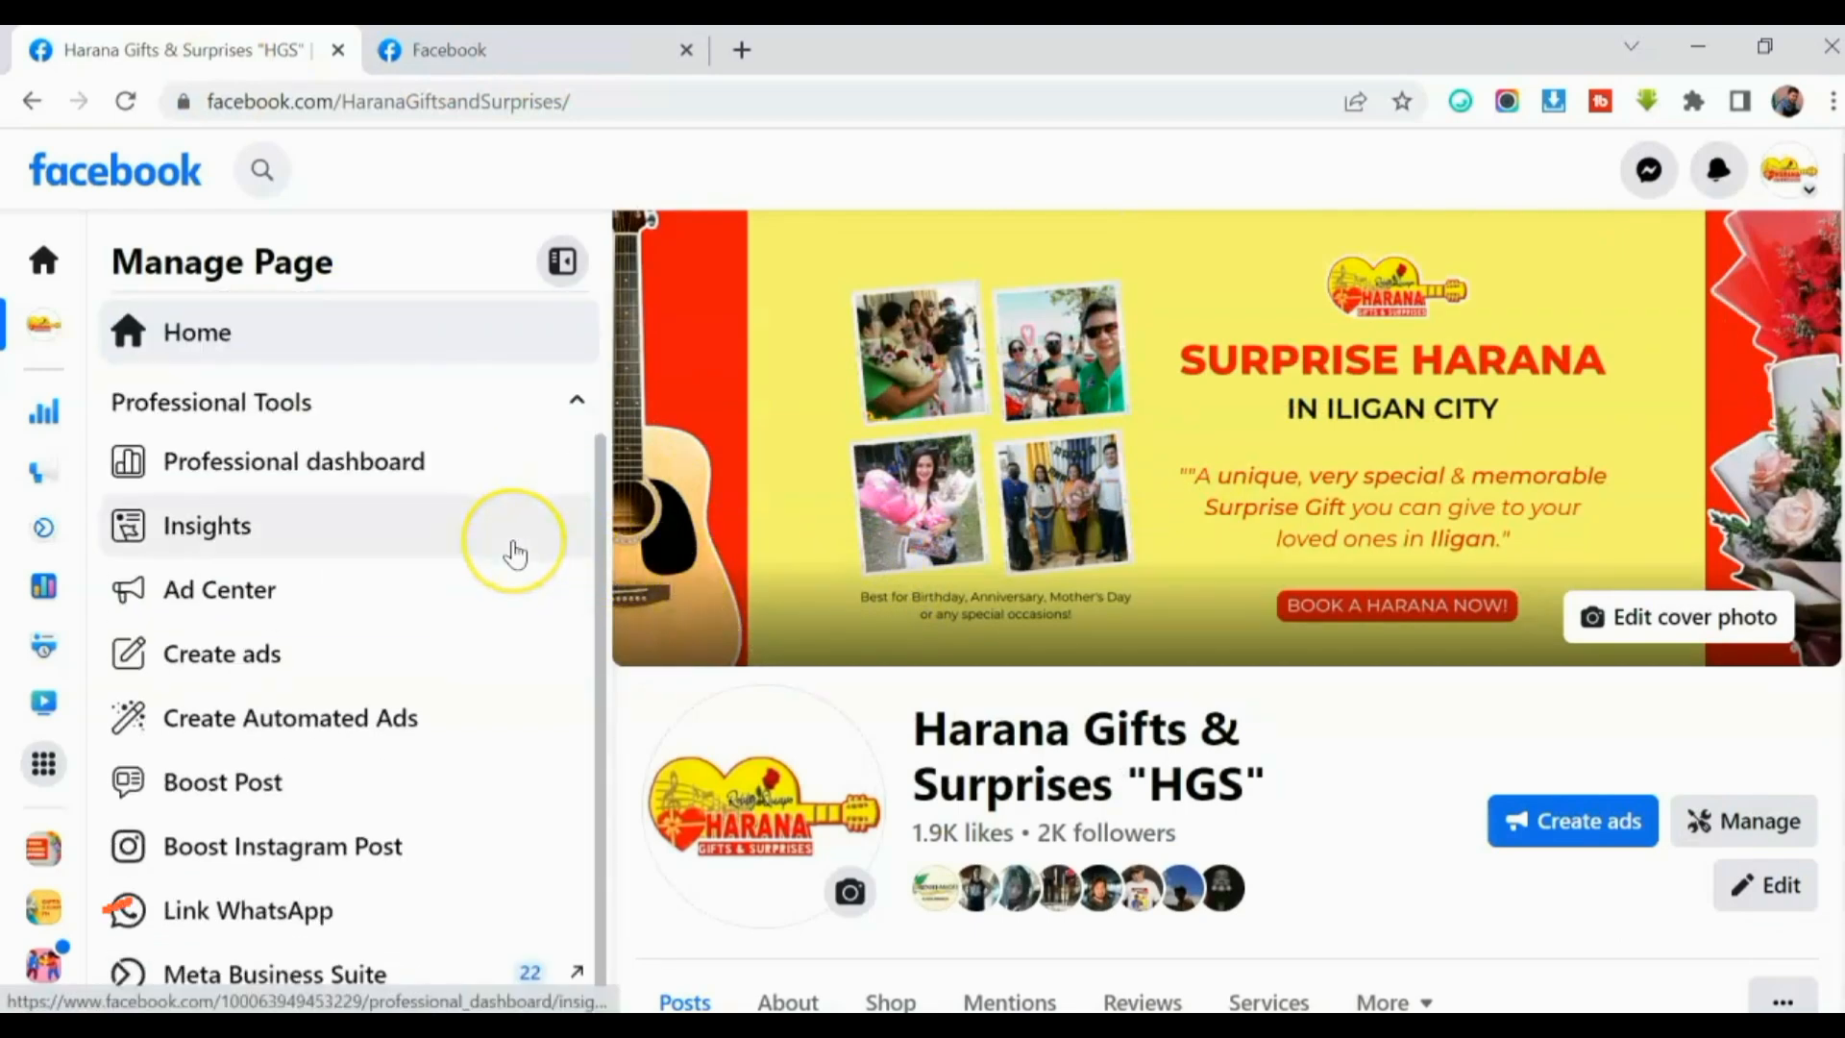
mouse_move(275, 975)
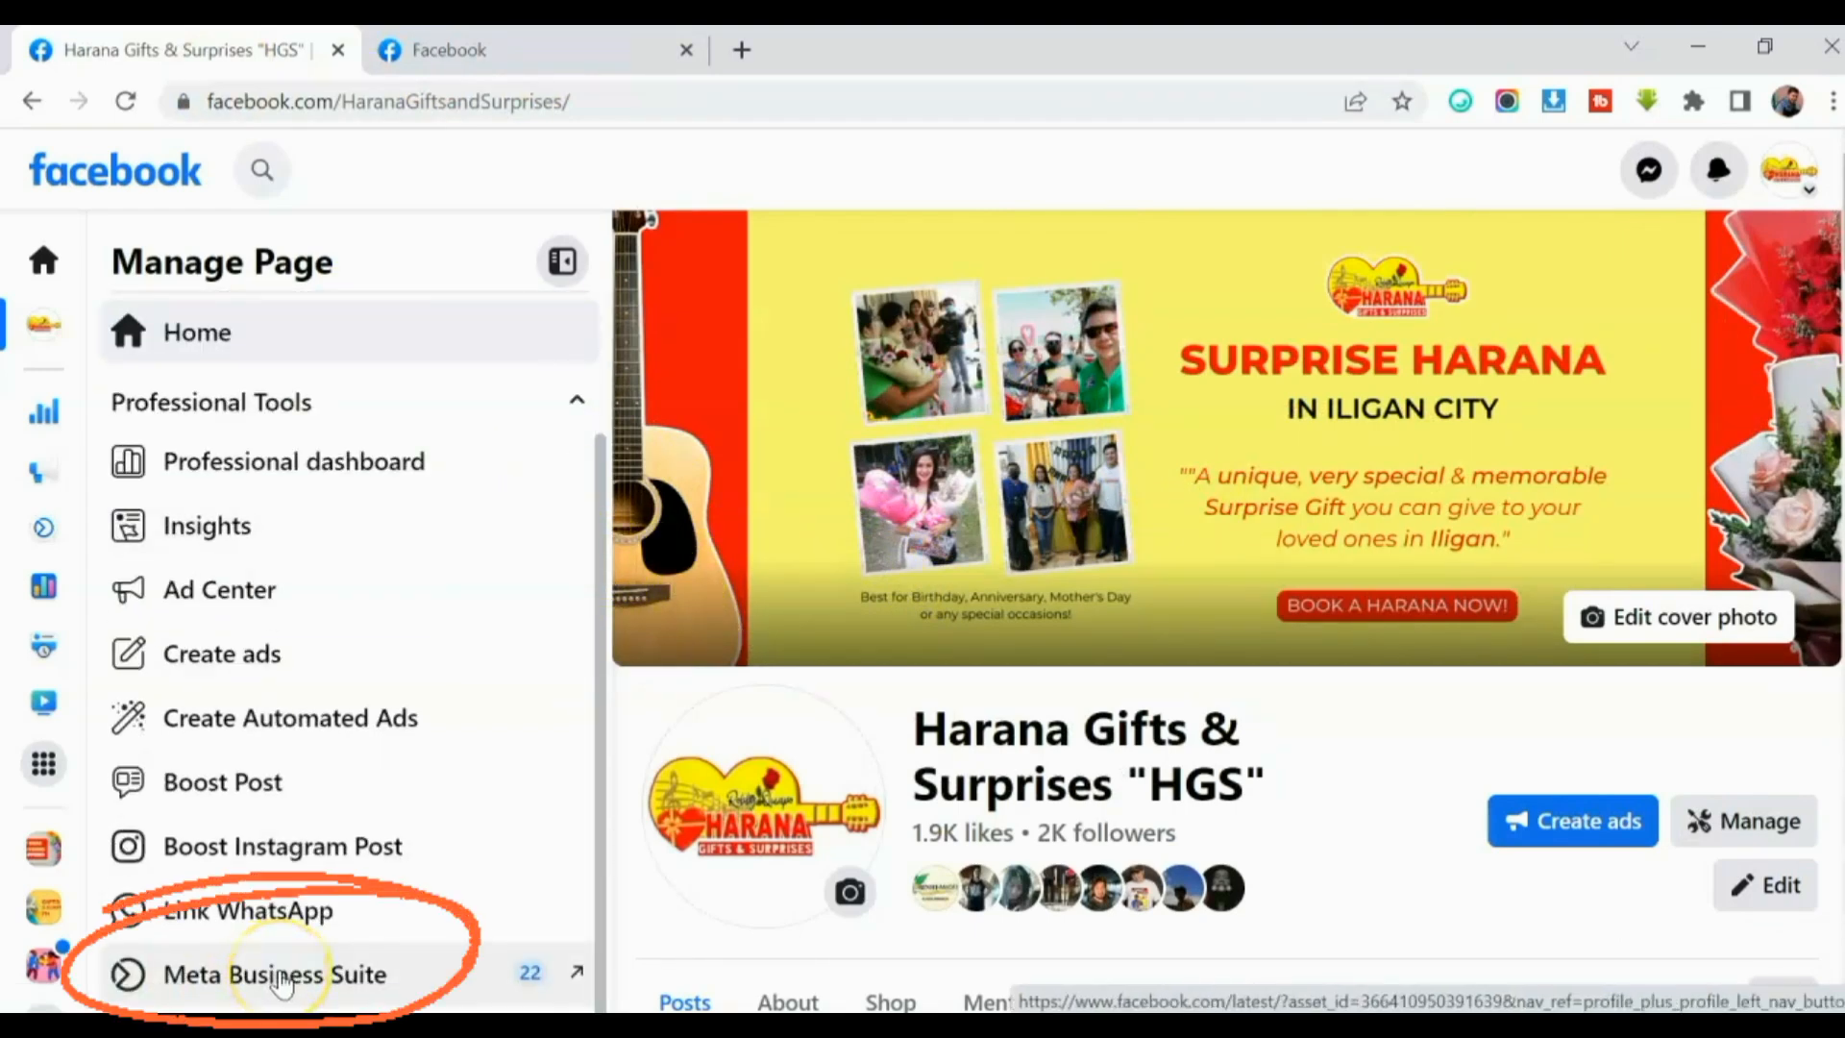
click(276, 974)
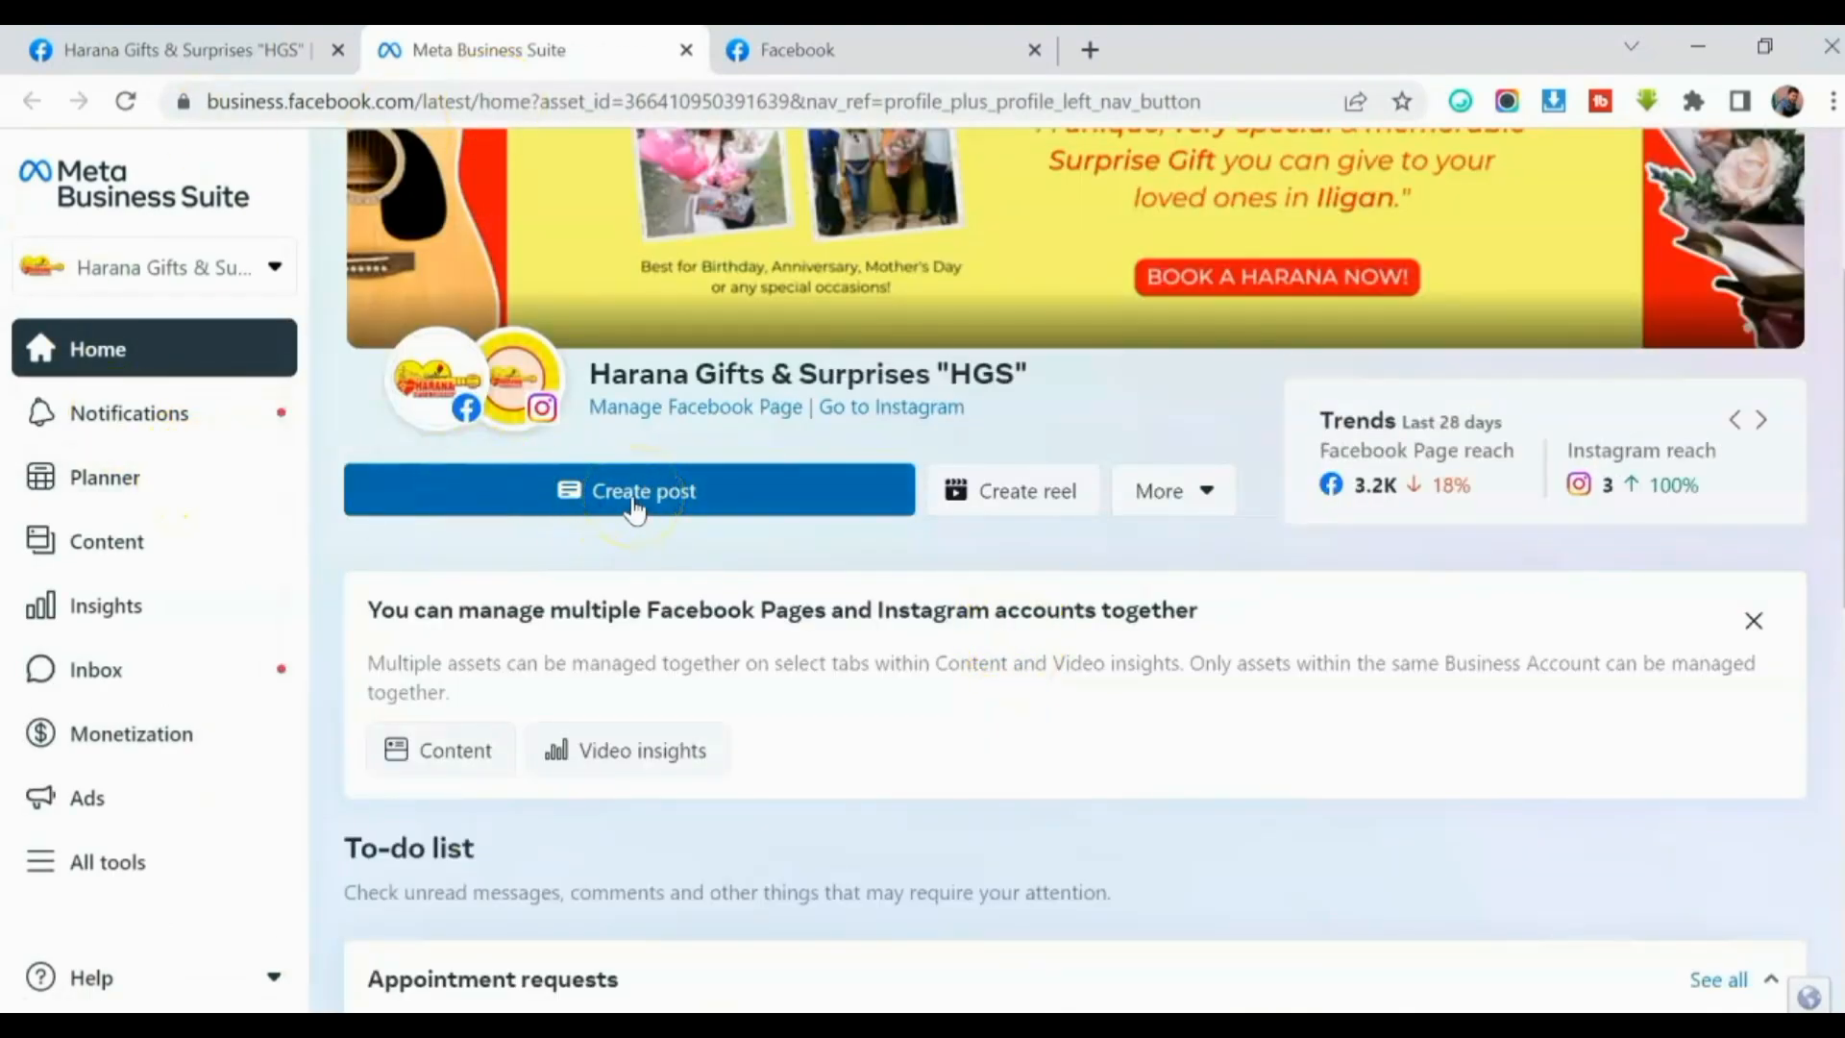
Create a new post and attach the MONEY BOUQUET photo from Downloads.
click(629, 491)
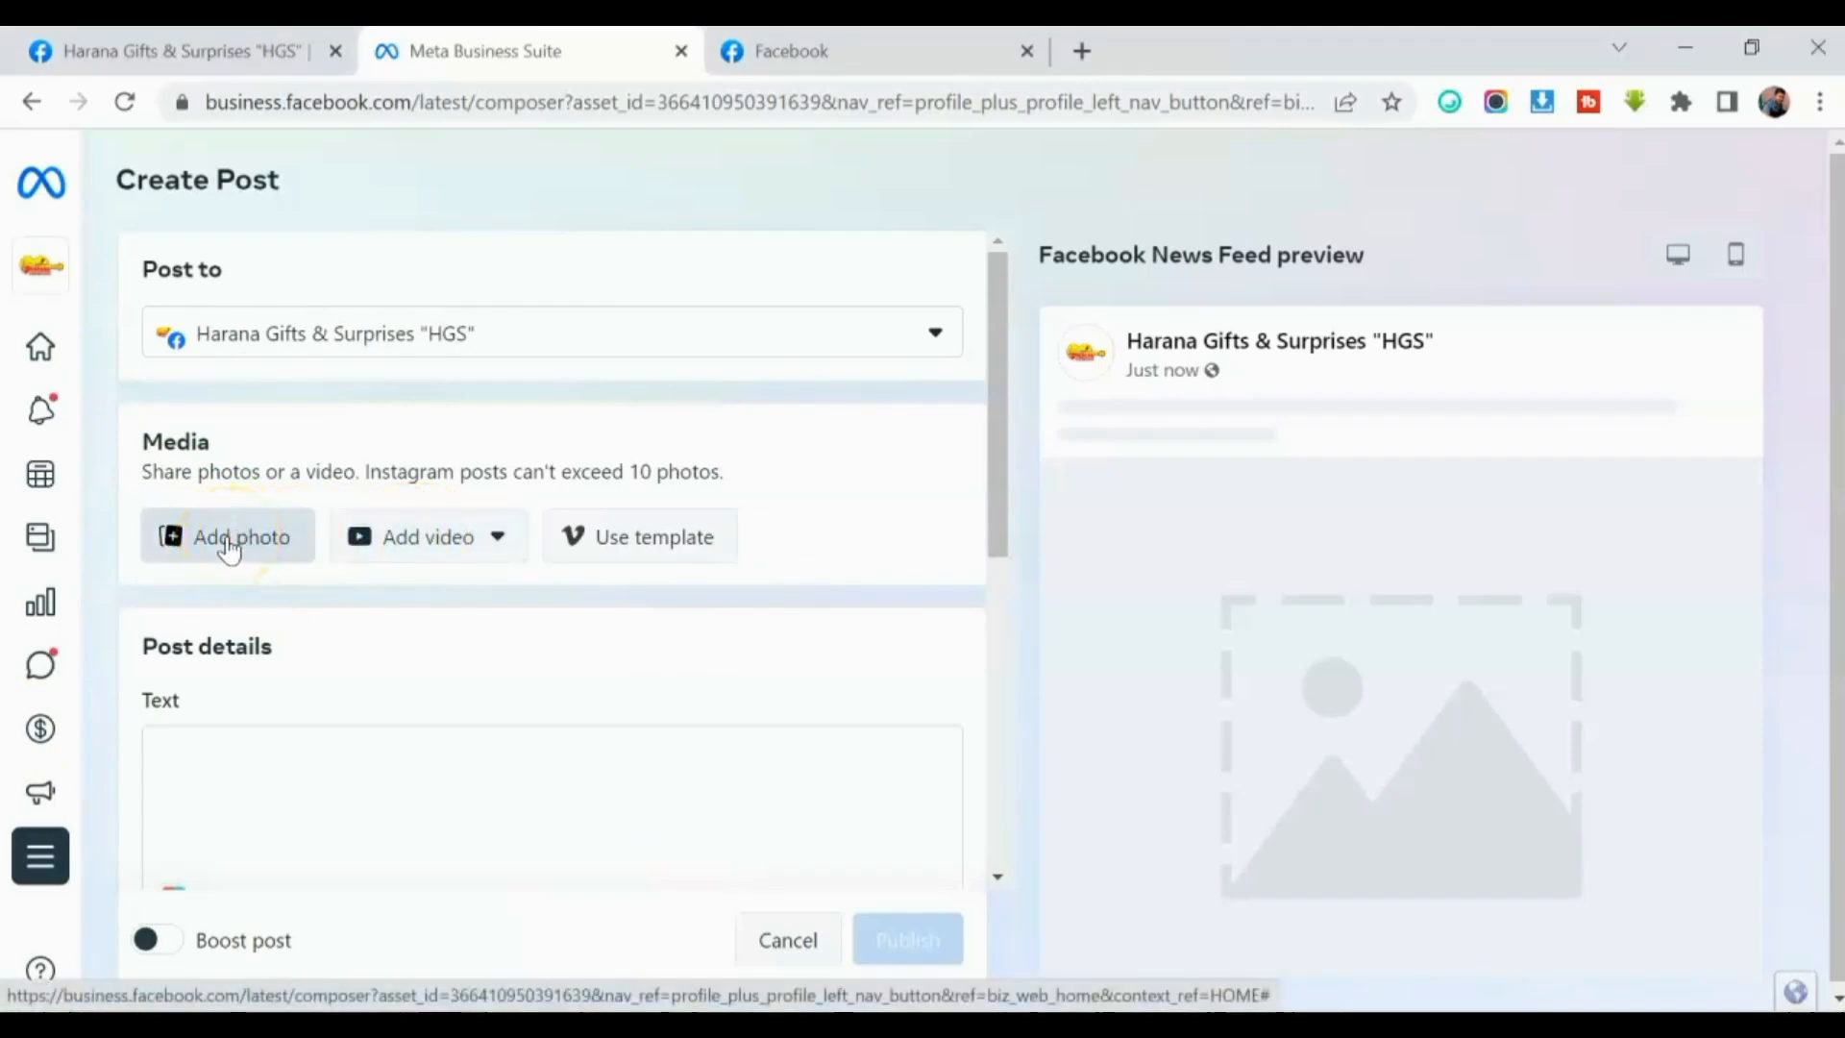
click(226, 536)
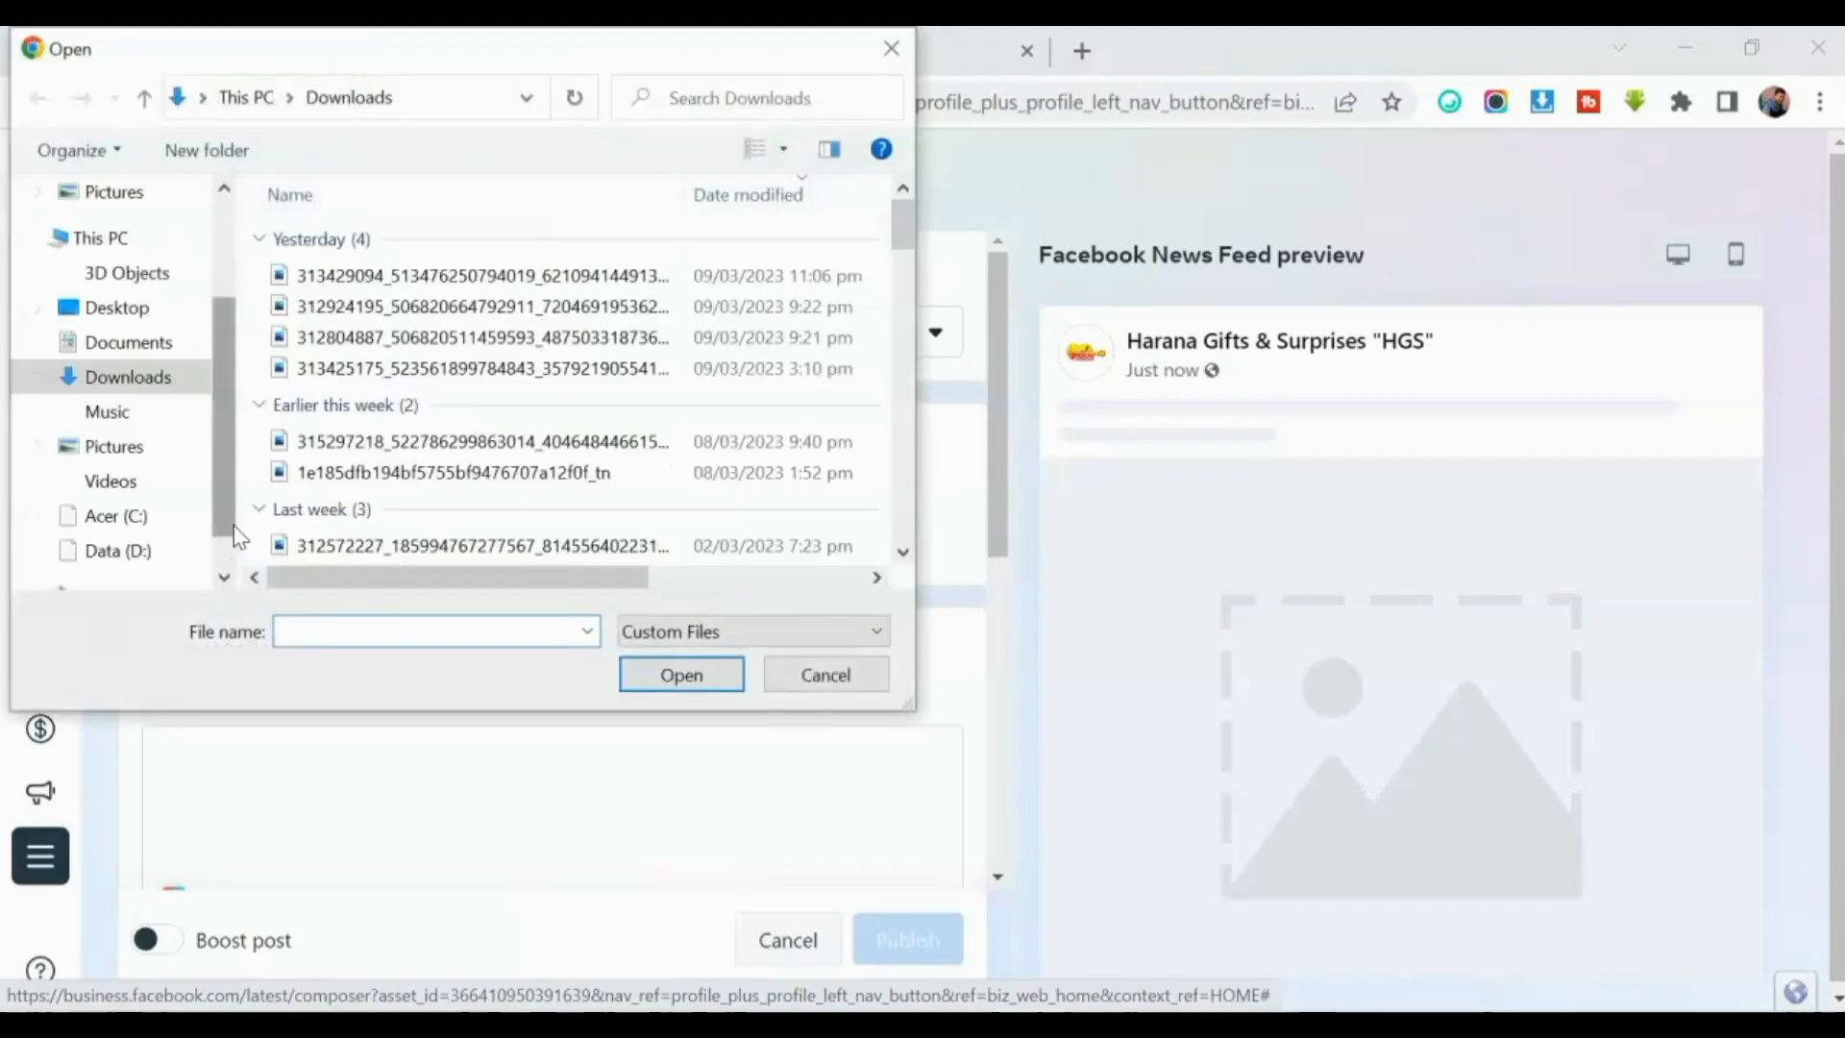
click(366, 348)
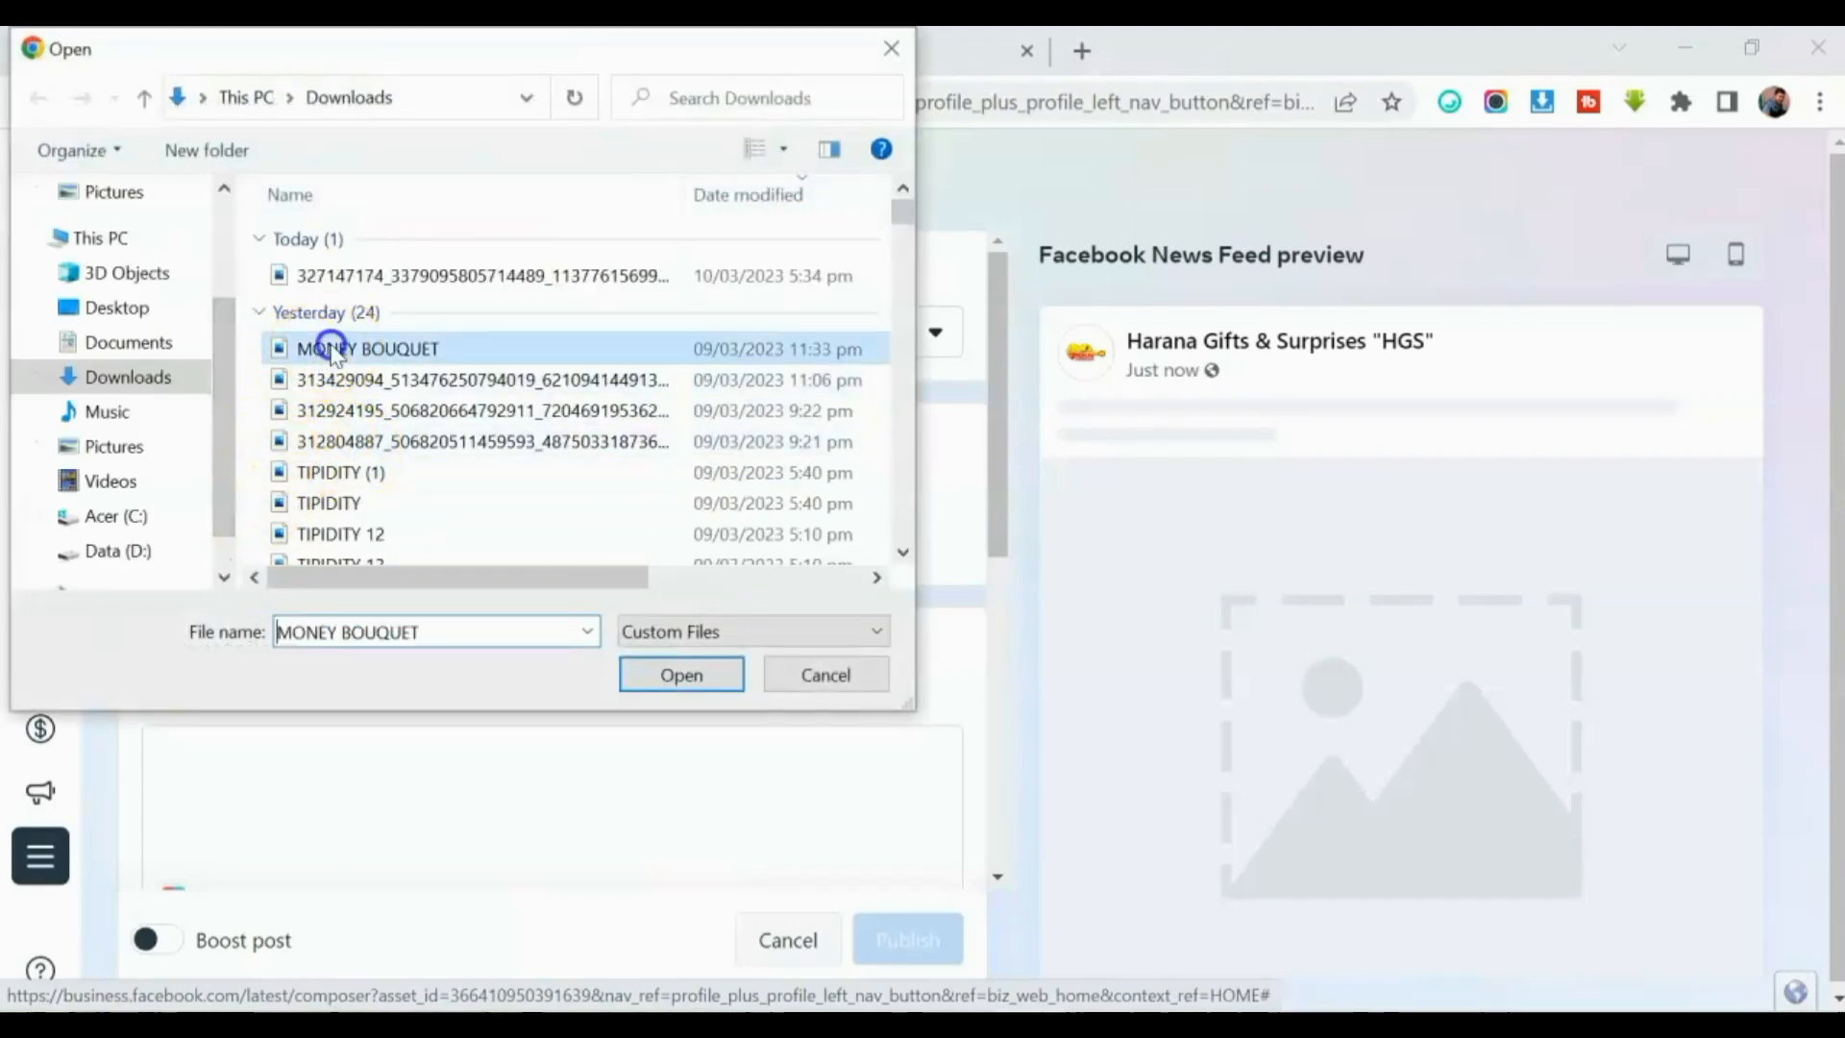
click(680, 675)
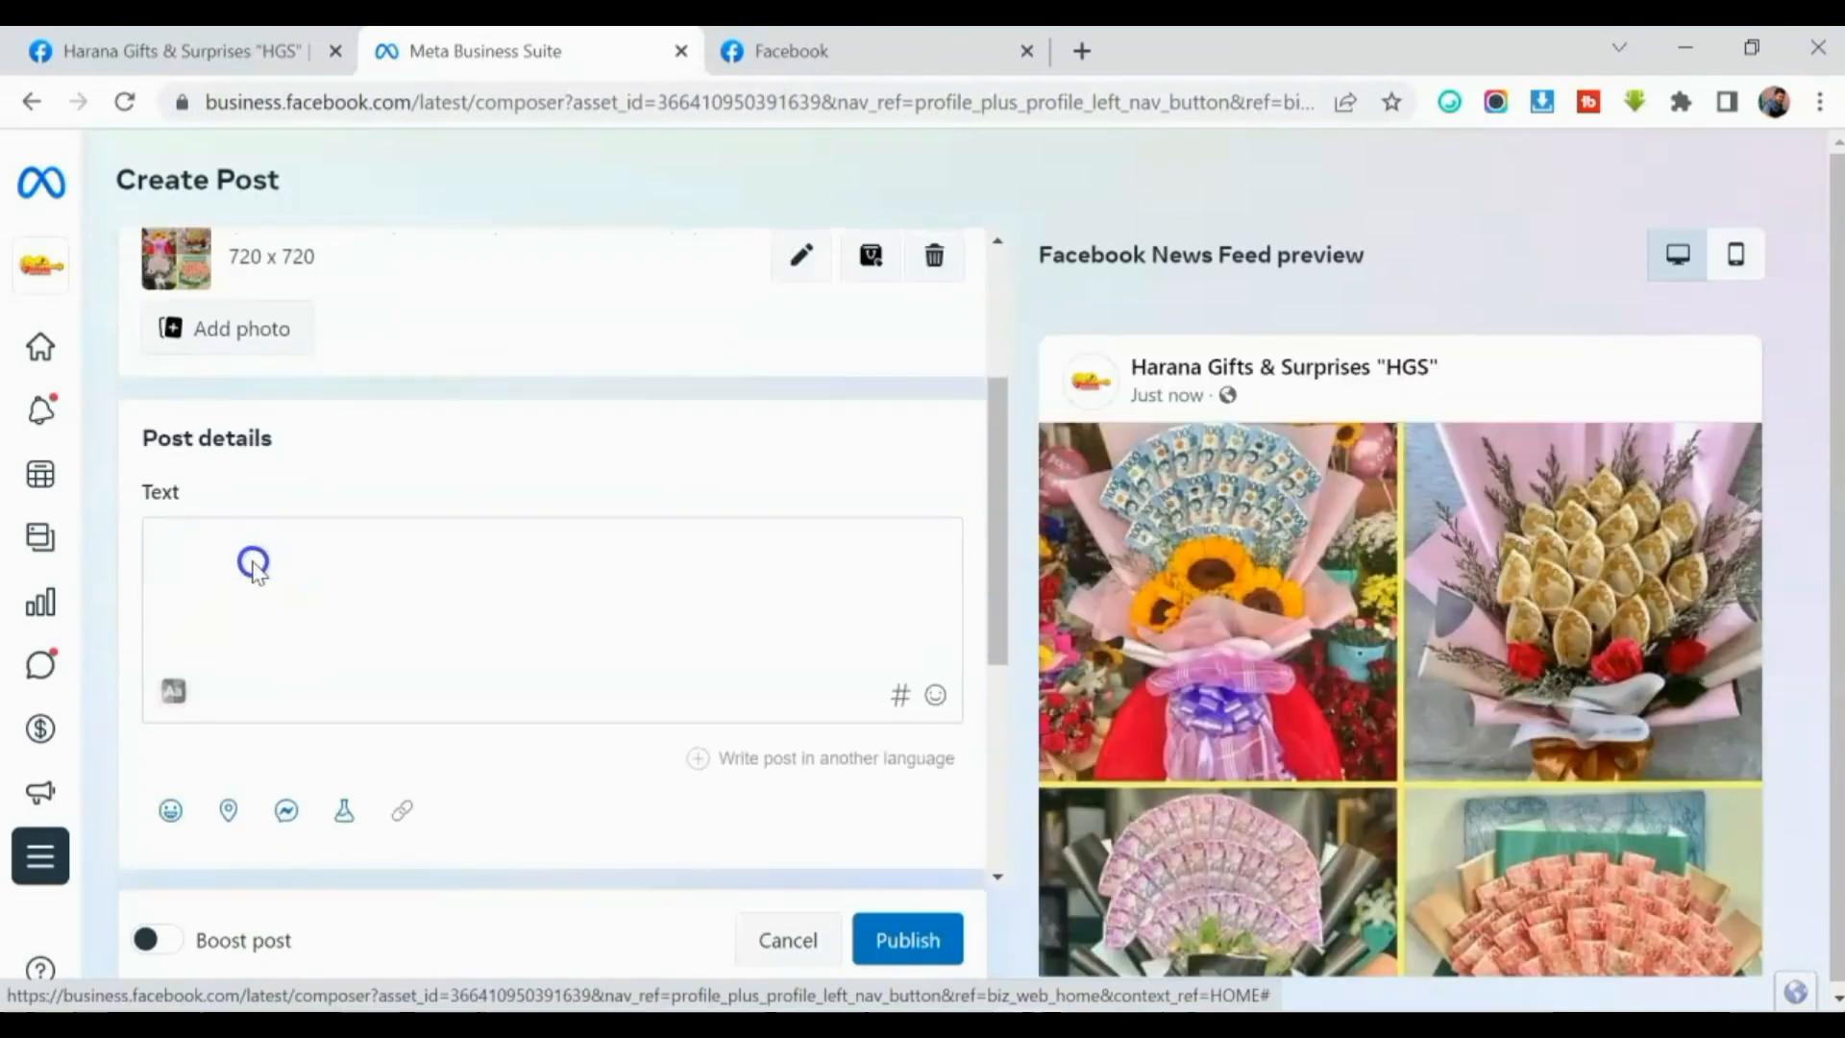
text(S)
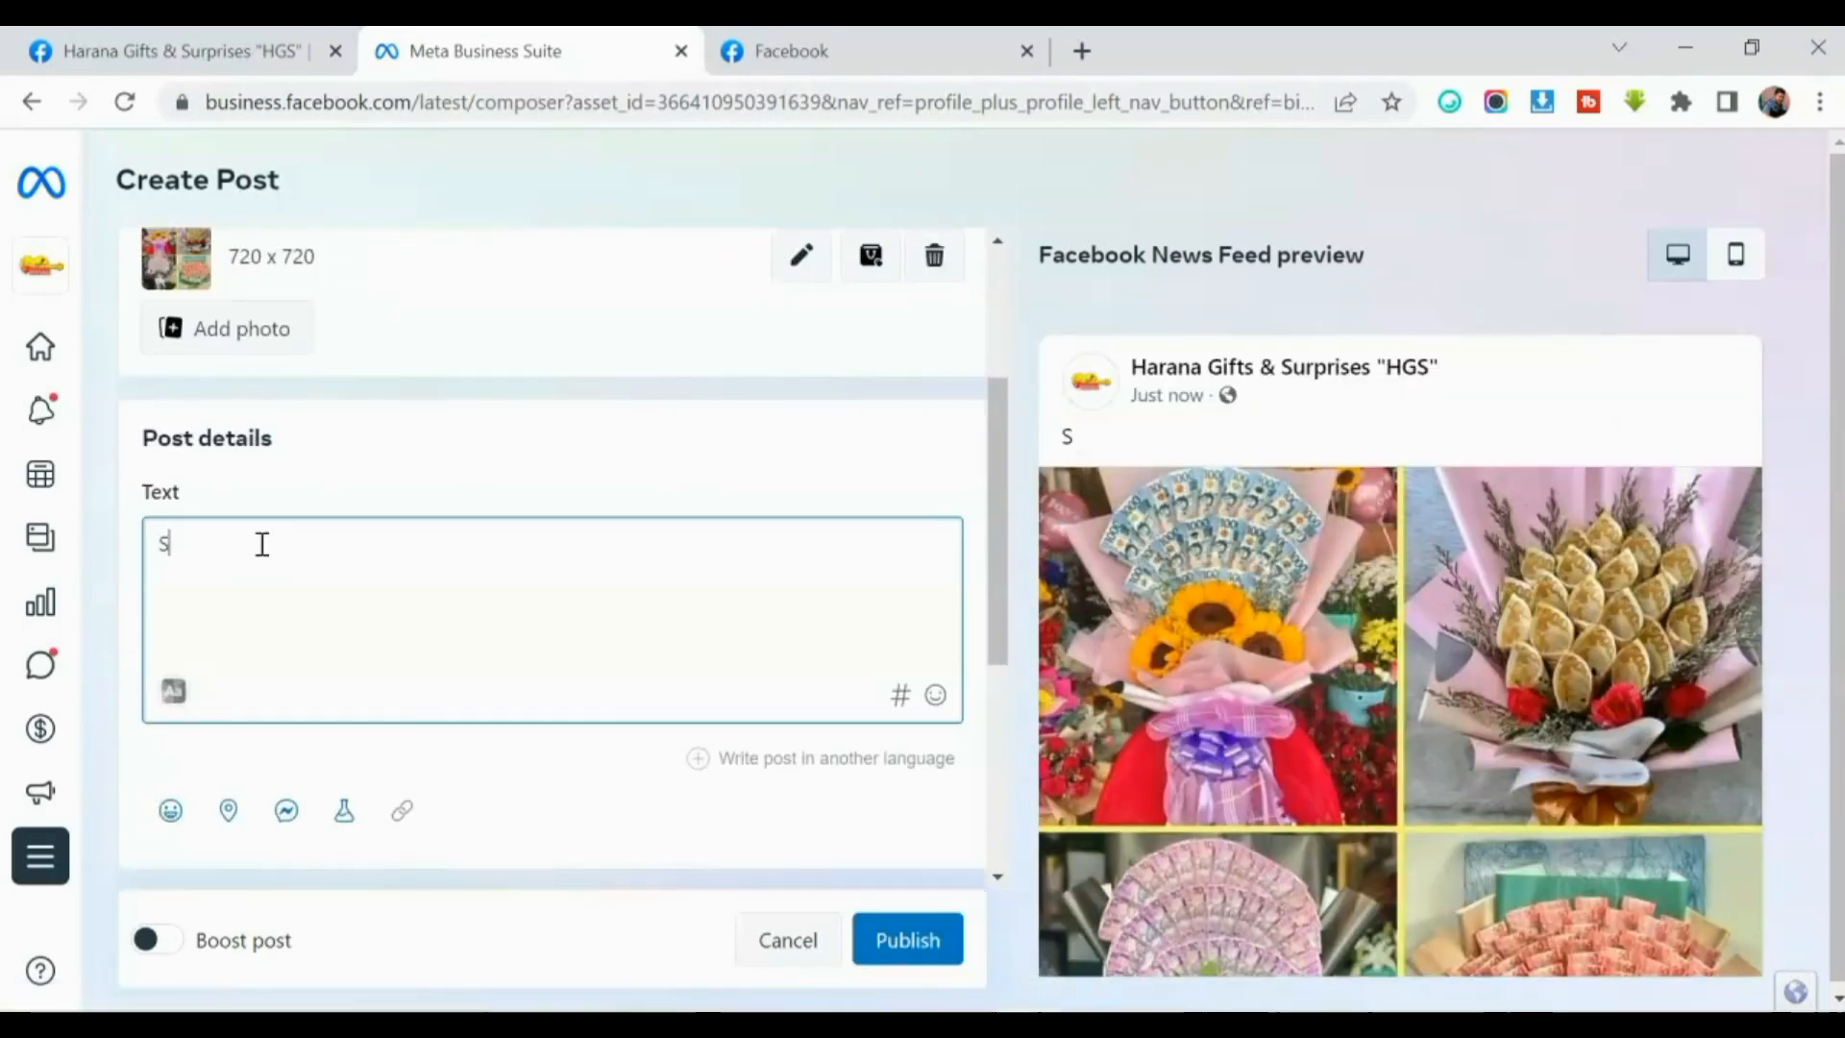
text(Surprise your loved one with Money Bouquet)
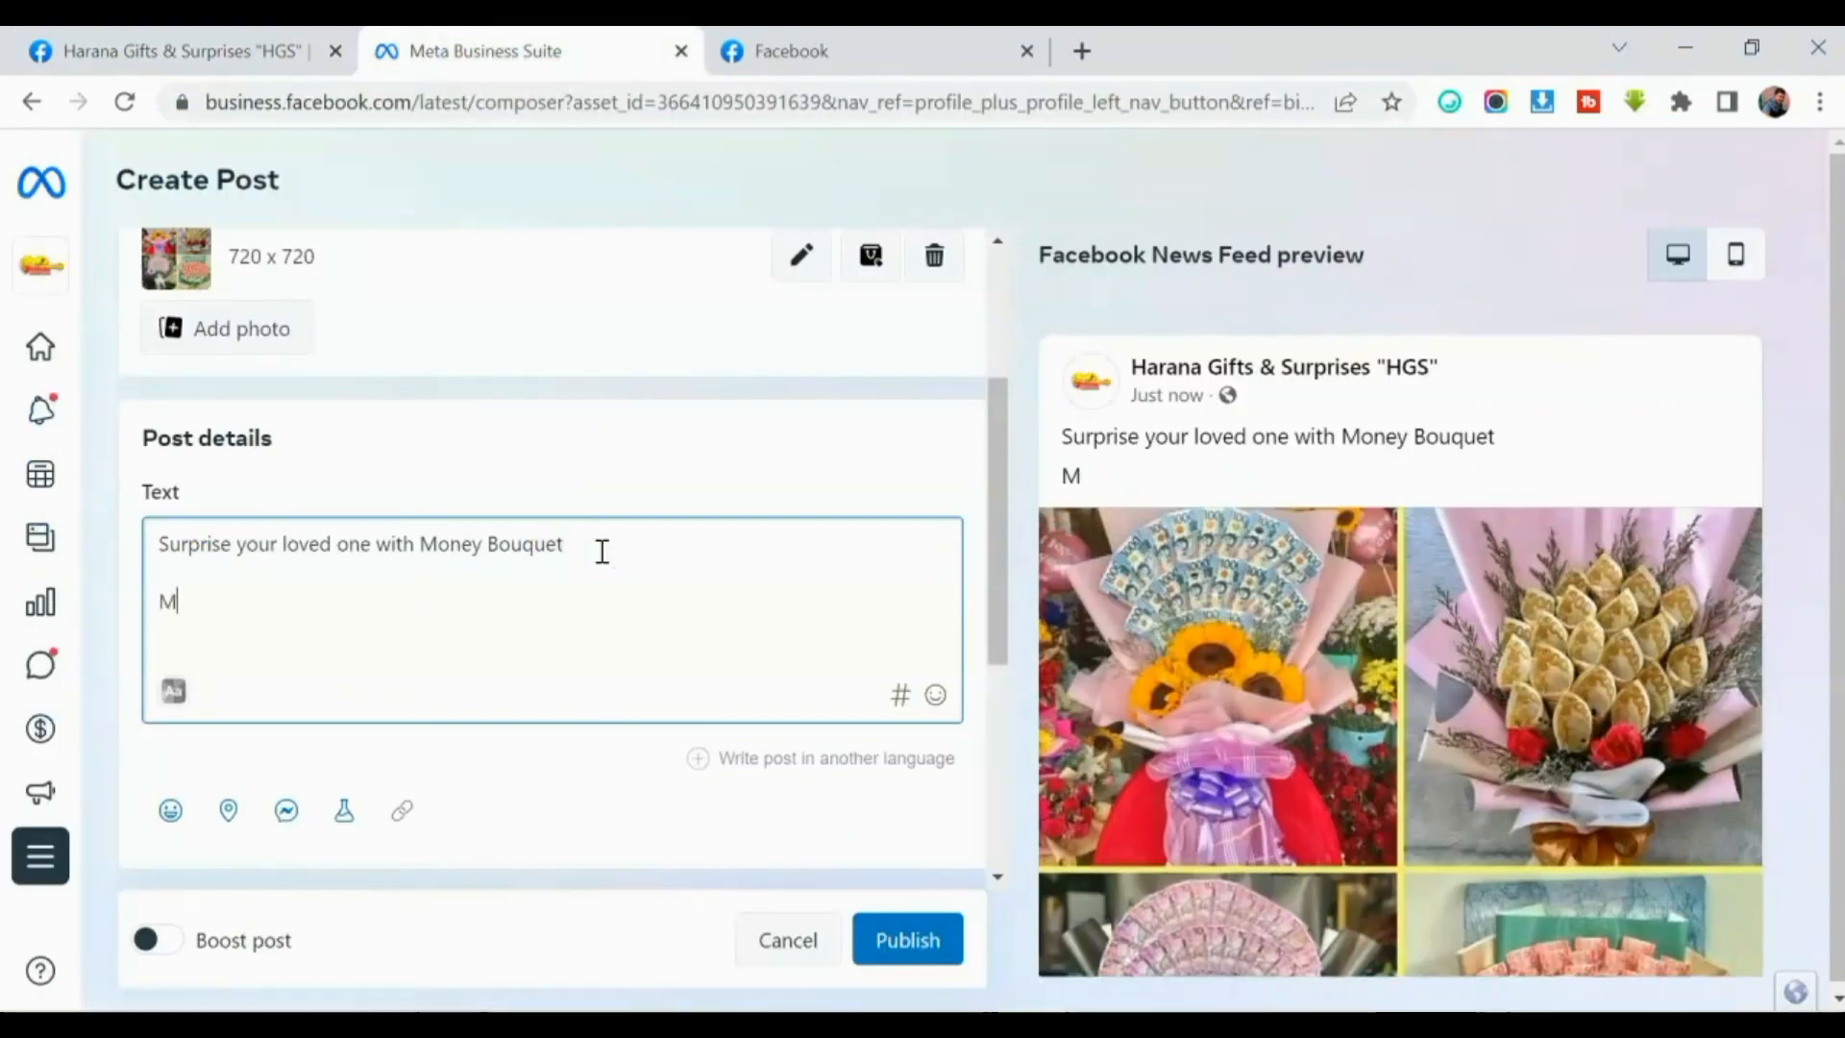
text(essage us now @ https://www.facebook.com/HaranaGiftsandSurprises/)
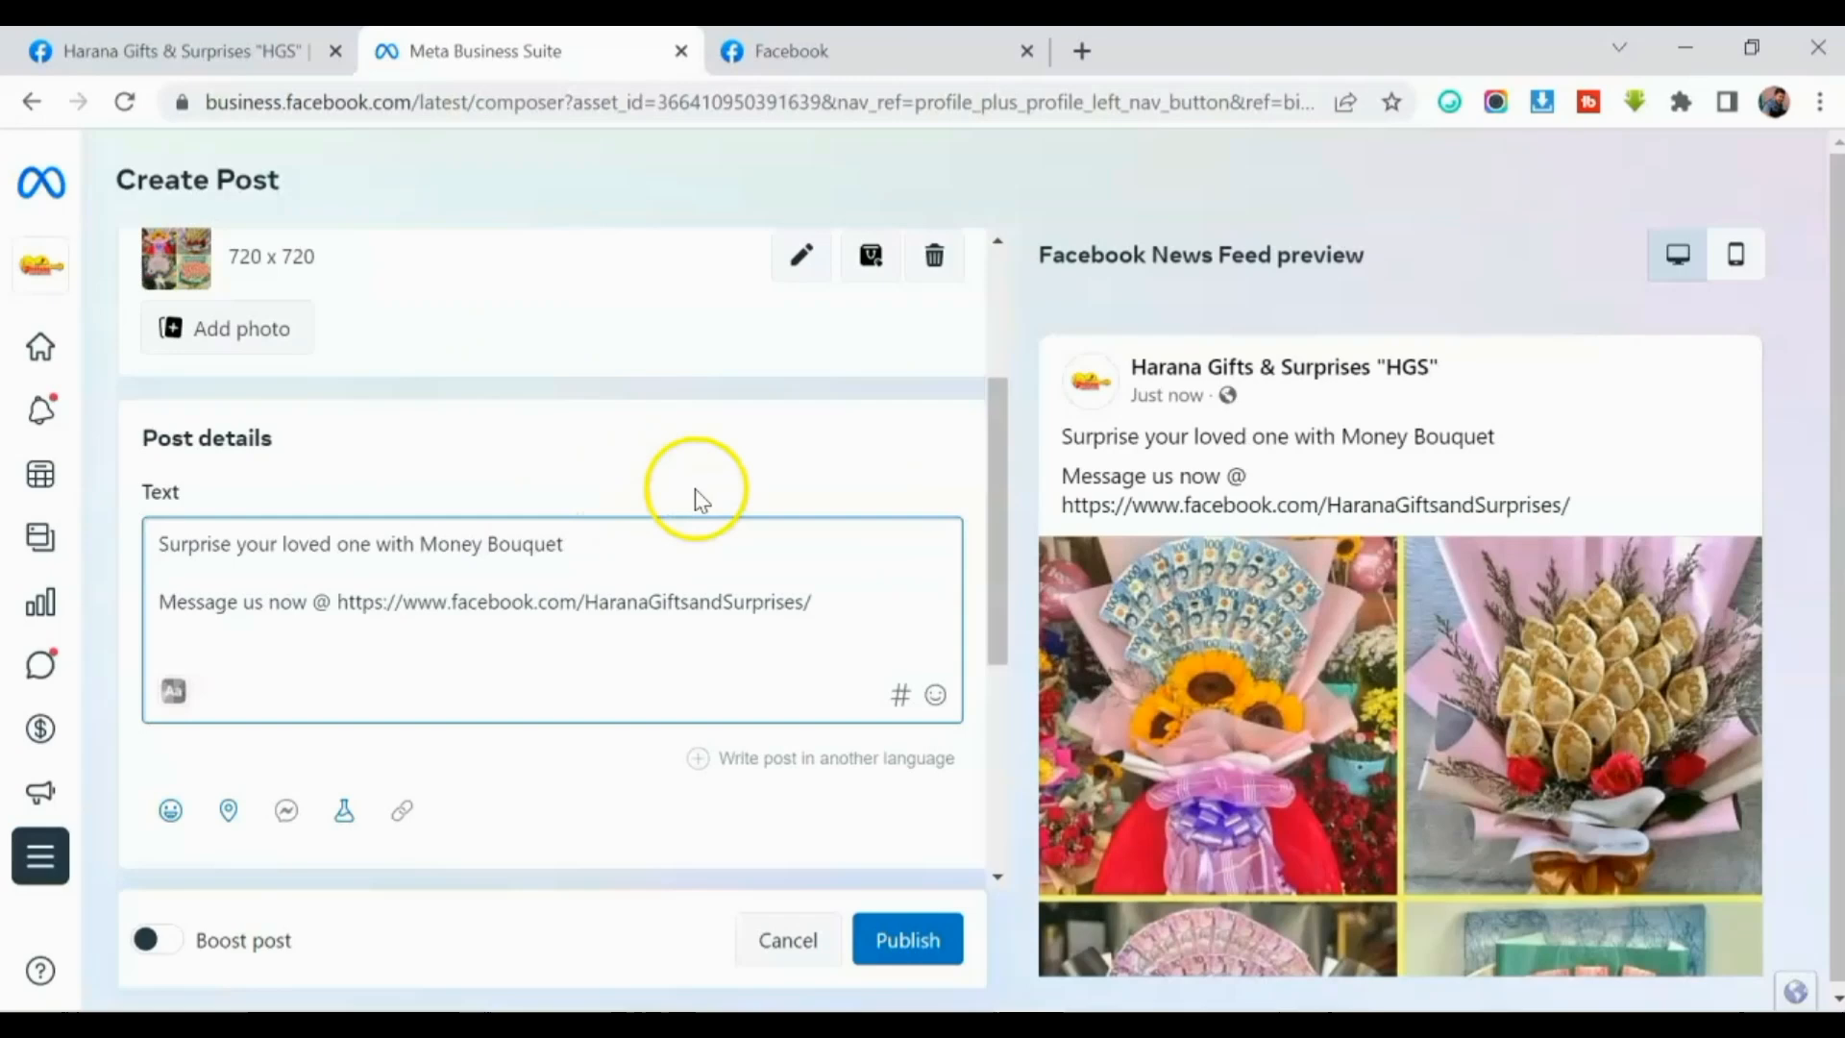
mouse_move(809, 612)
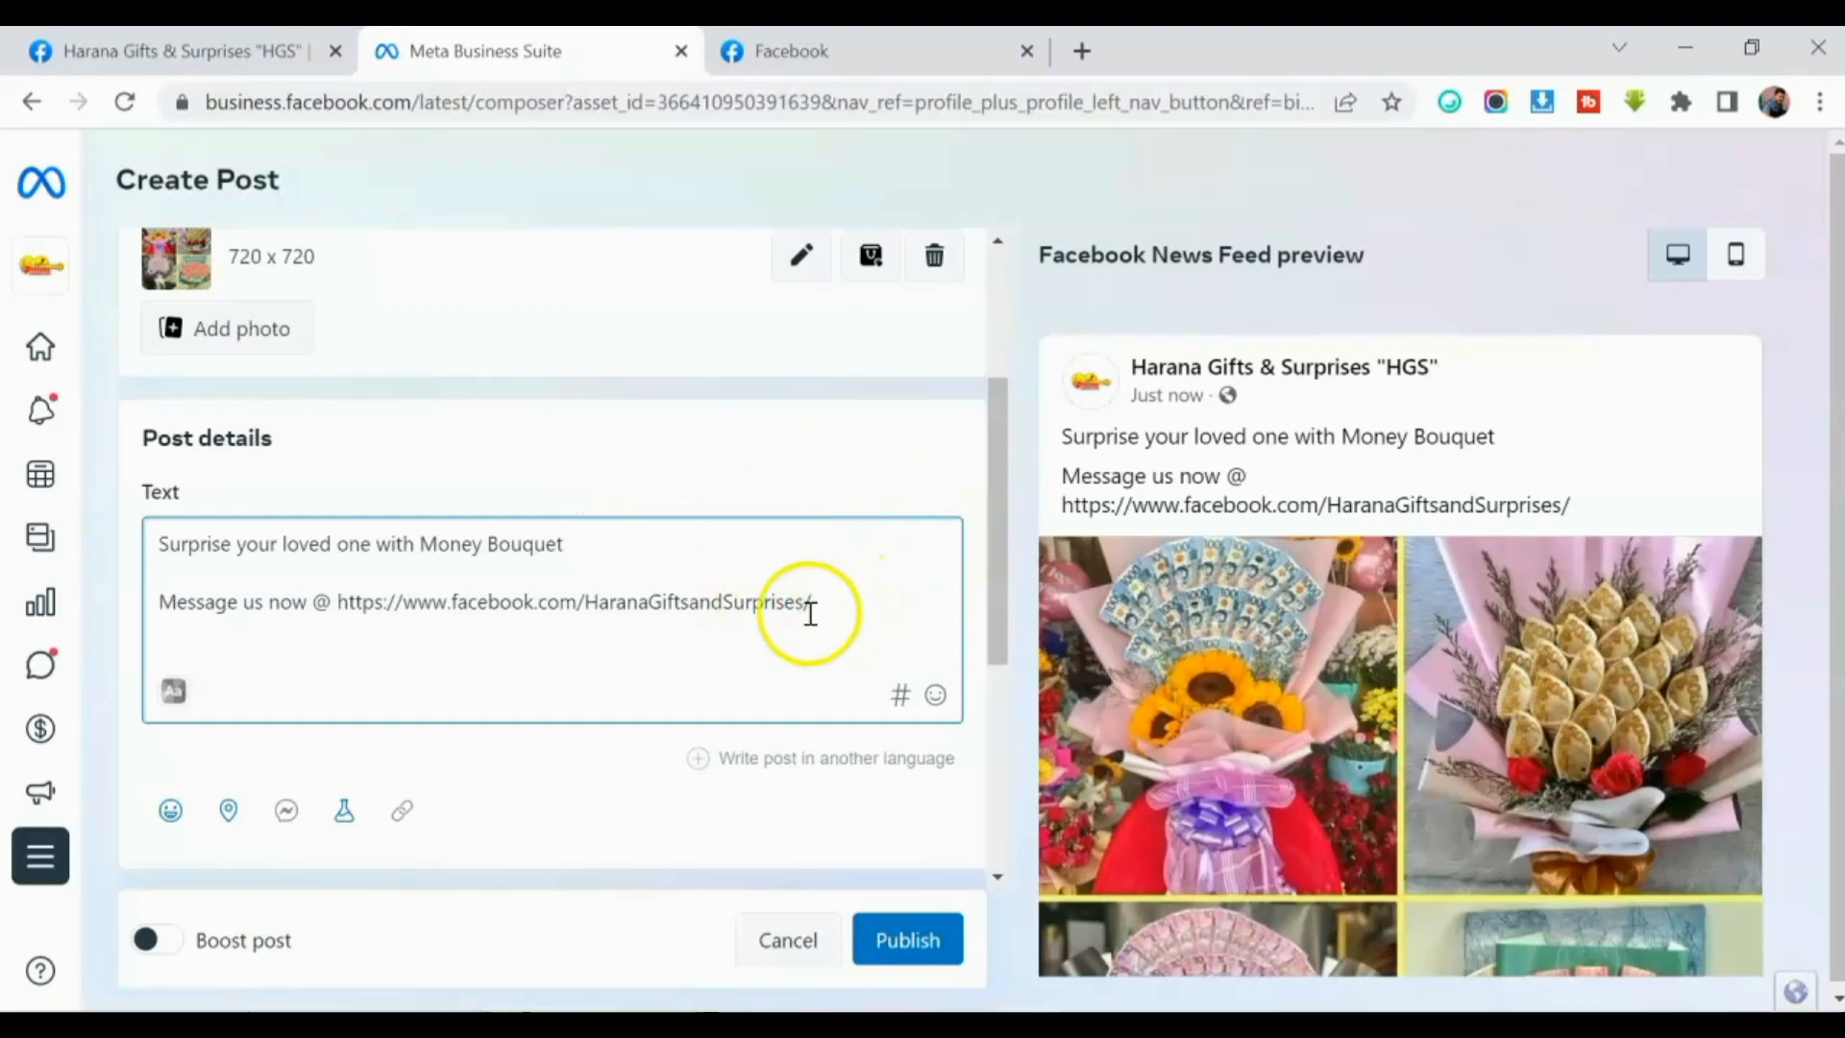
mouse_move(388, 641)
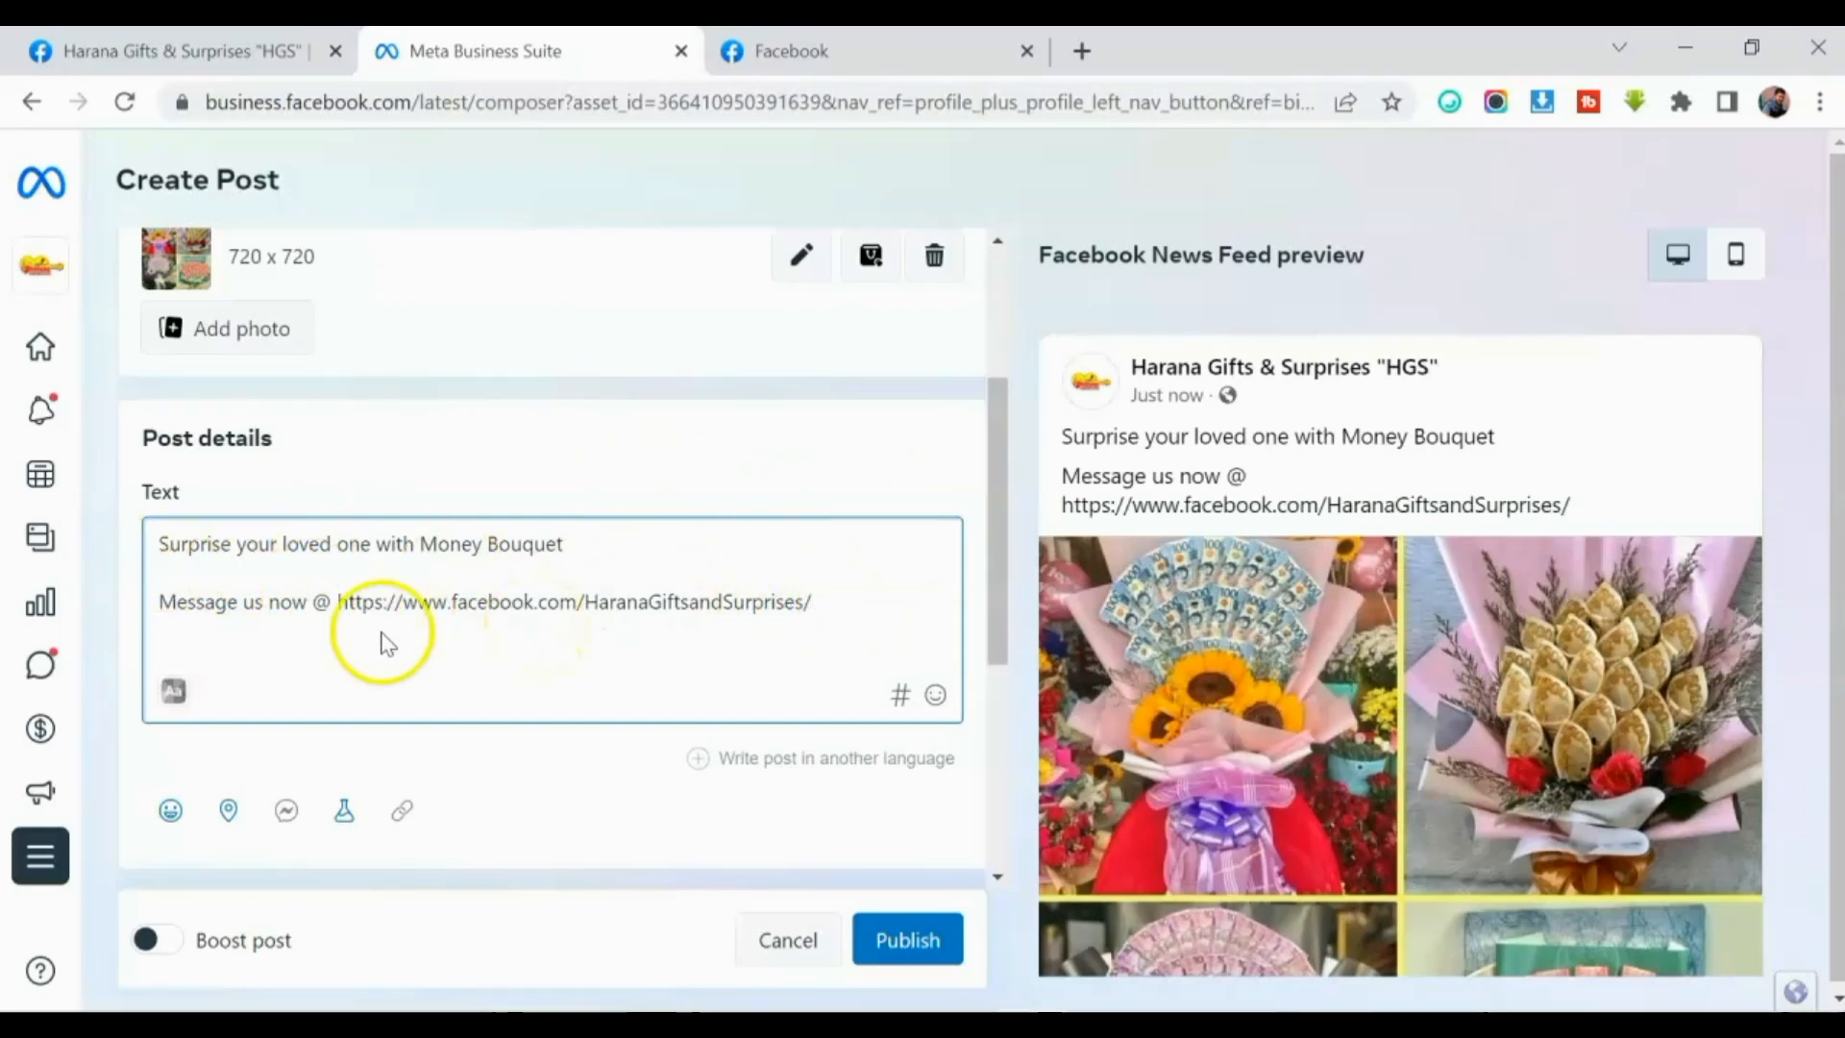
mouse_move(706, 635)
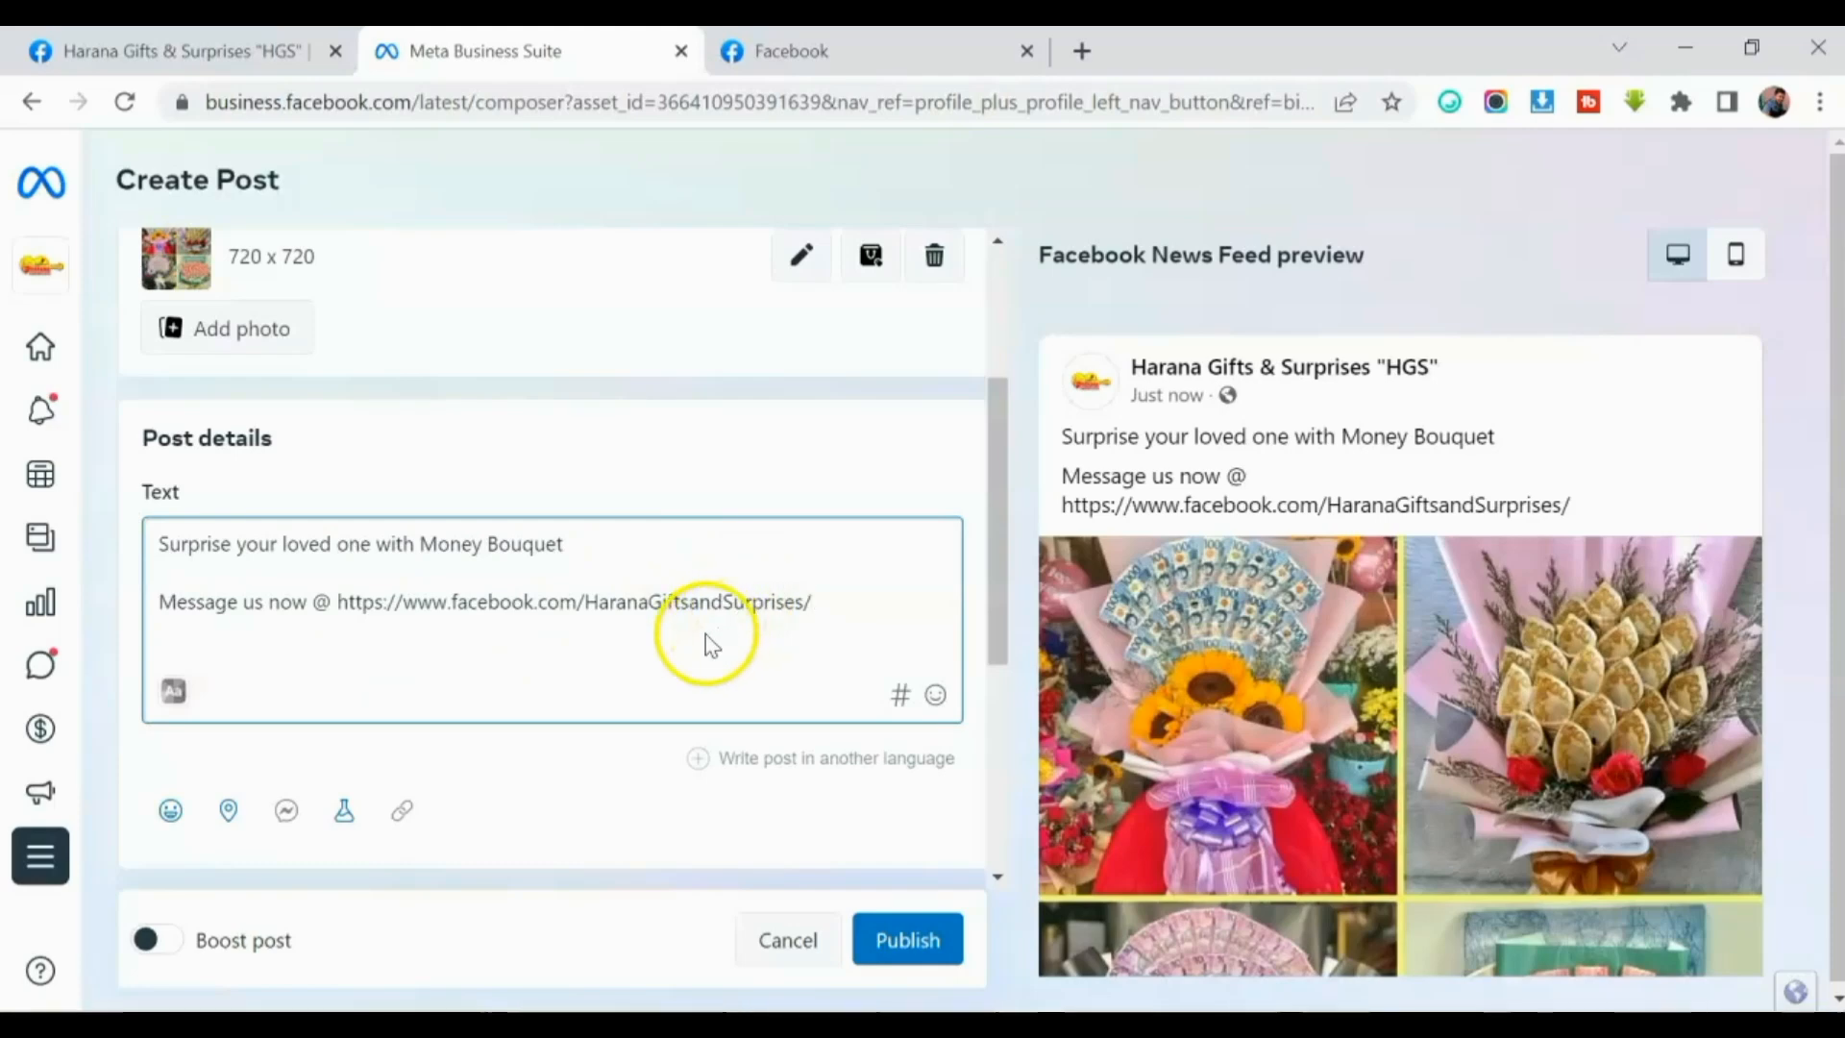
scroll(up, 3)
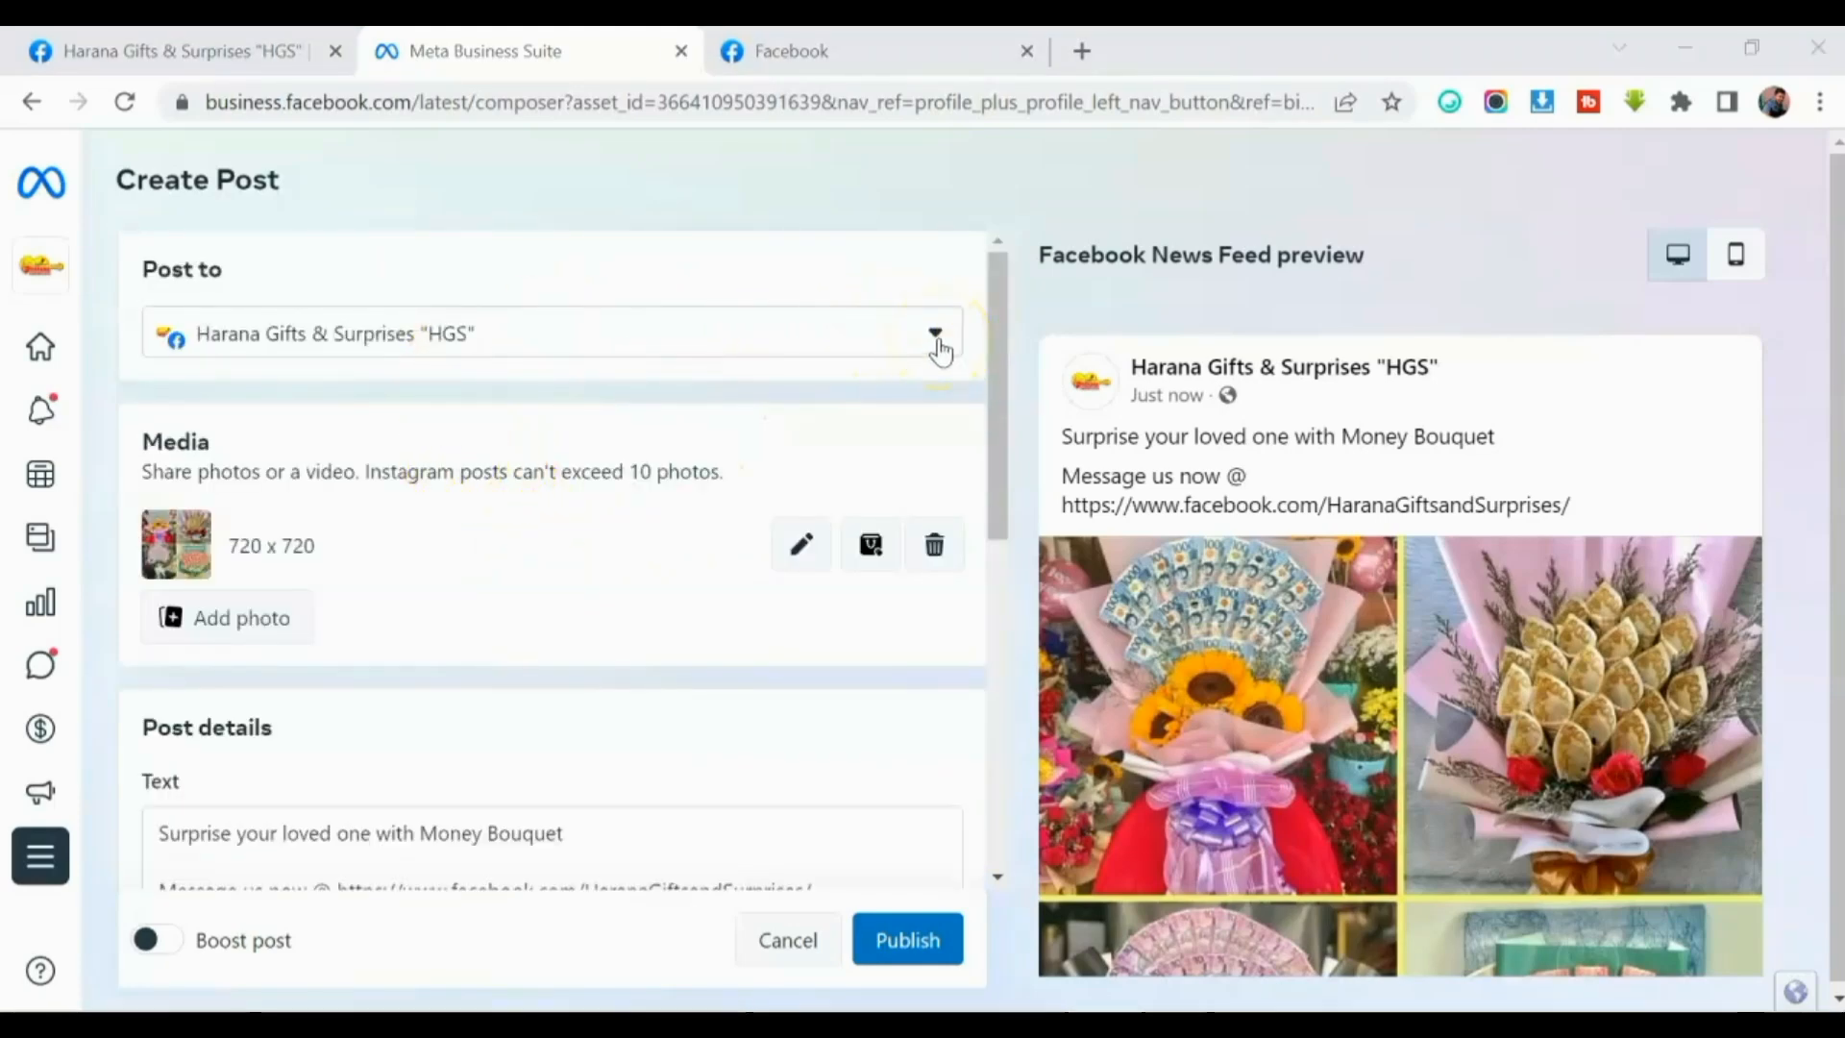
Open the Post to dropdown with the HGS page checked.
click(933, 334)
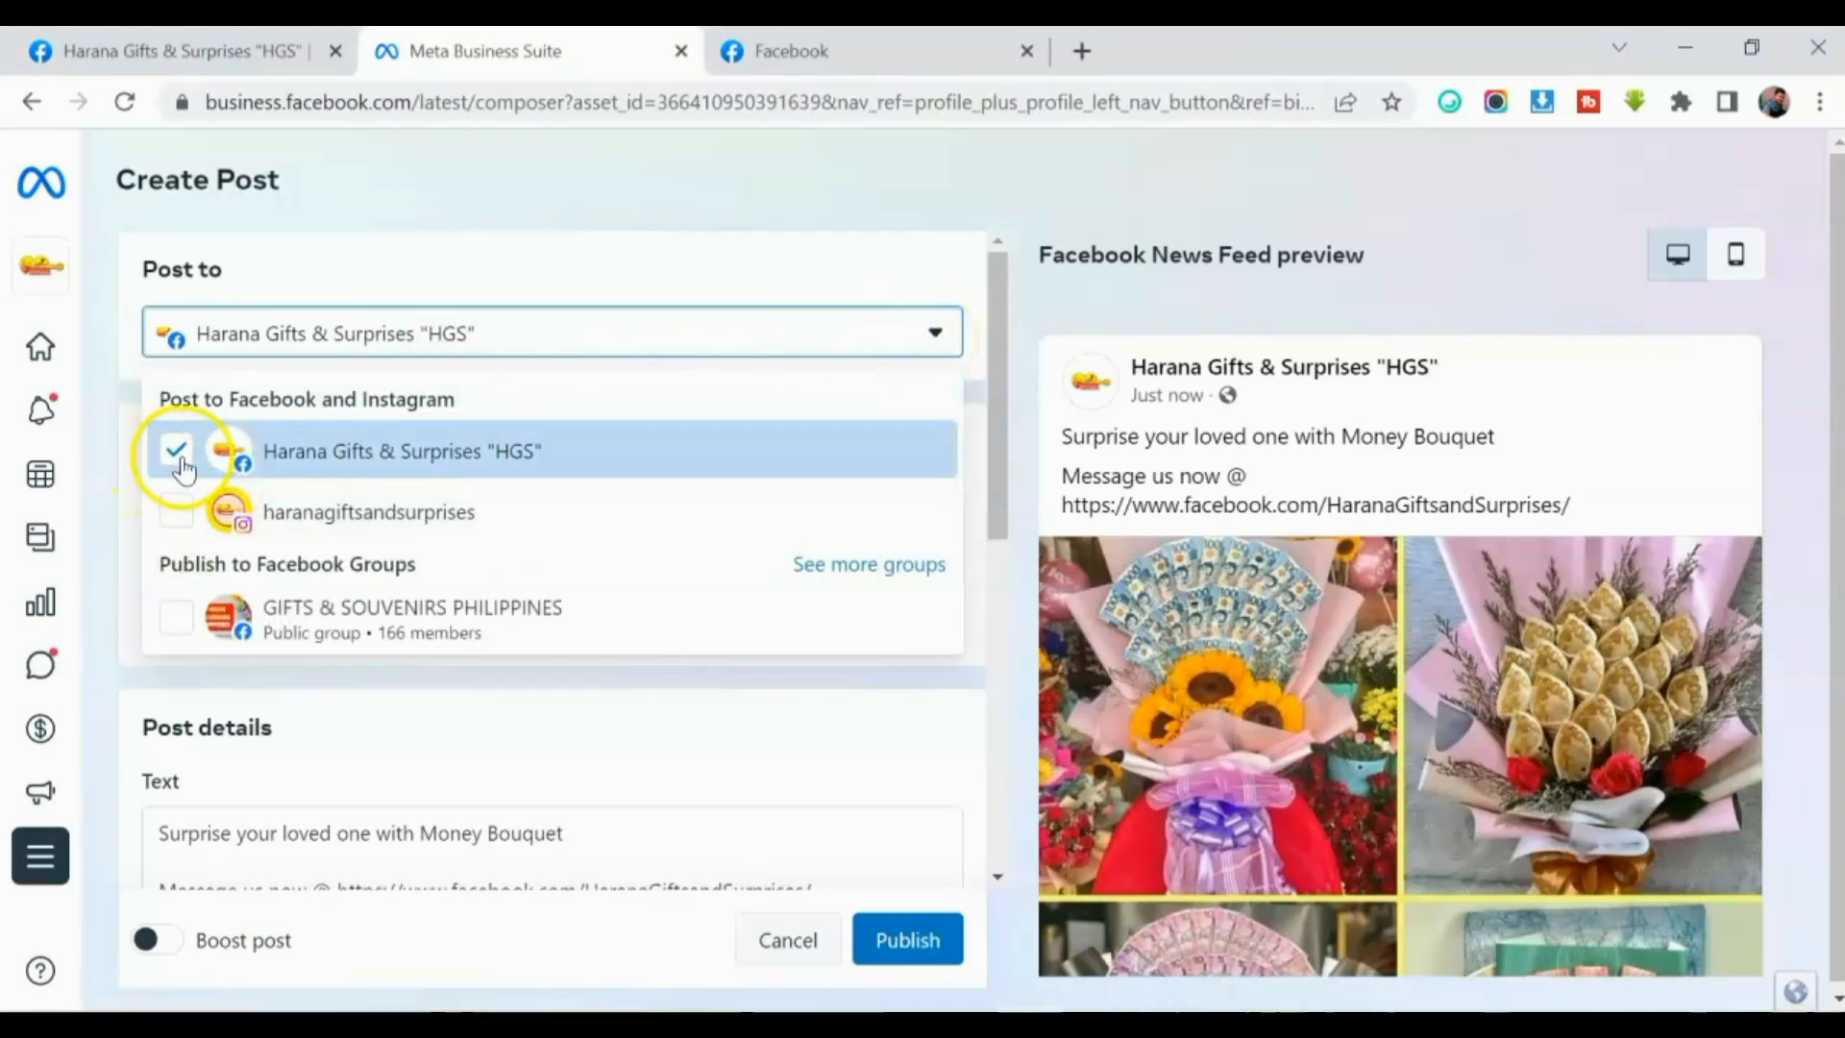
mouse_move(568, 471)
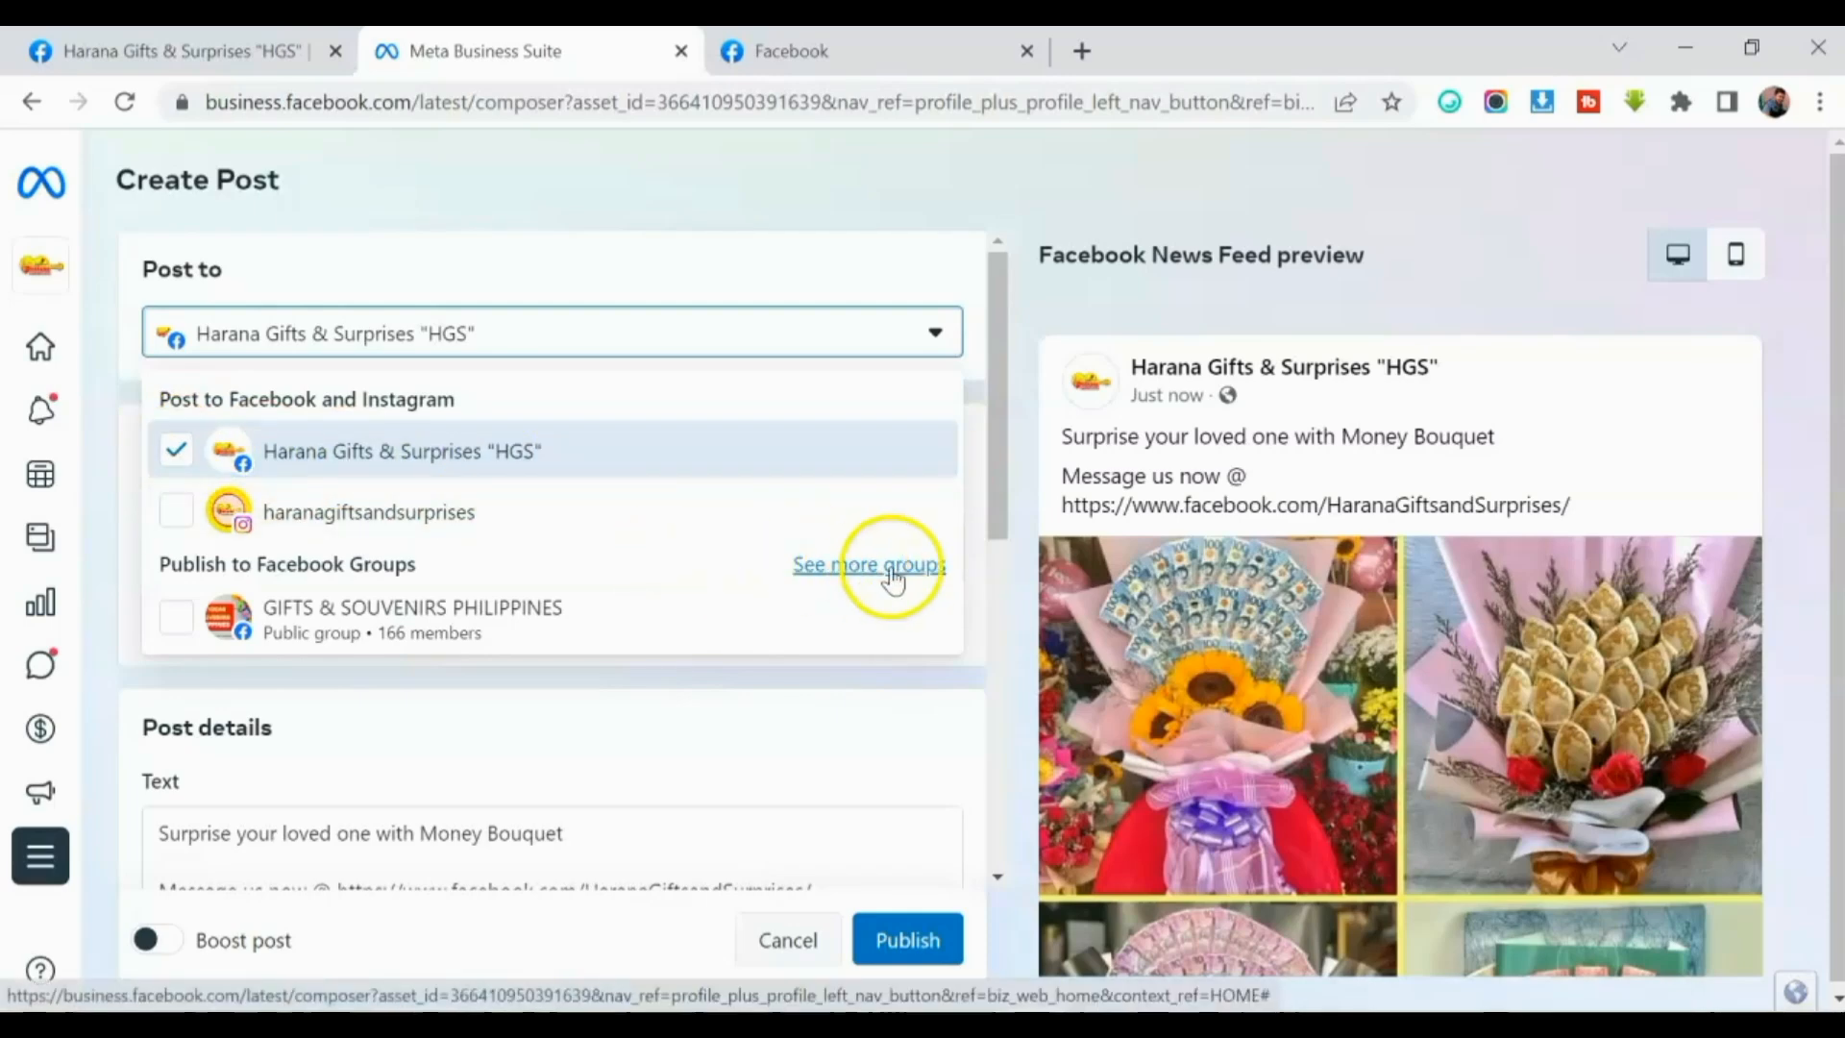
Add GIFTS & SURPRISES PH and SURPRISE GIFTS AND CRAFTS PH groups as post destinations.
click(867, 565)
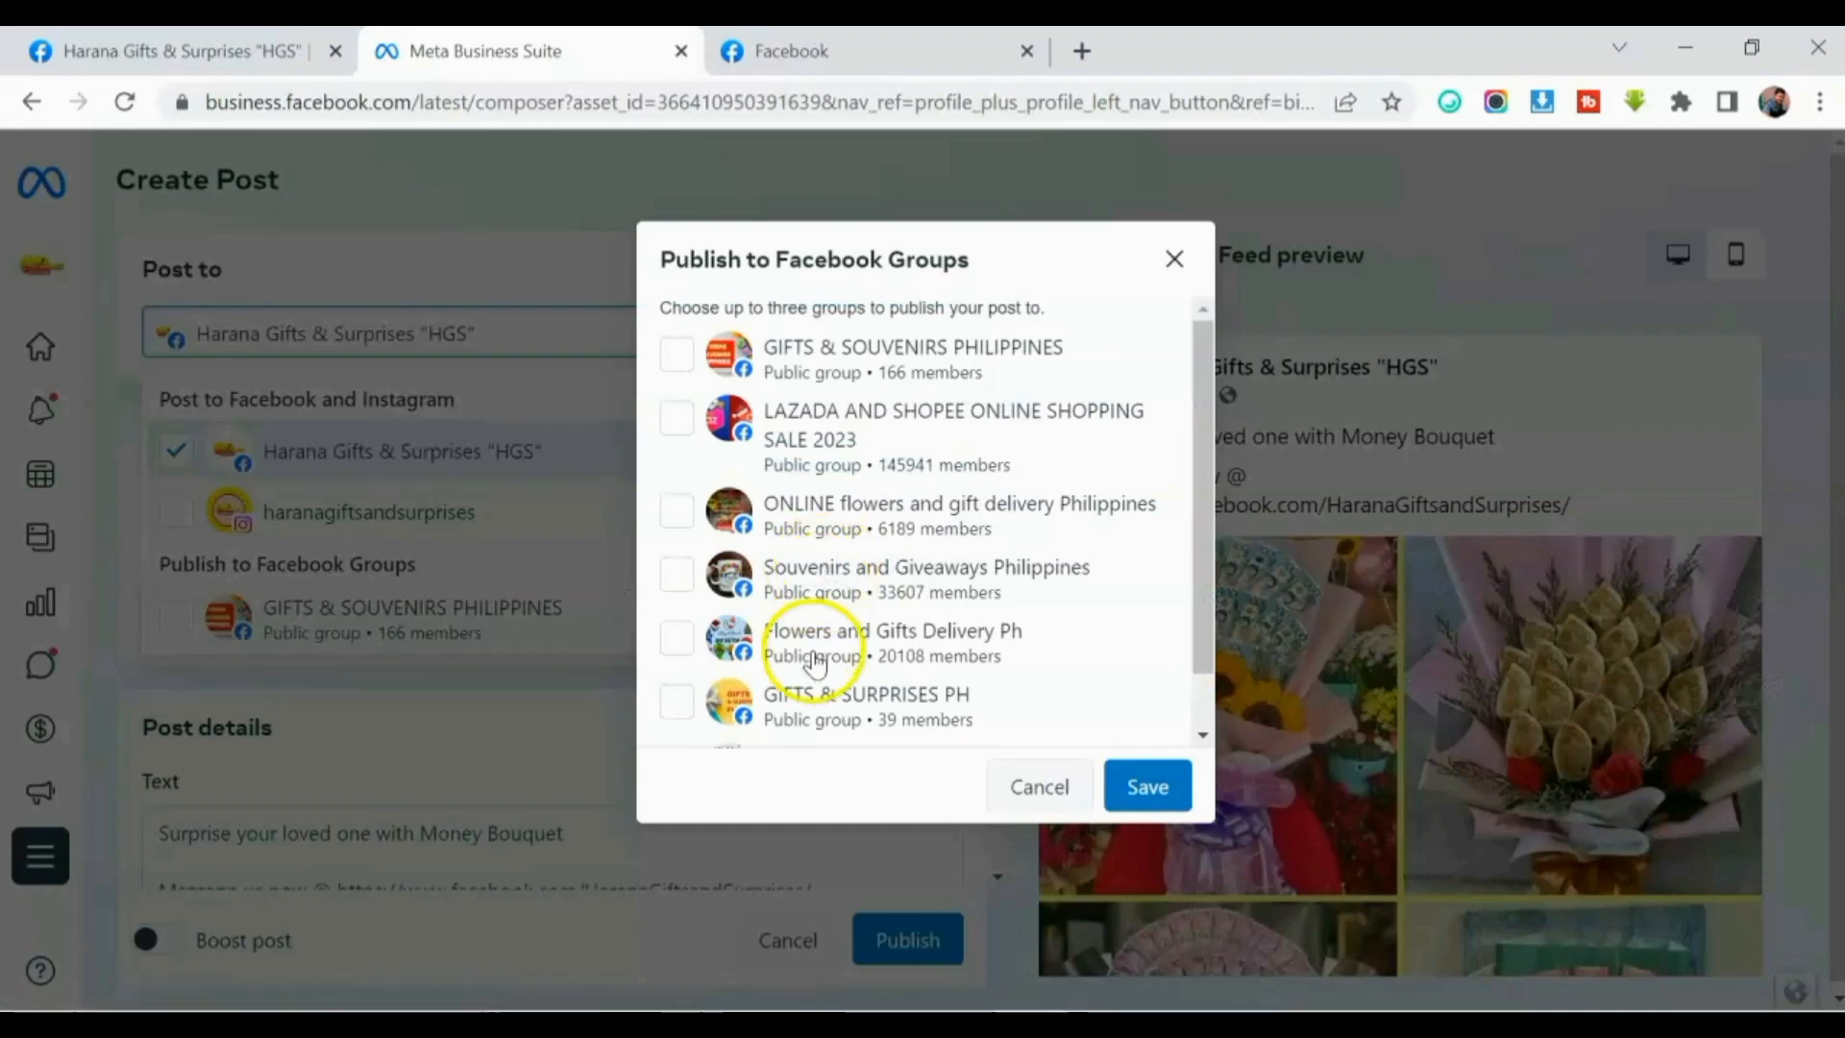
mouse_move(794, 330)
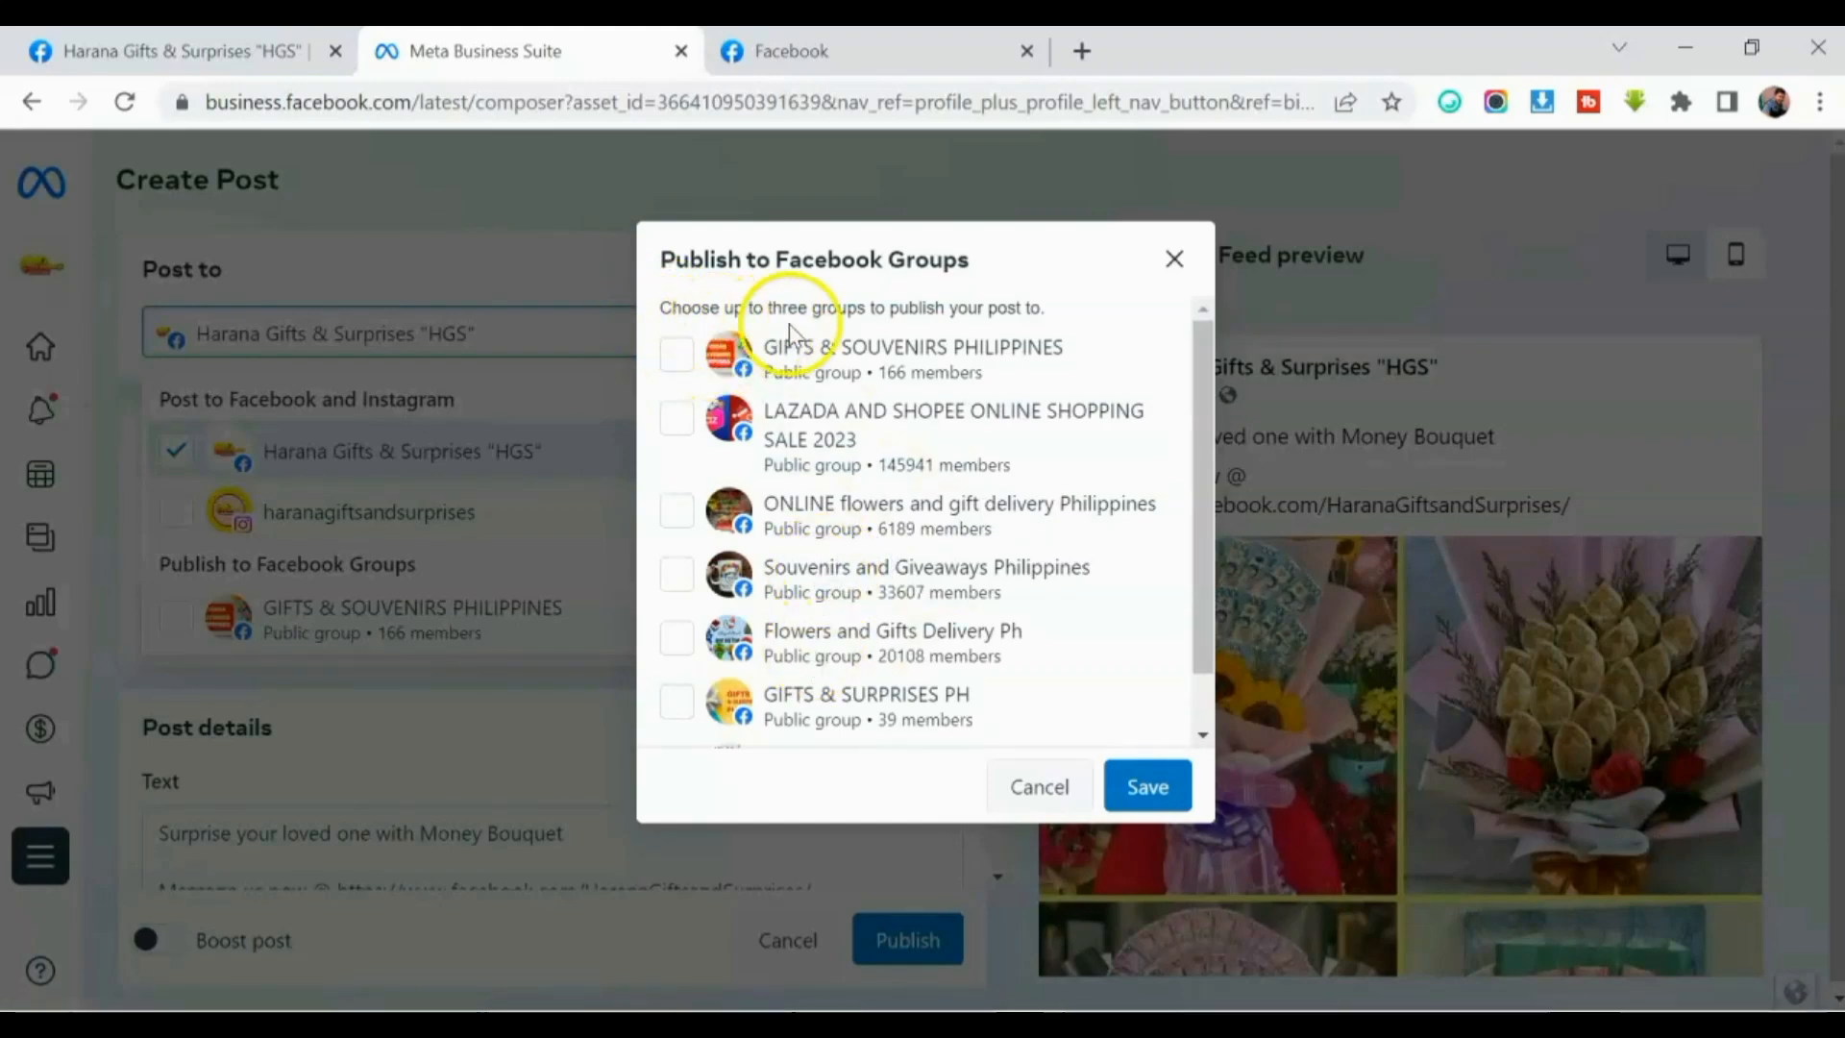
mouse_move(1022, 330)
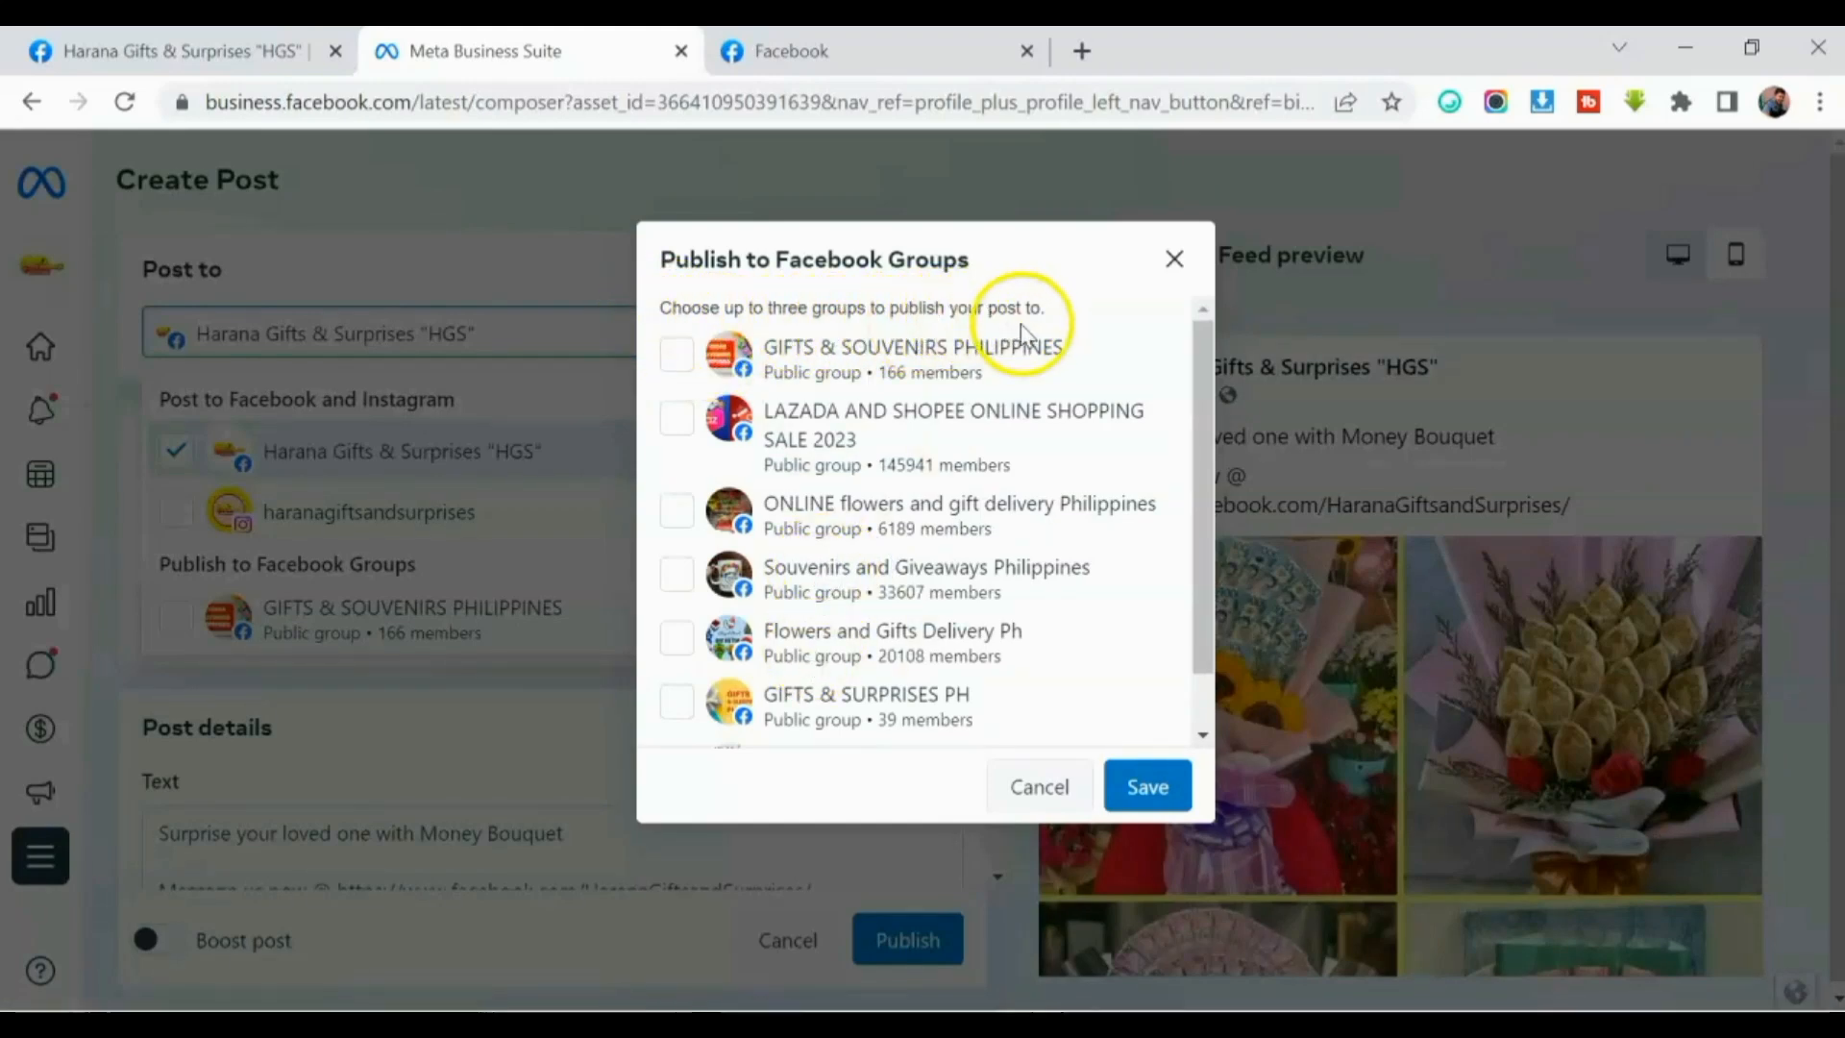
mouse_move(659, 367)
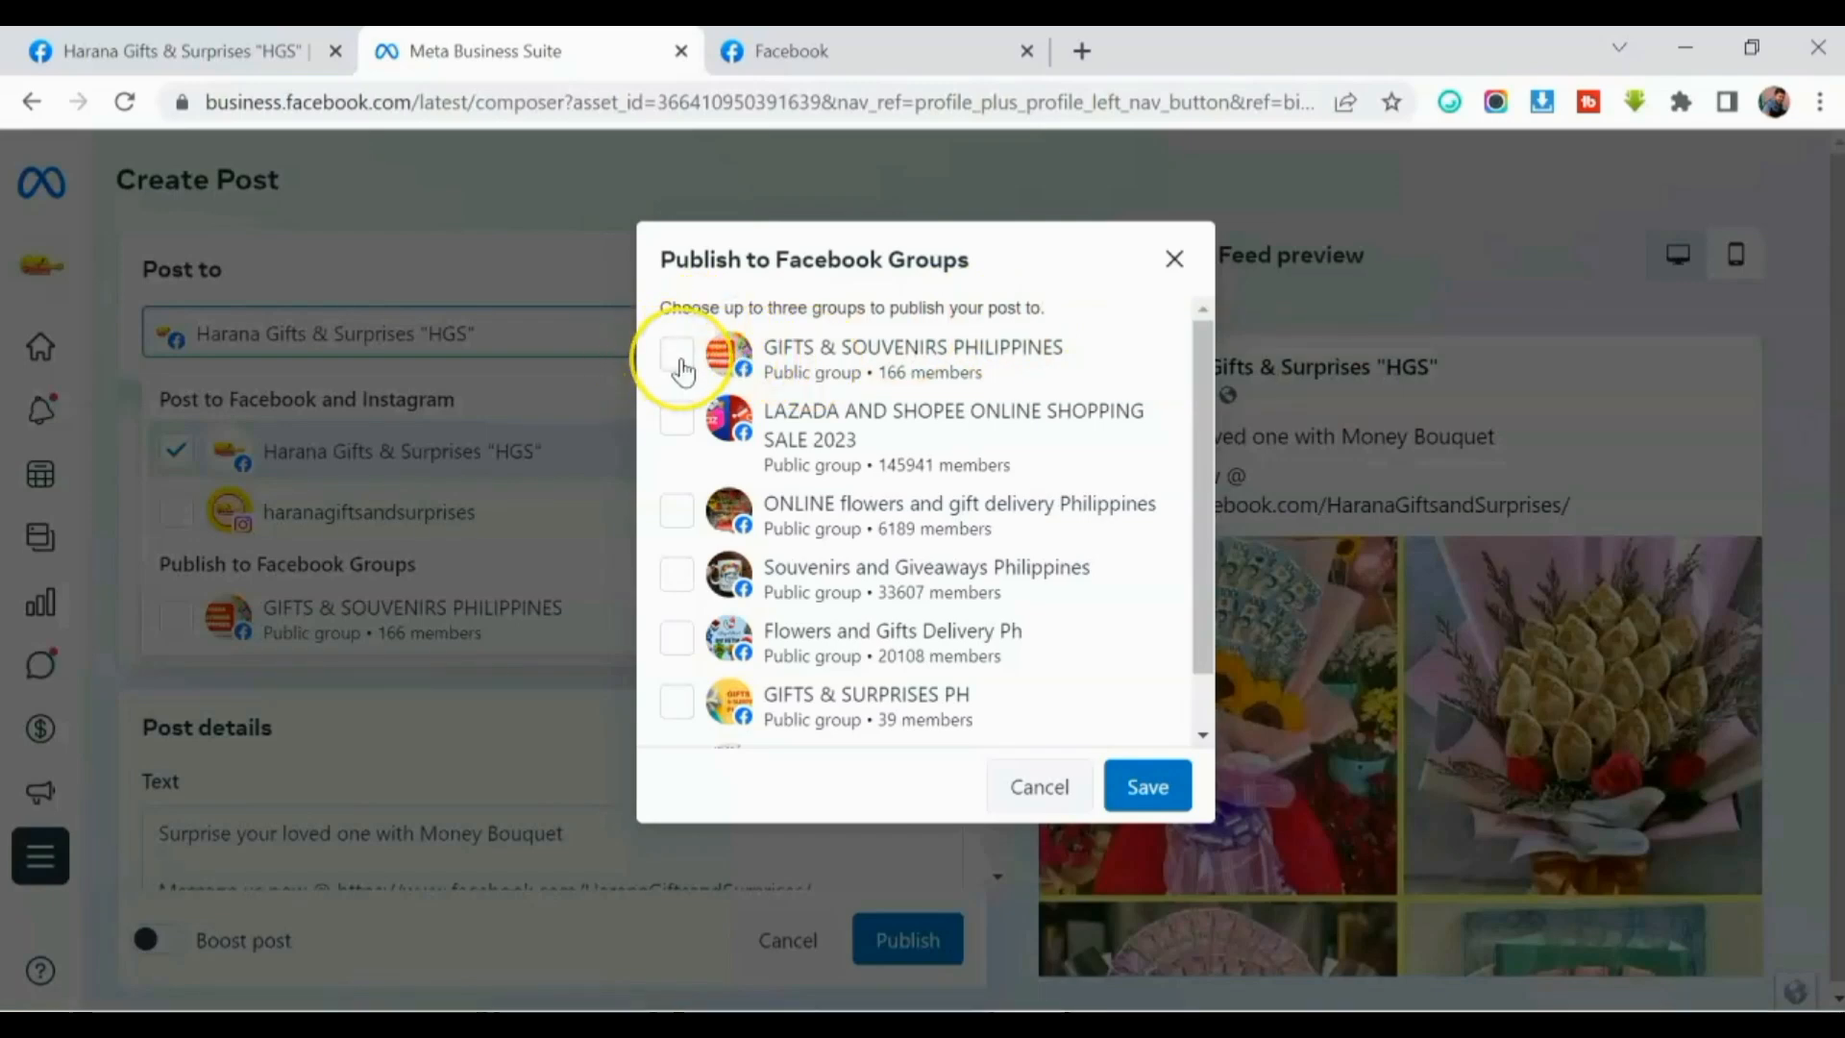
mouse_move(692, 387)
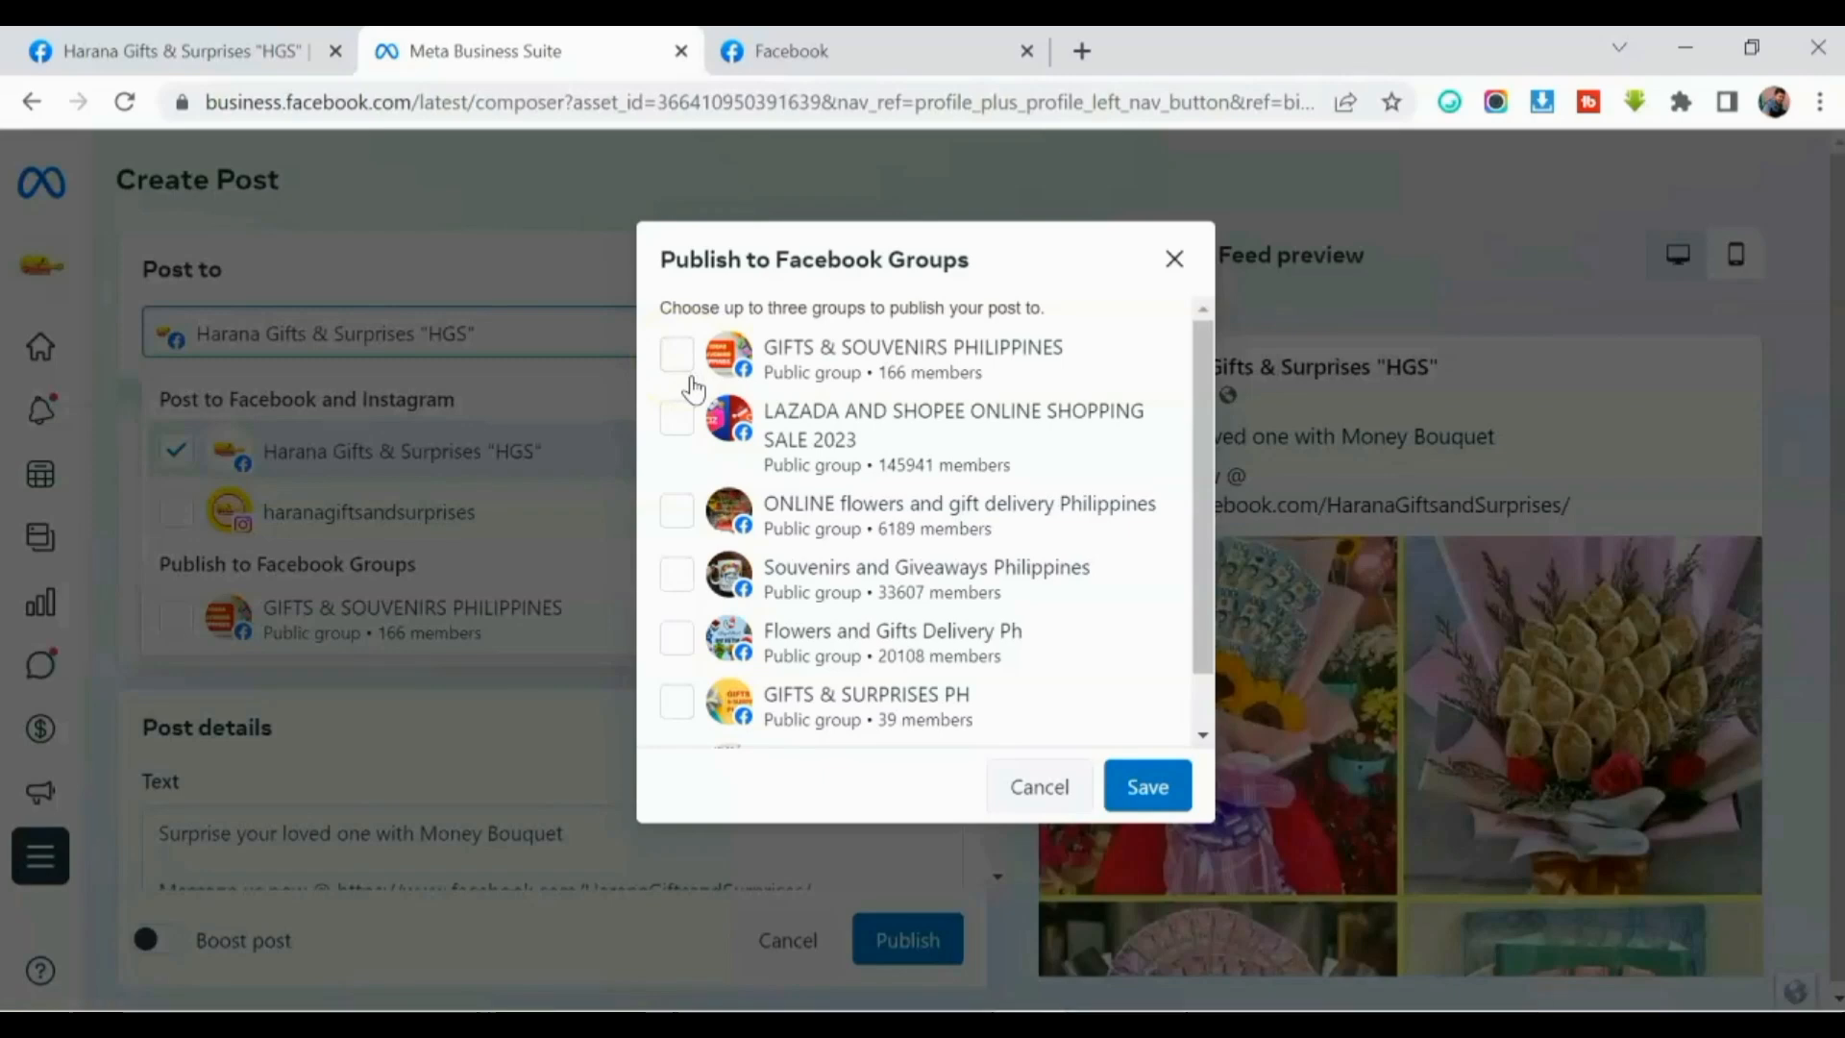
mouse_move(371, 665)
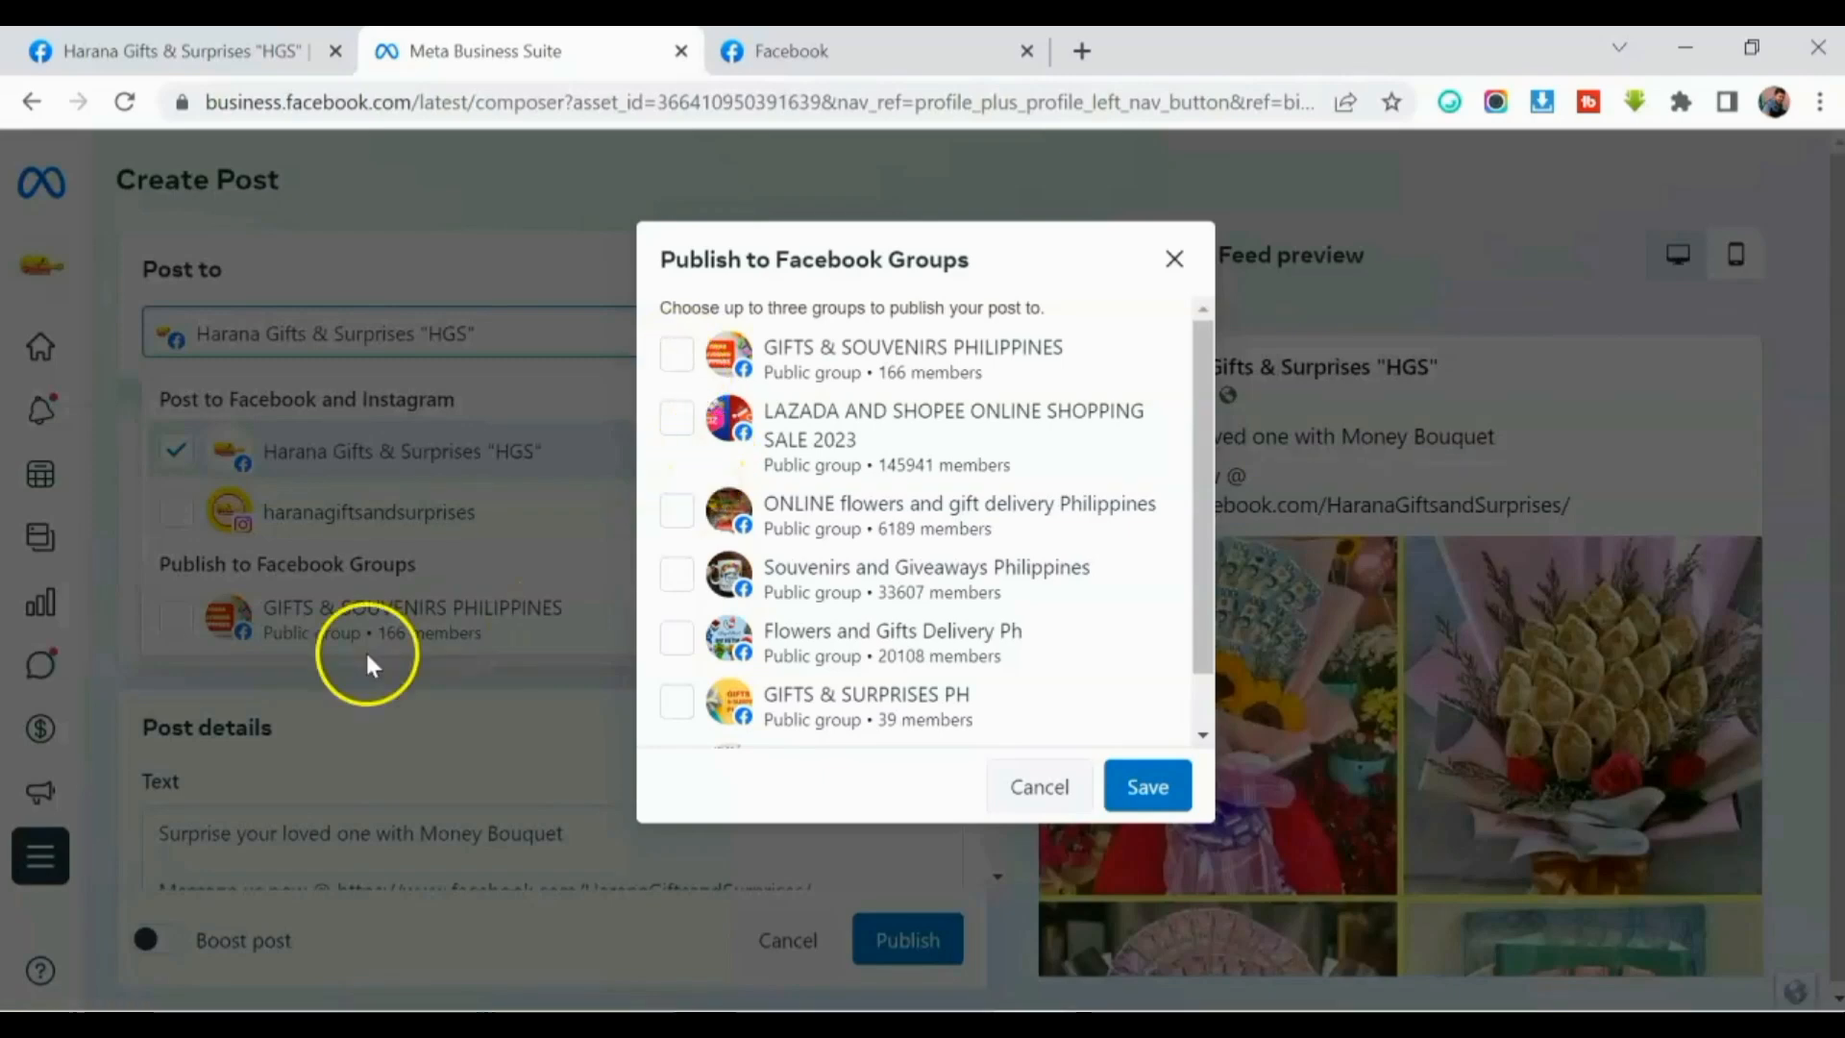
mouse_move(677, 453)
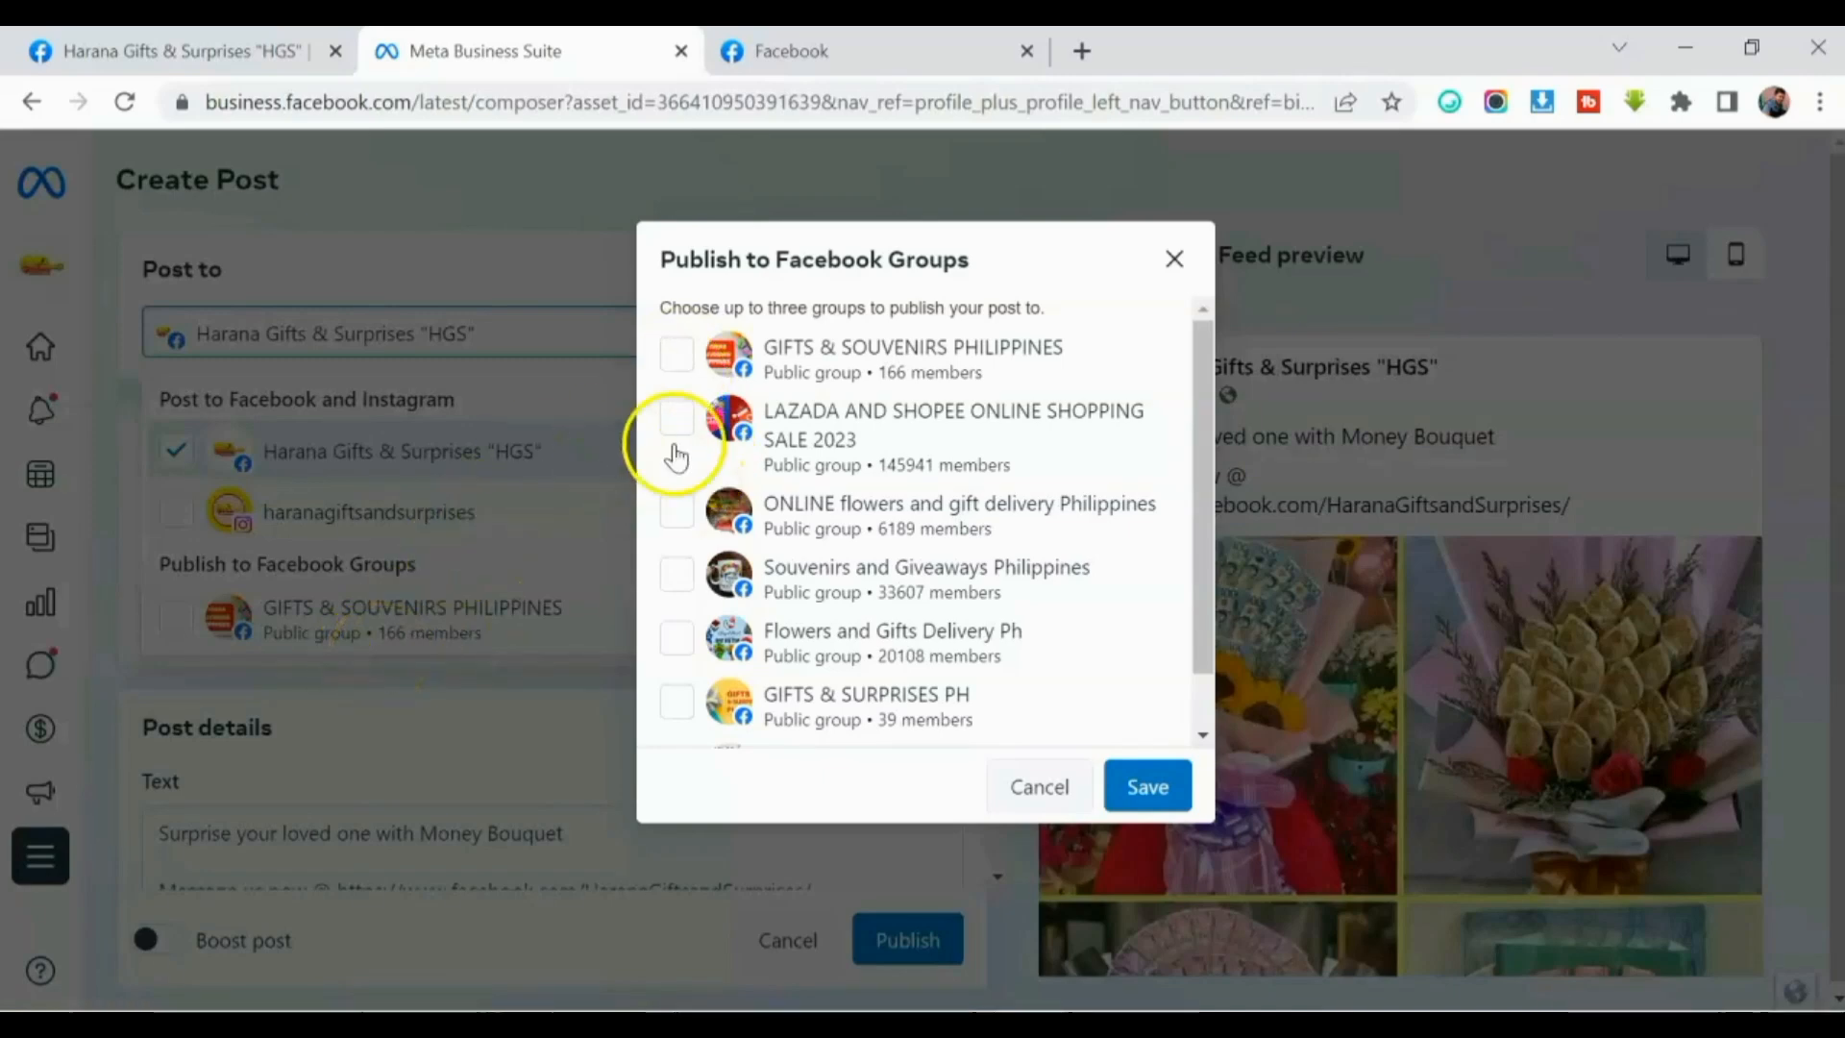
click(677, 355)
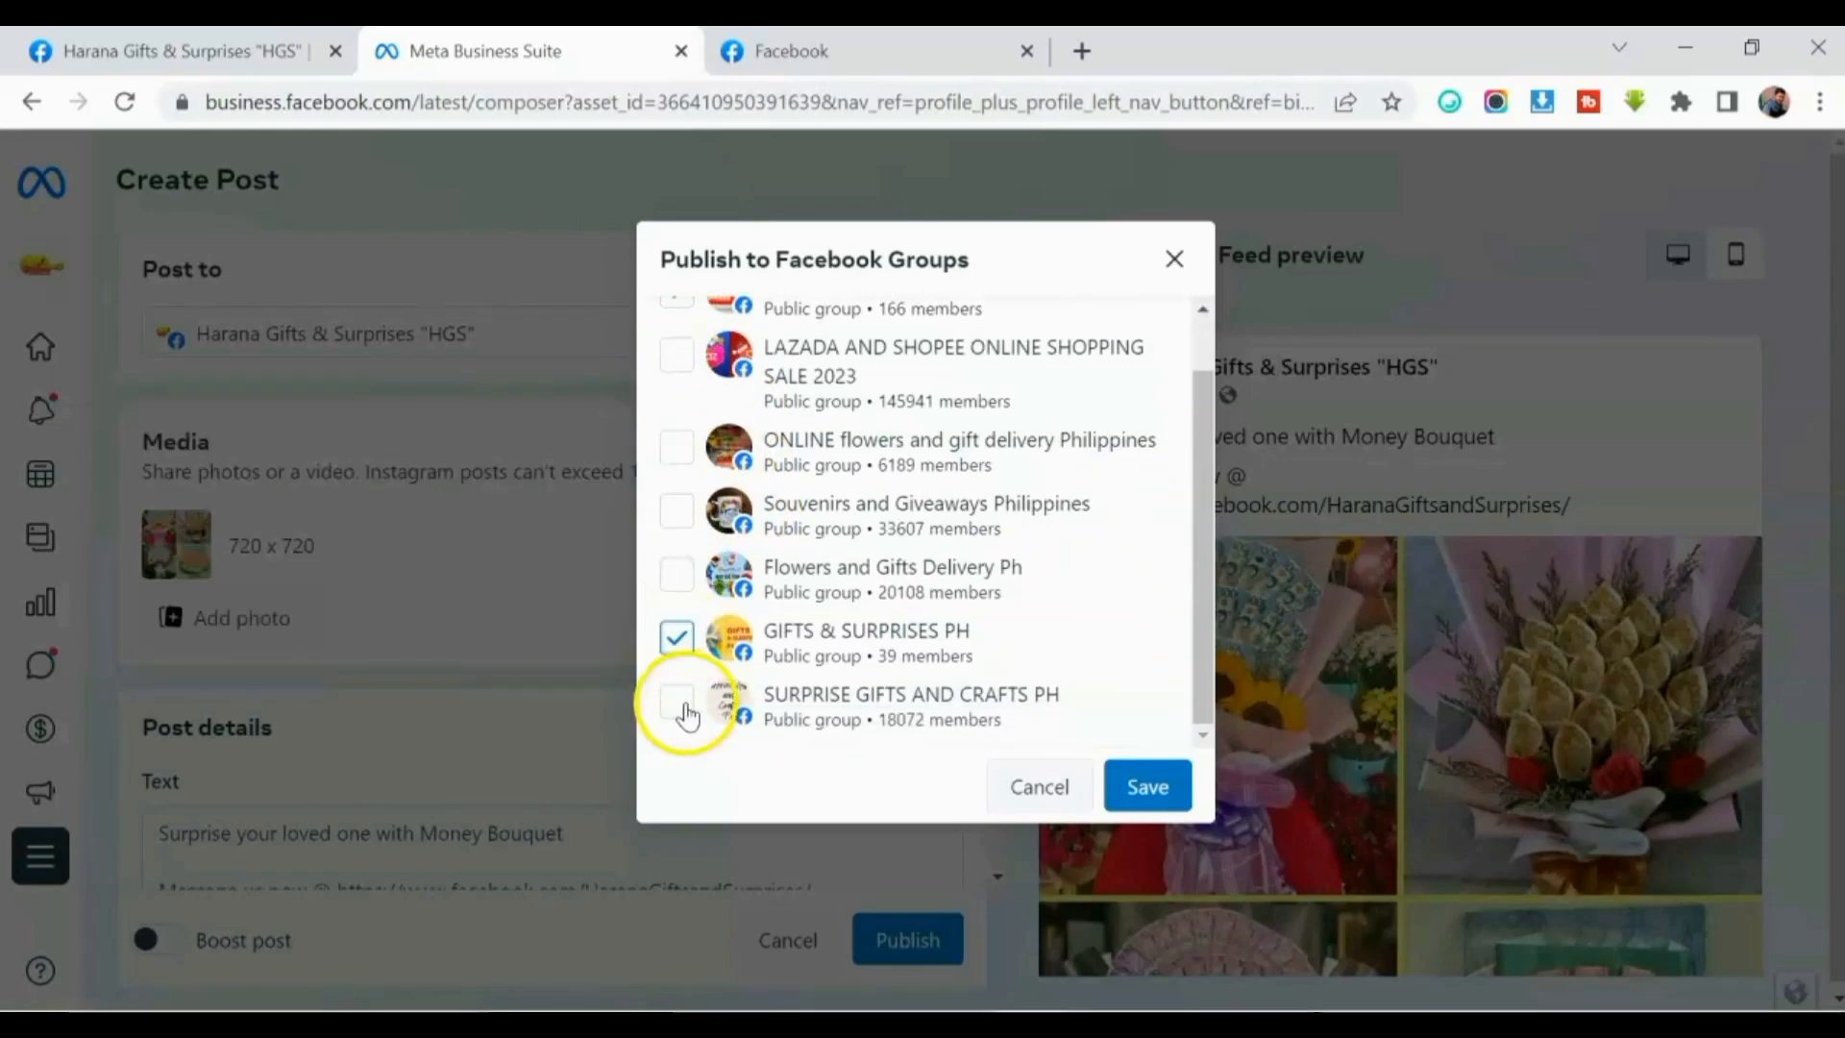
click(676, 707)
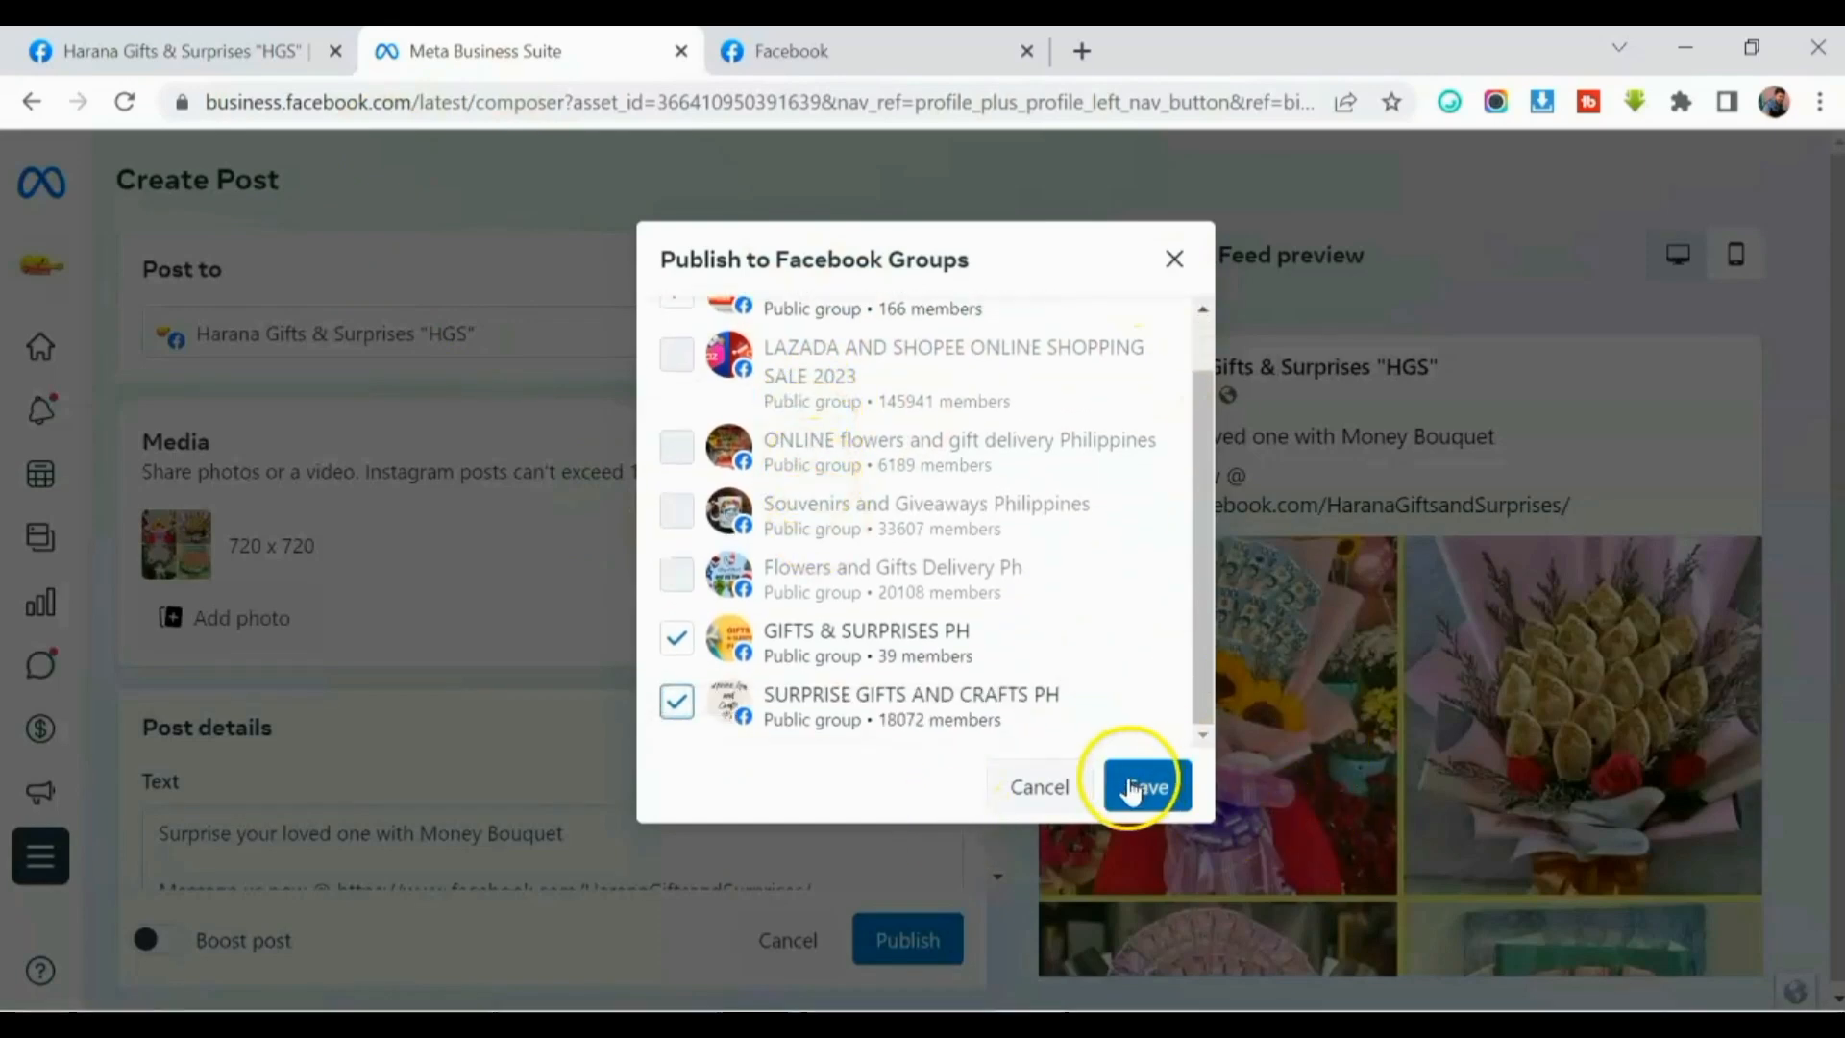
mouse_move(1147, 787)
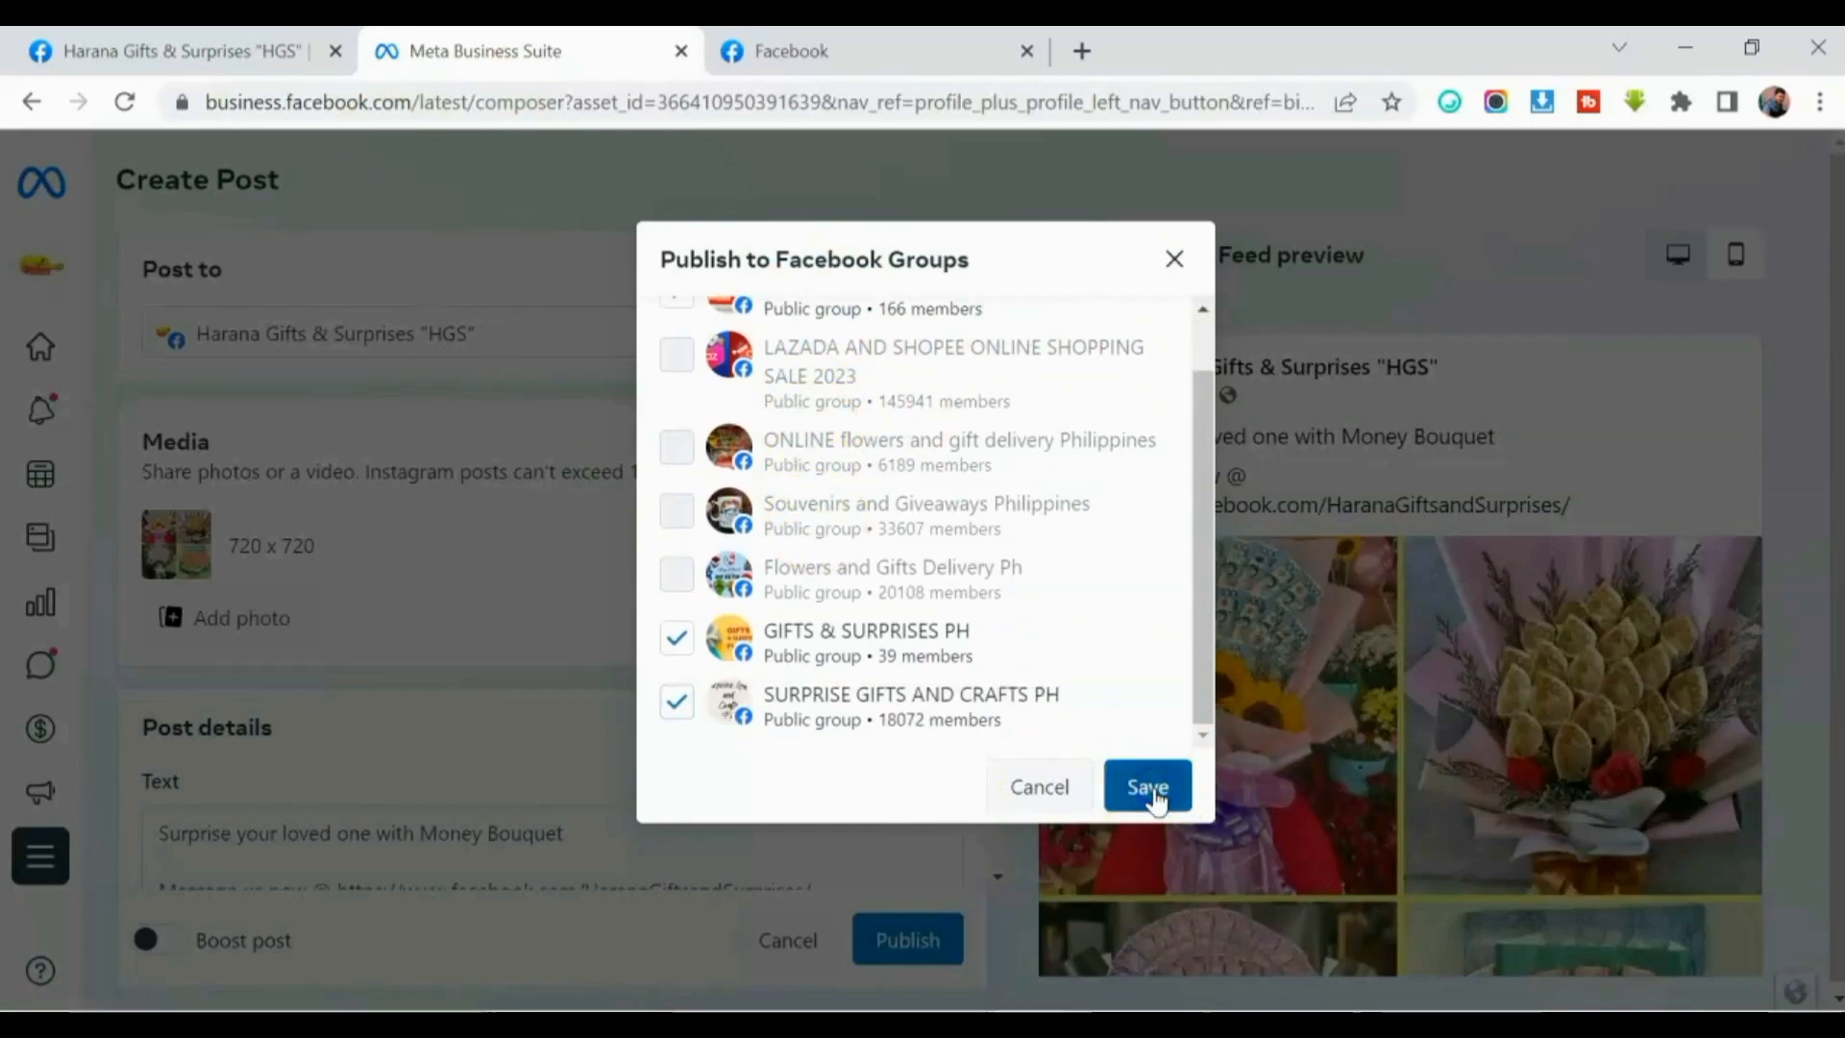
click(1146, 786)
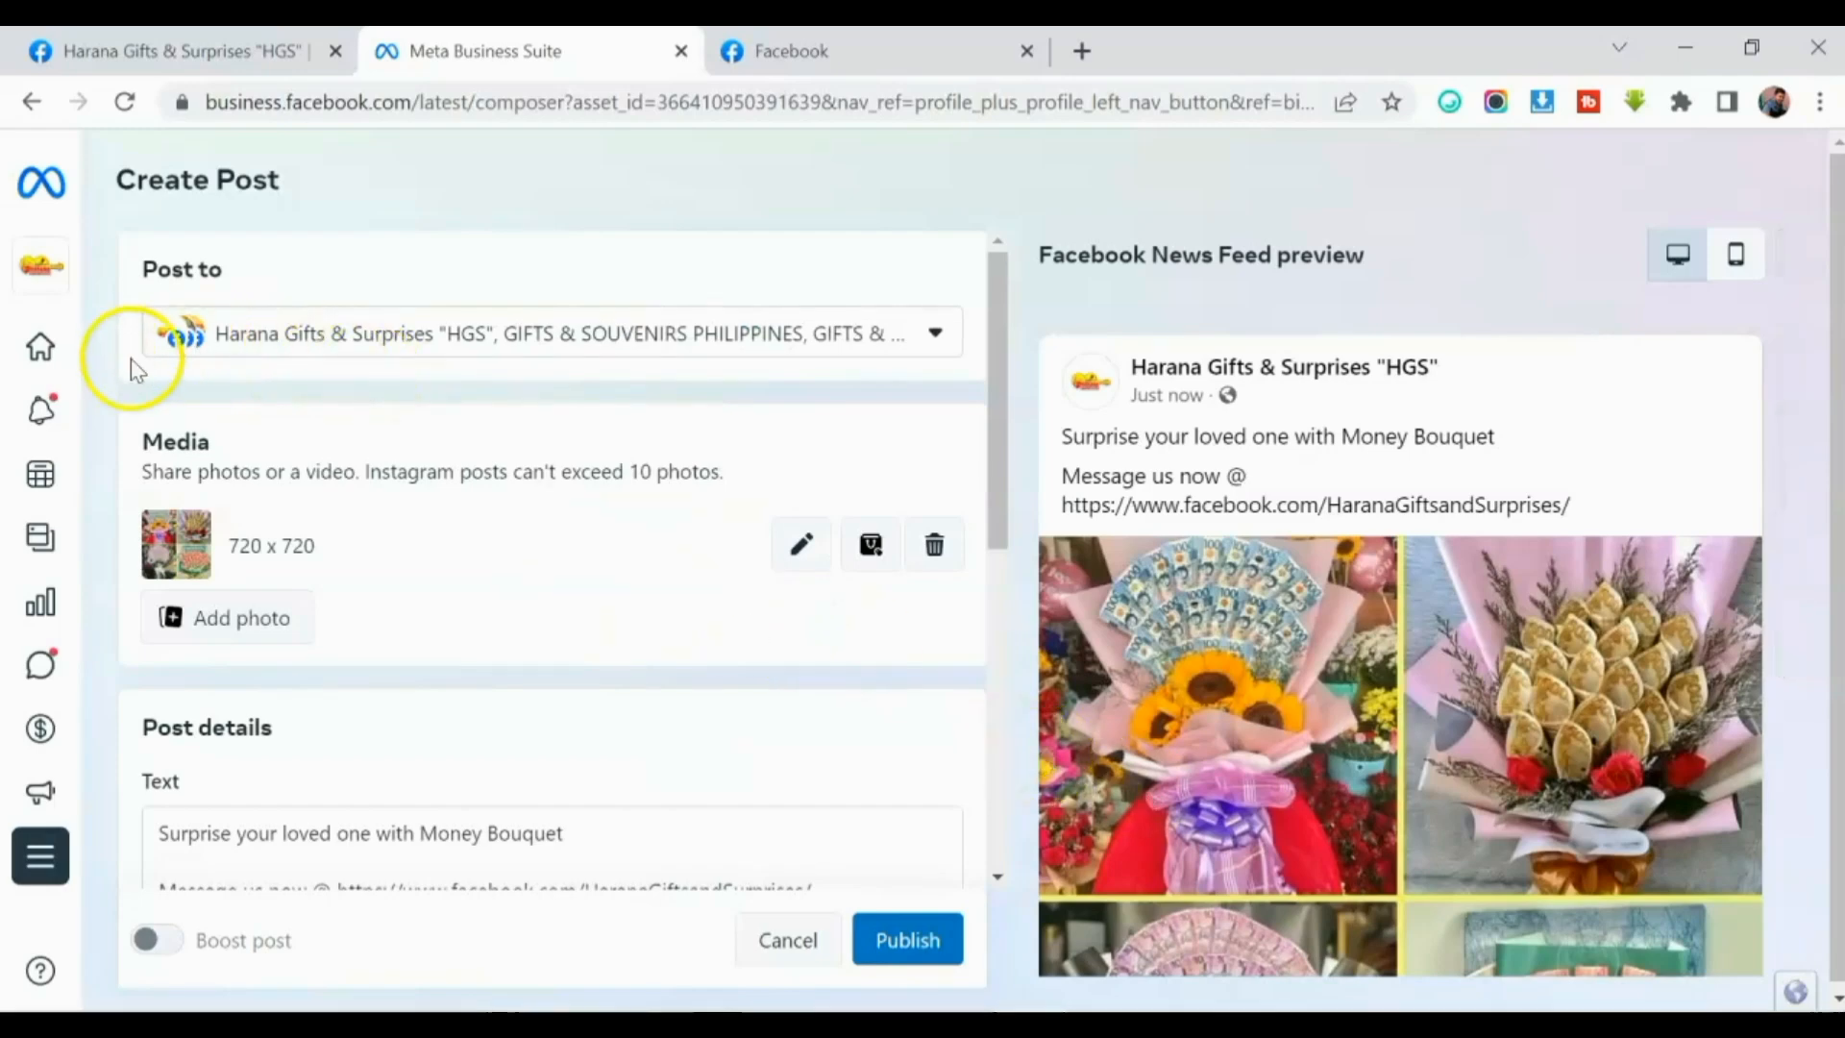
mouse_move(190, 352)
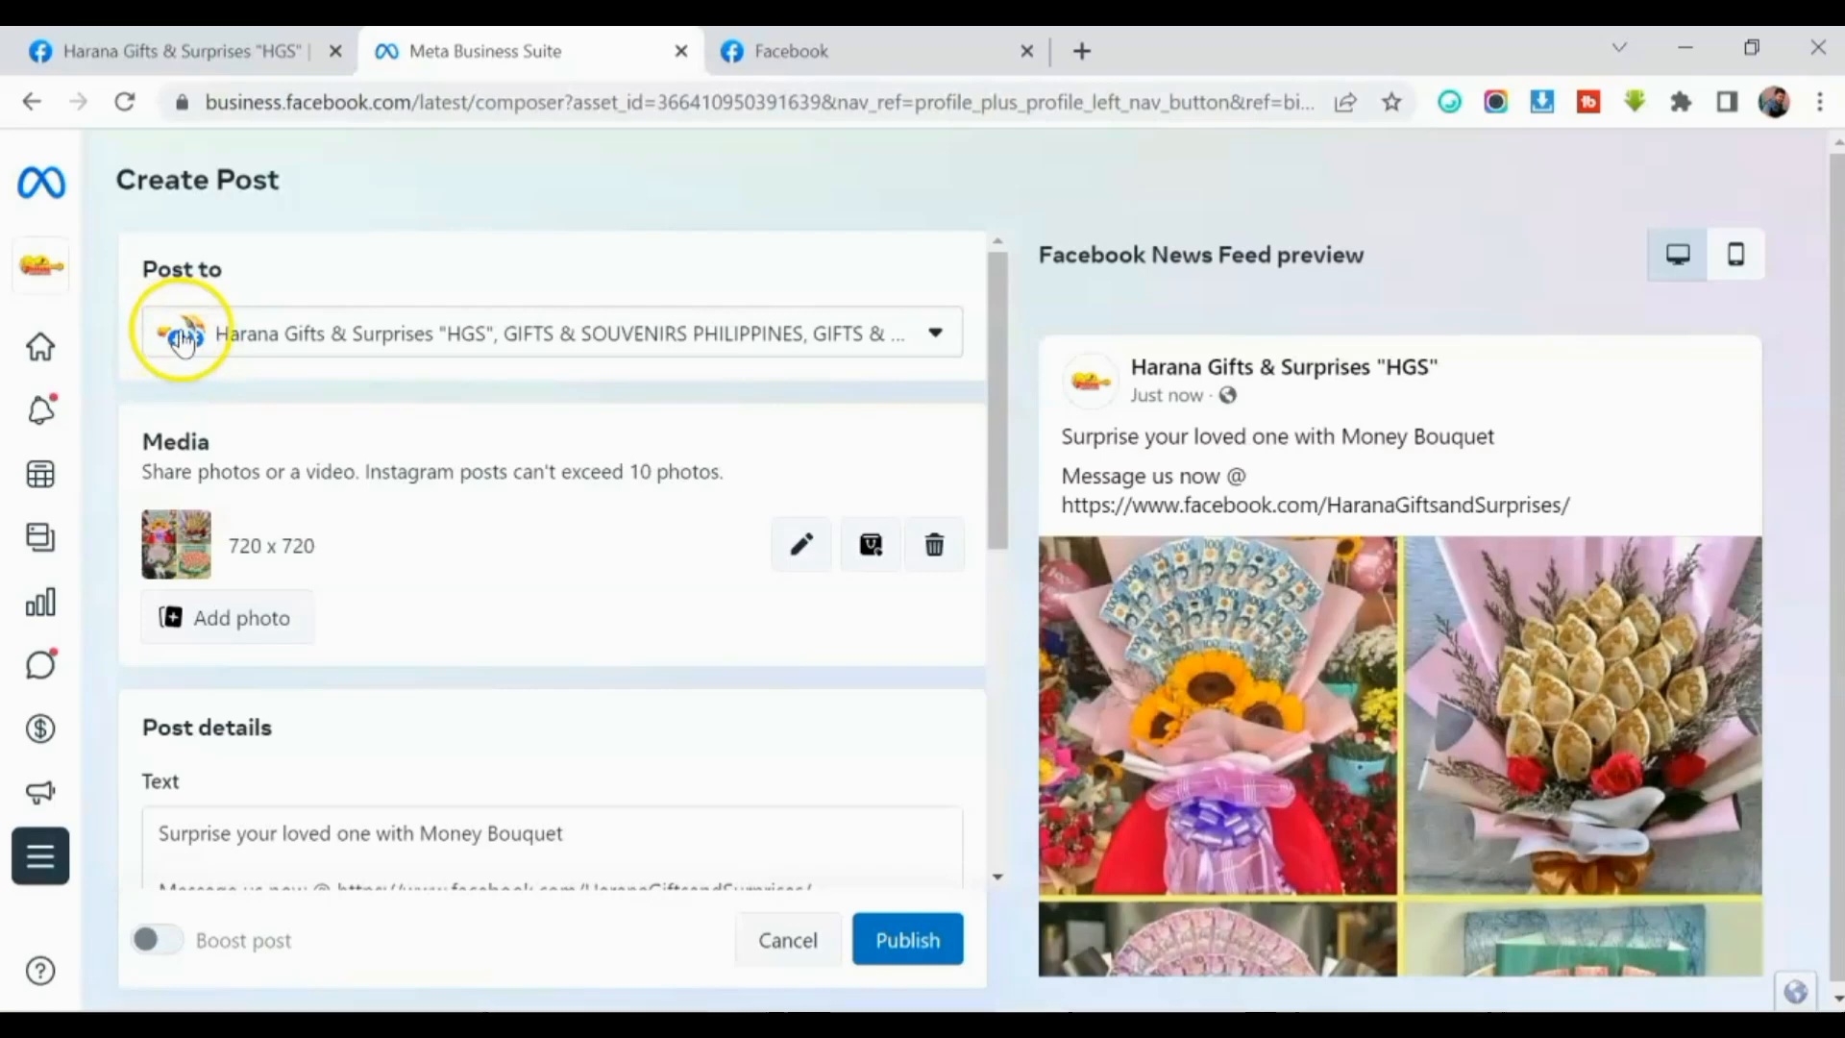
mouse_move(229, 345)
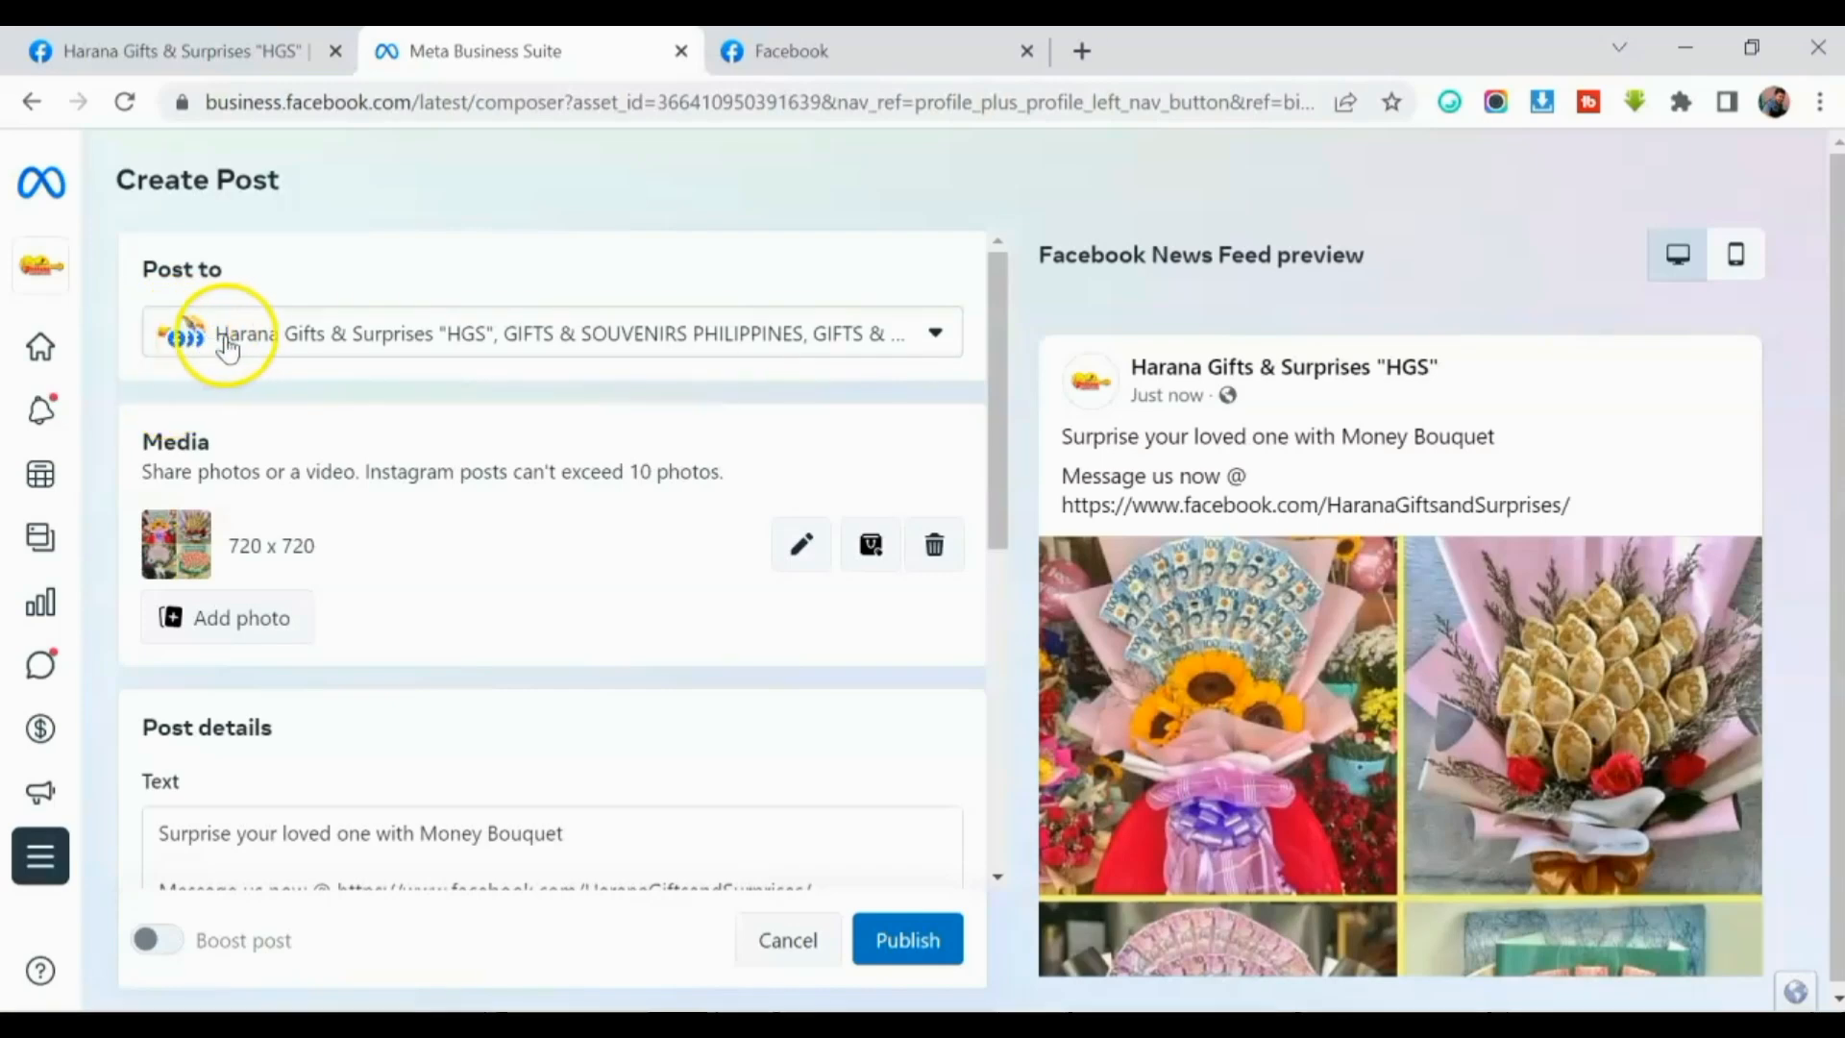
mouse_move(488, 494)
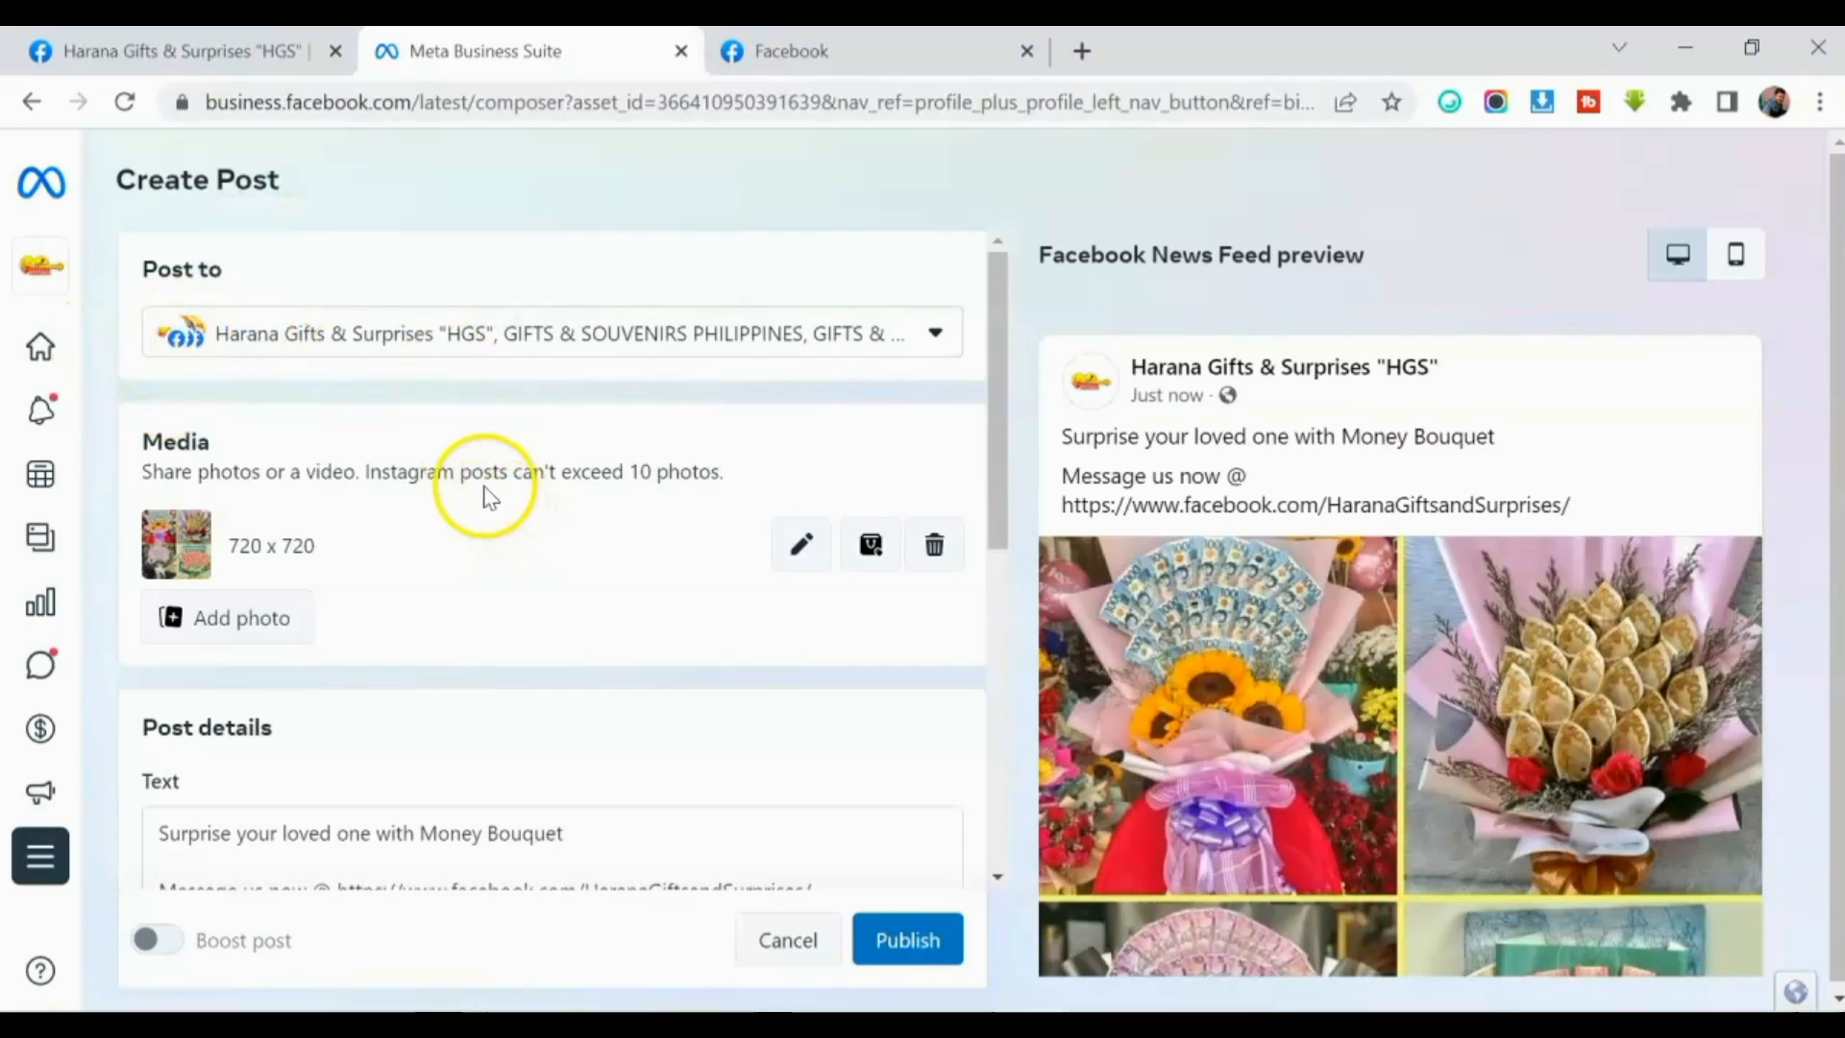
mouse_move(298, 528)
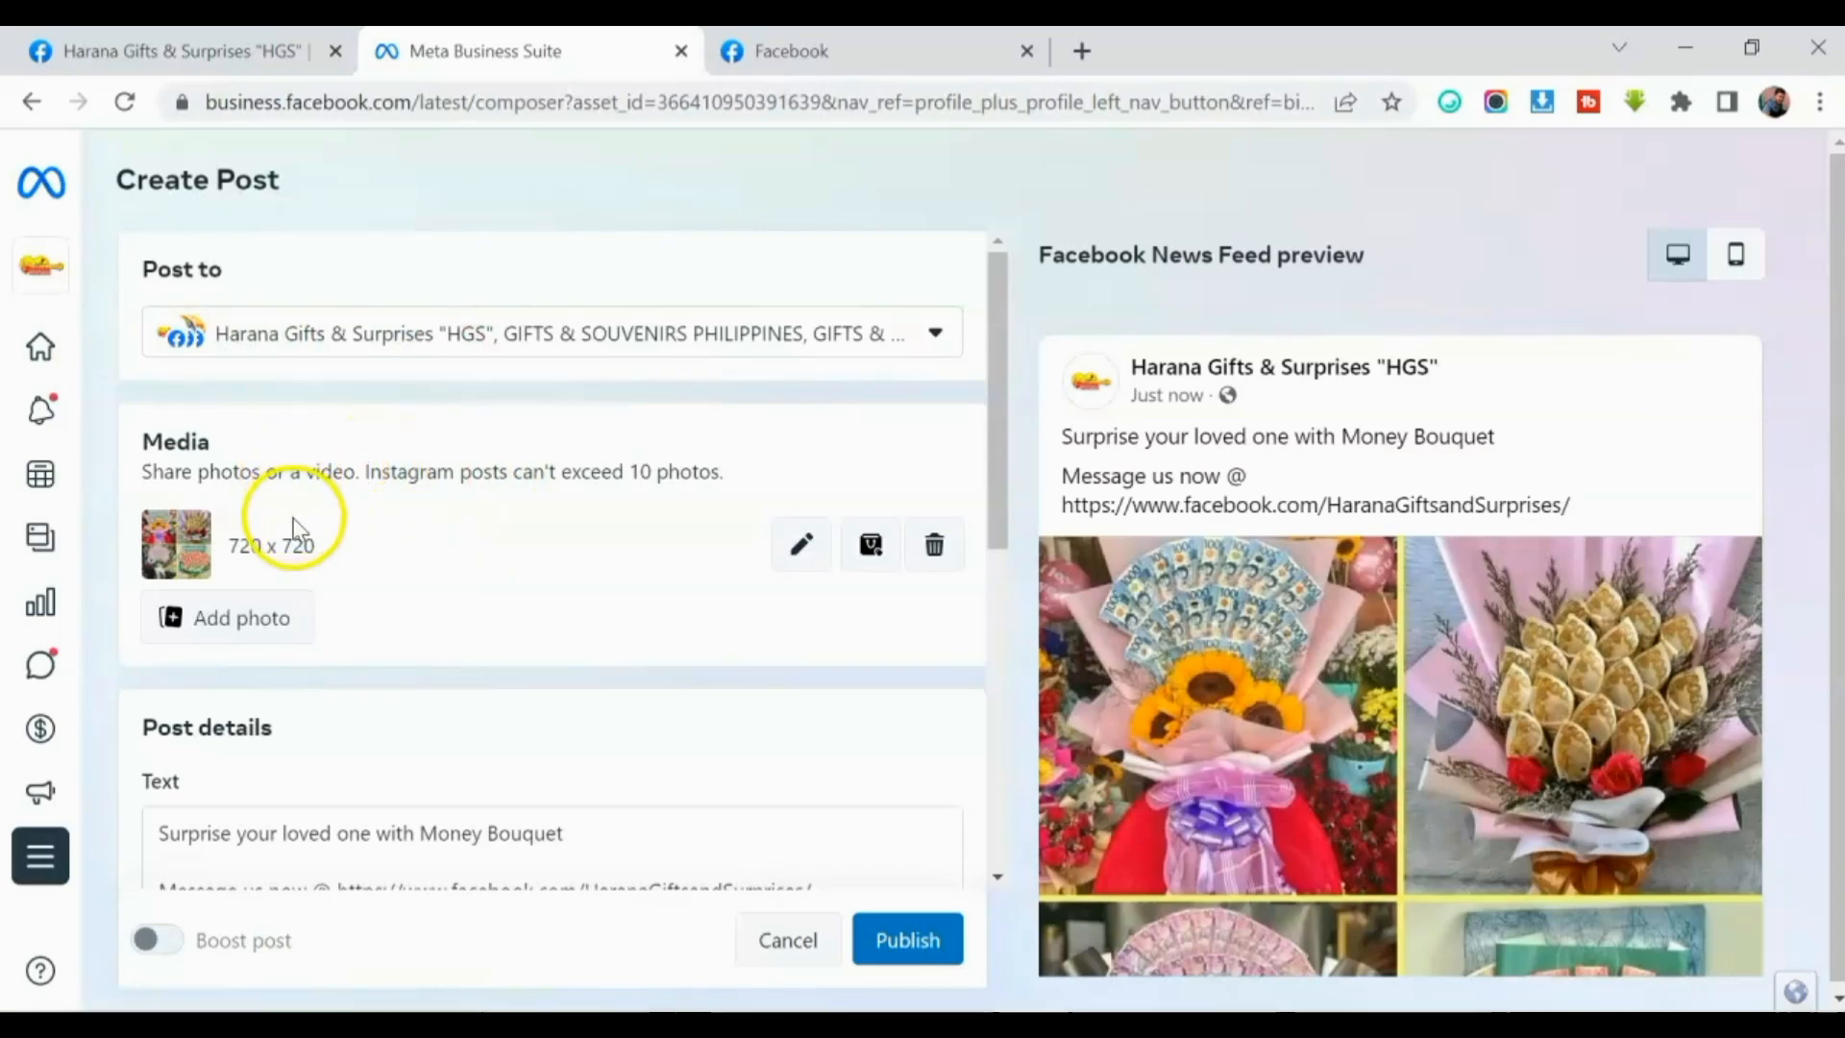
Set scheduling to Publish now and publish the Money Bouquet post.
scroll(down, 3)
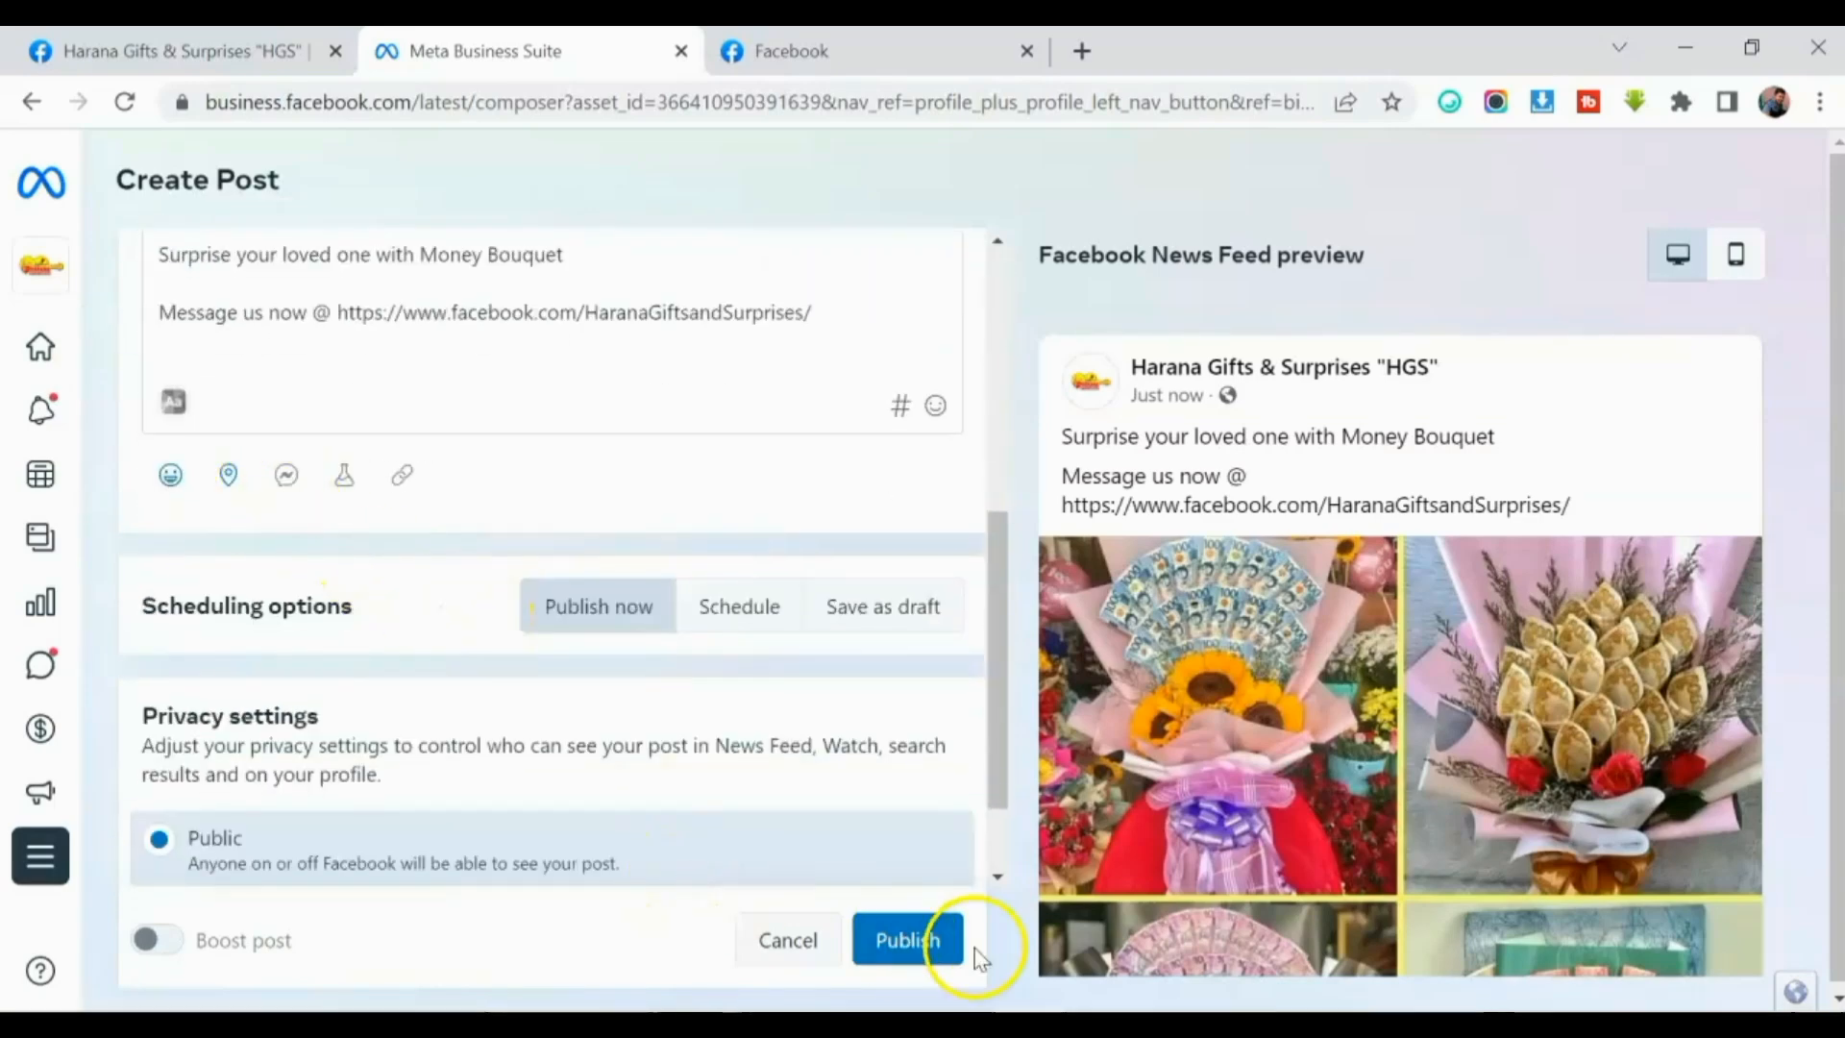
mouse_move(808, 617)
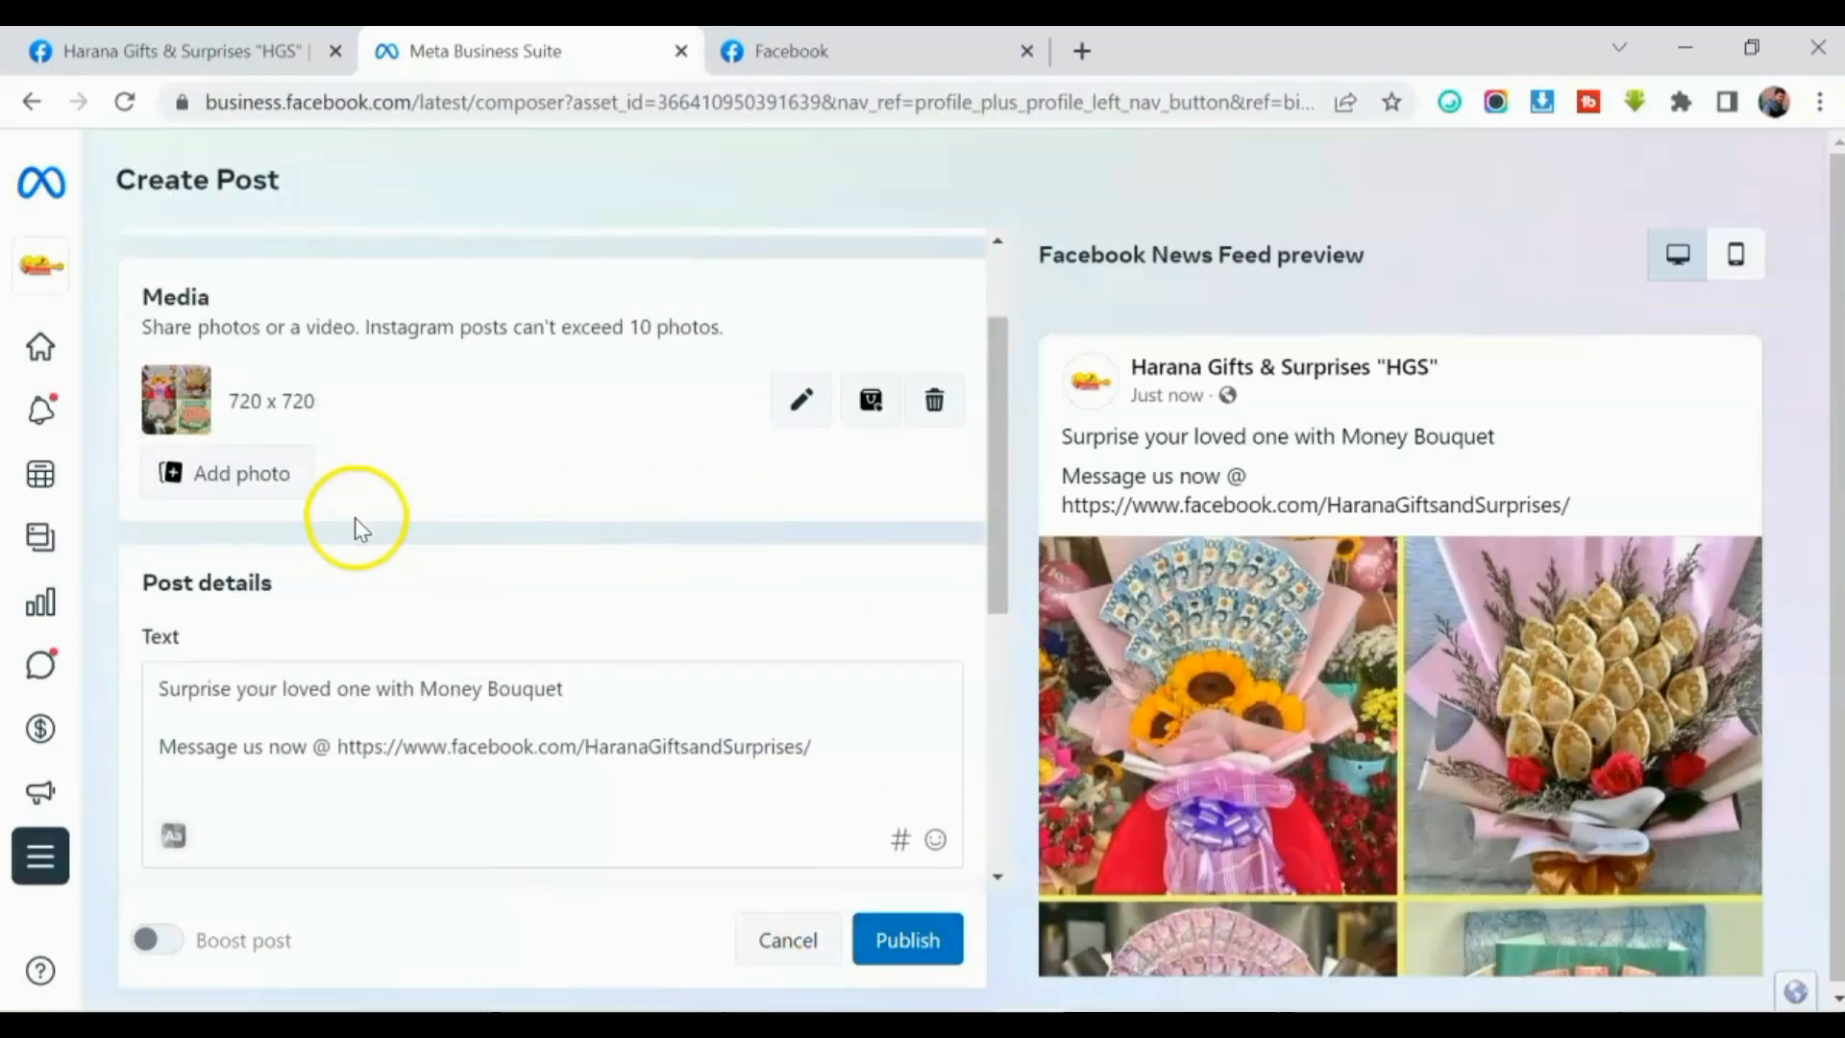
scroll(down, 3)
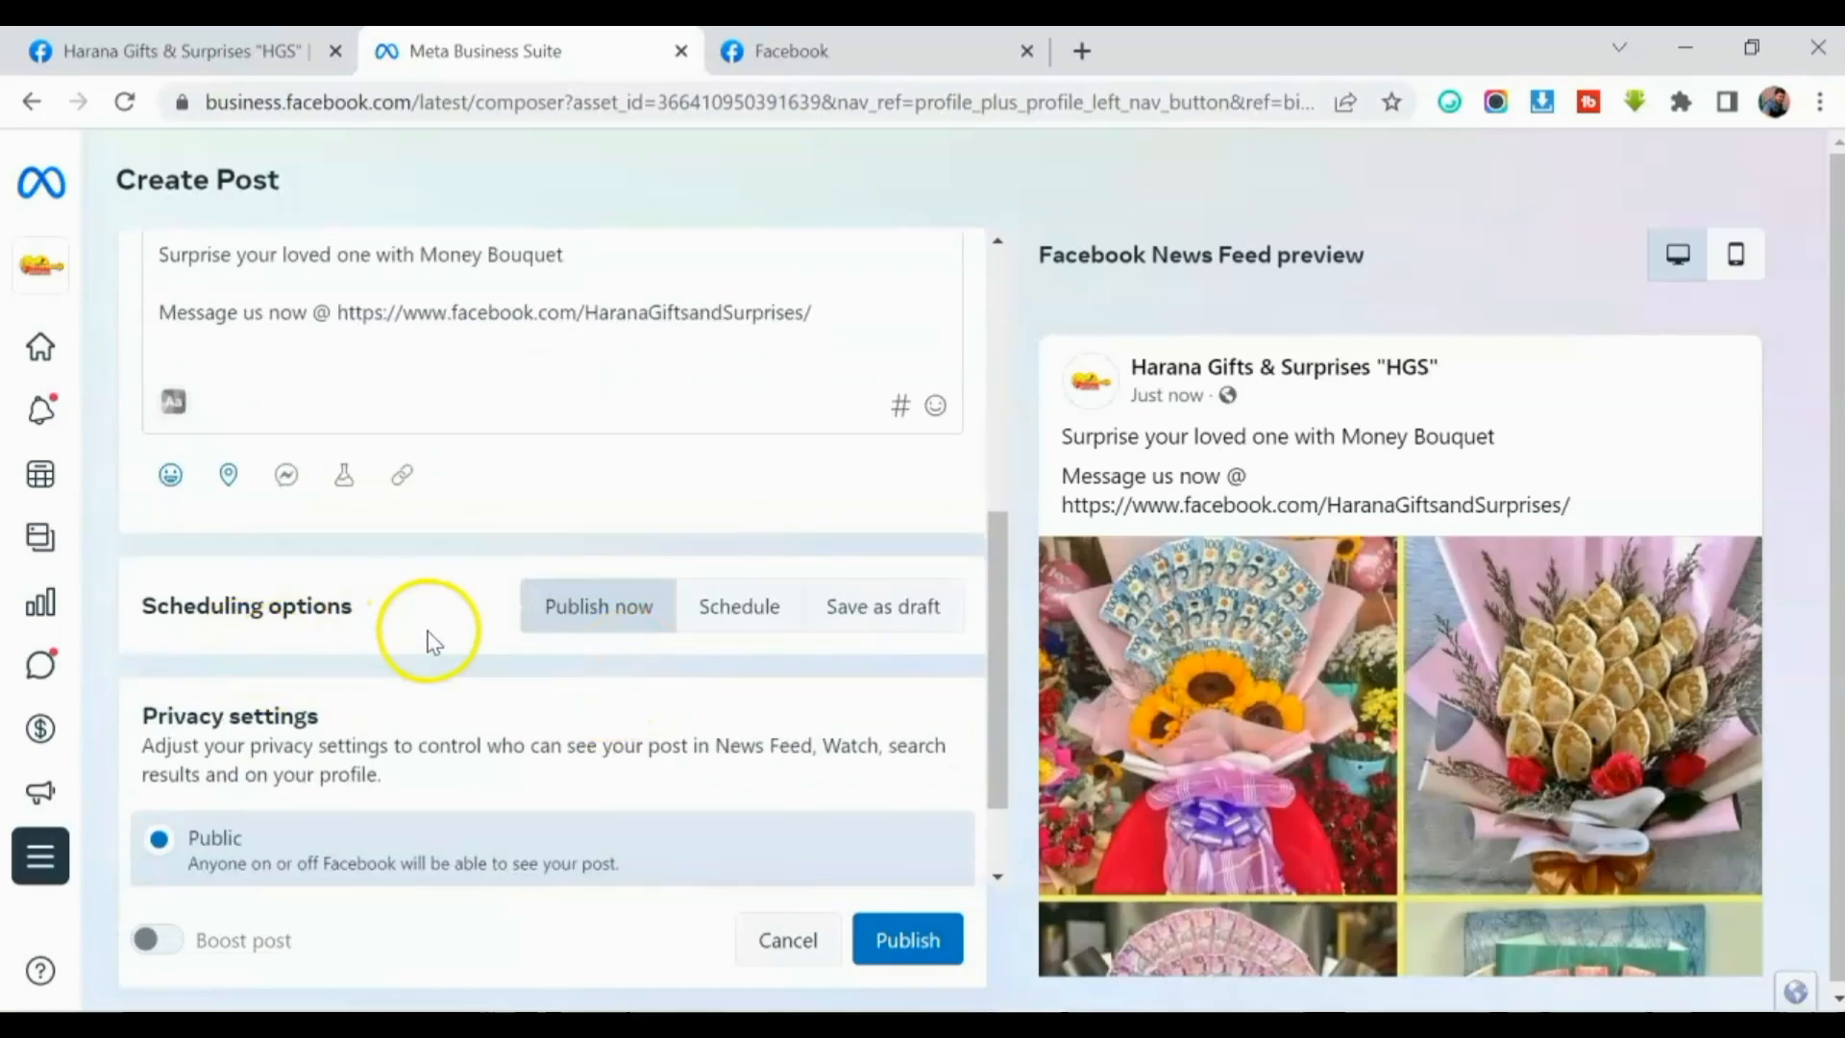
click(38, 855)
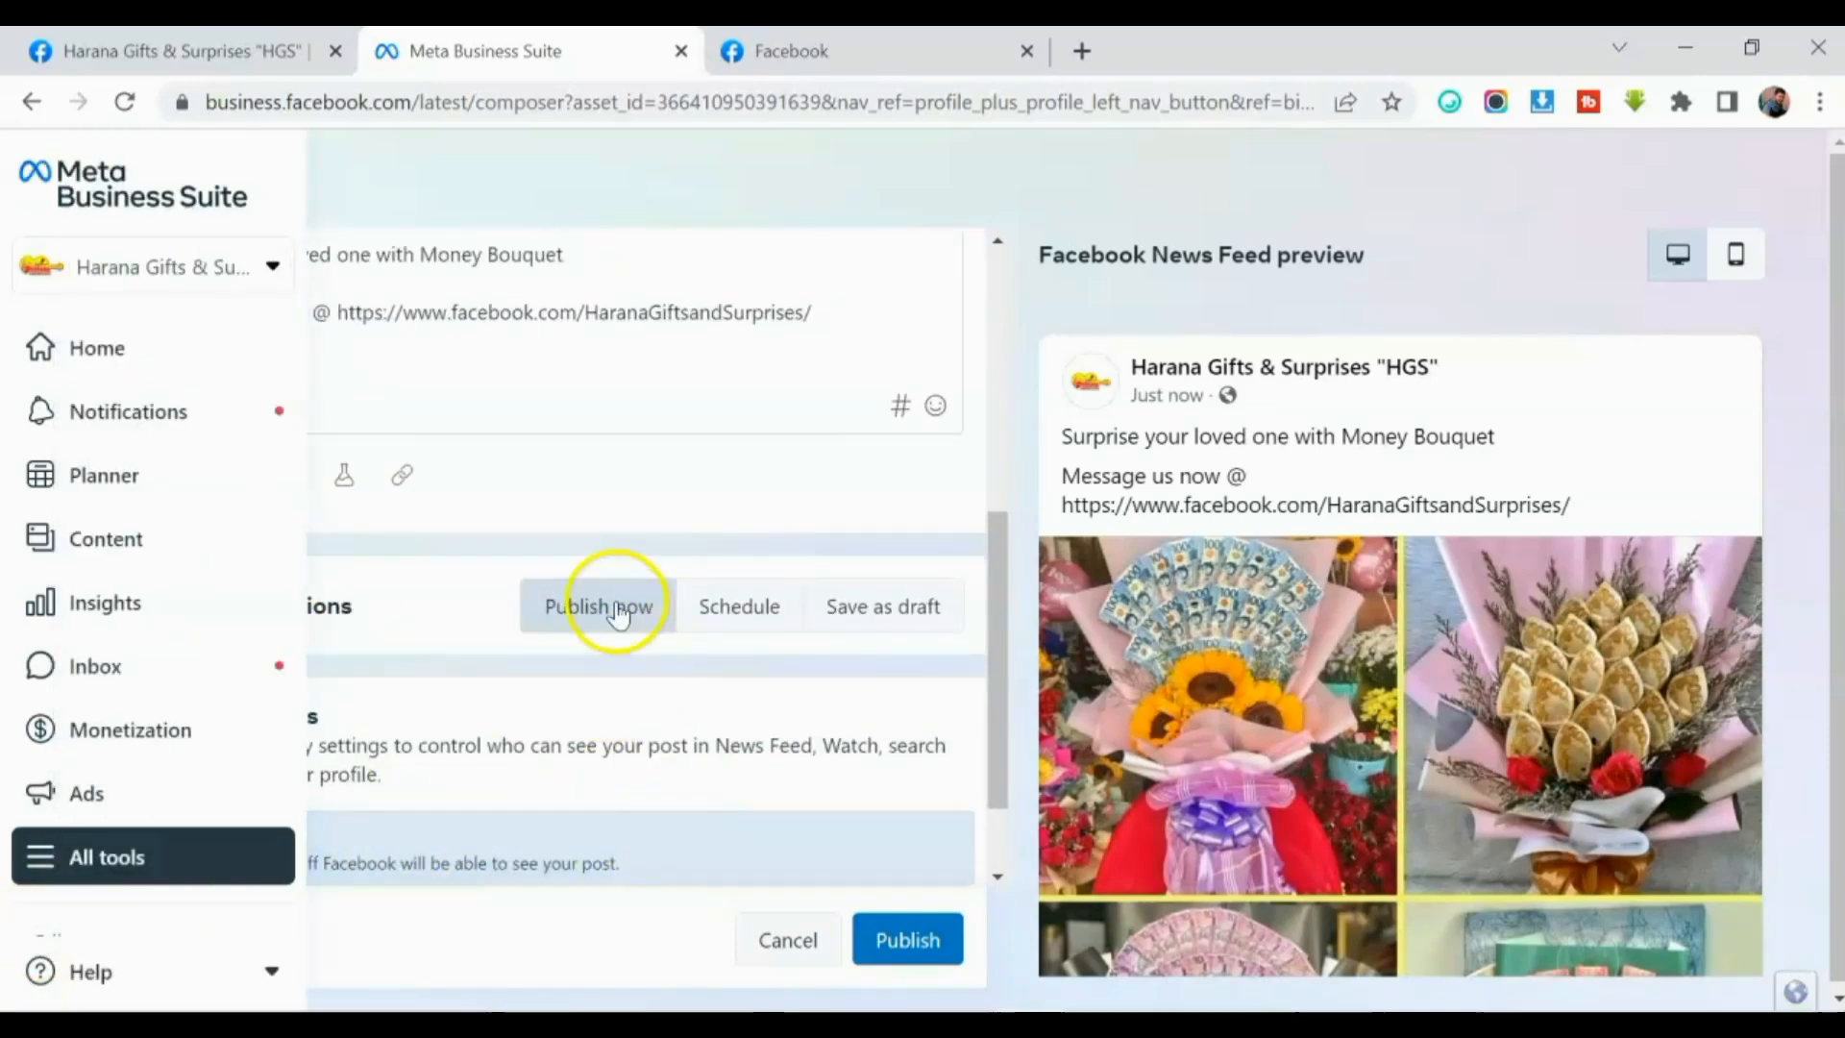
mouse_move(659, 665)
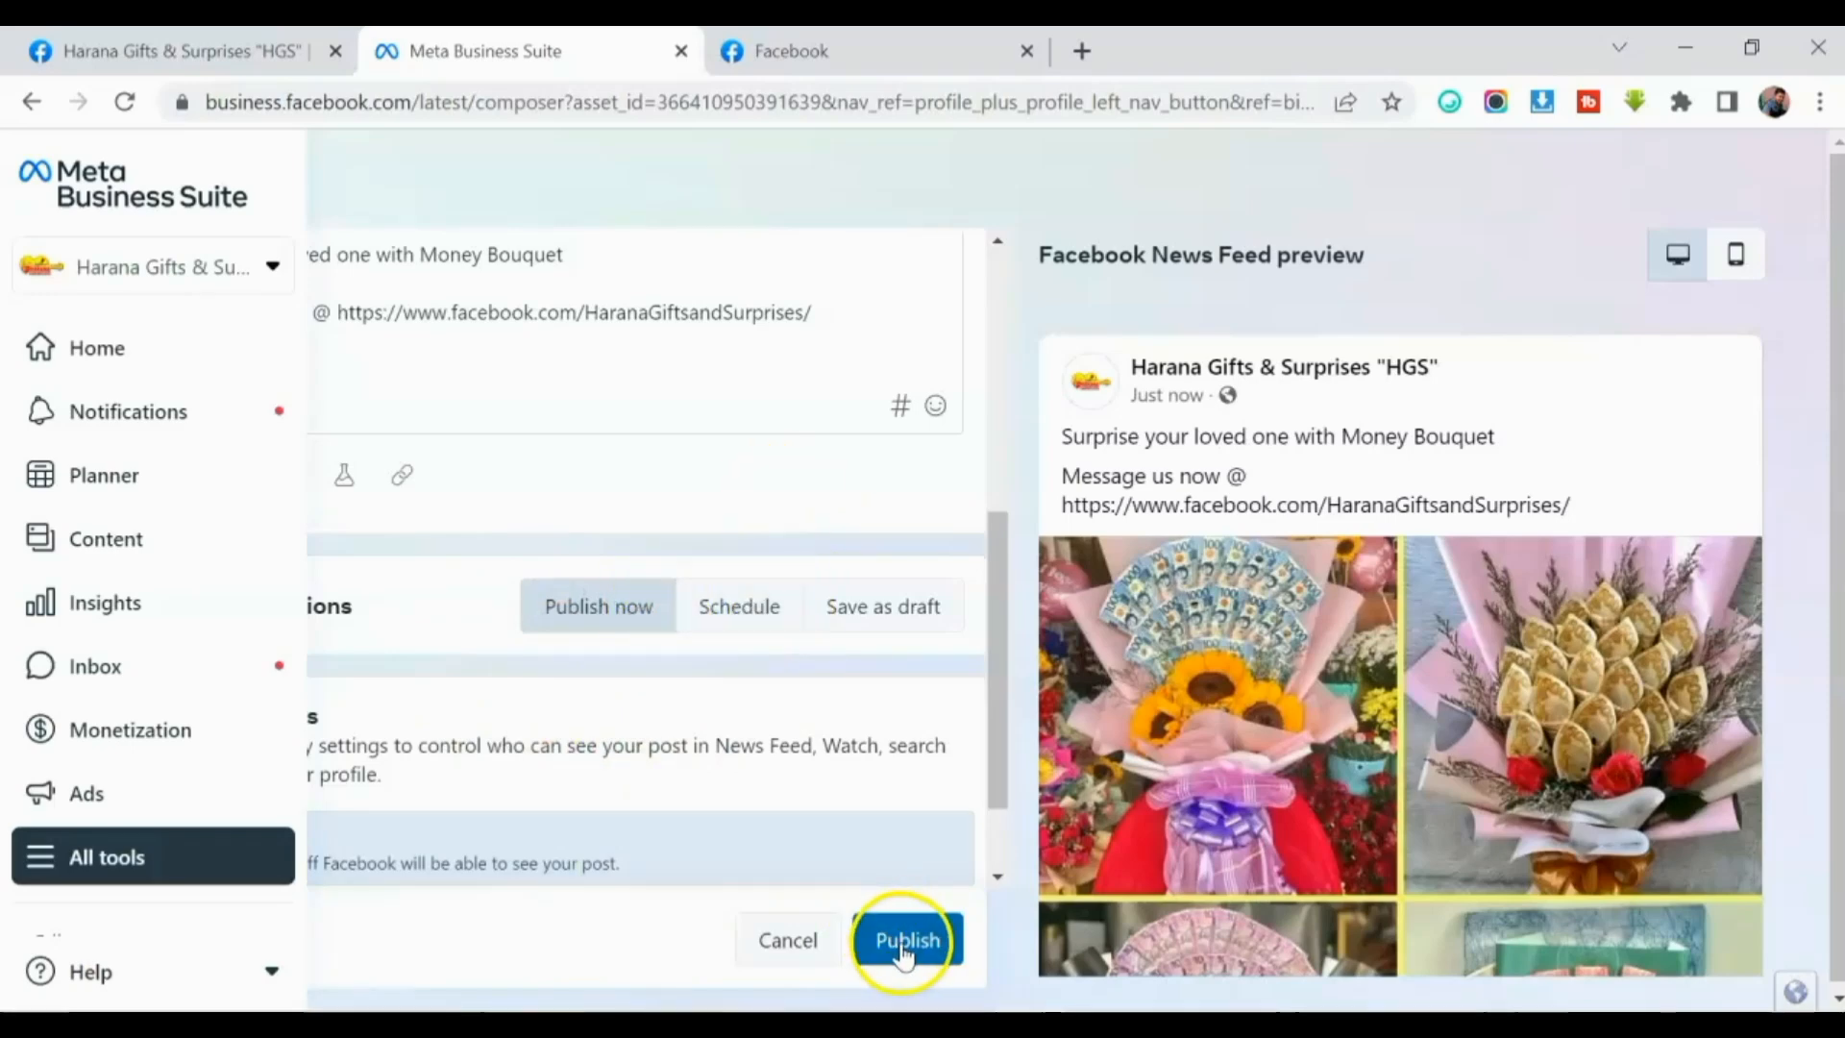
click(906, 940)
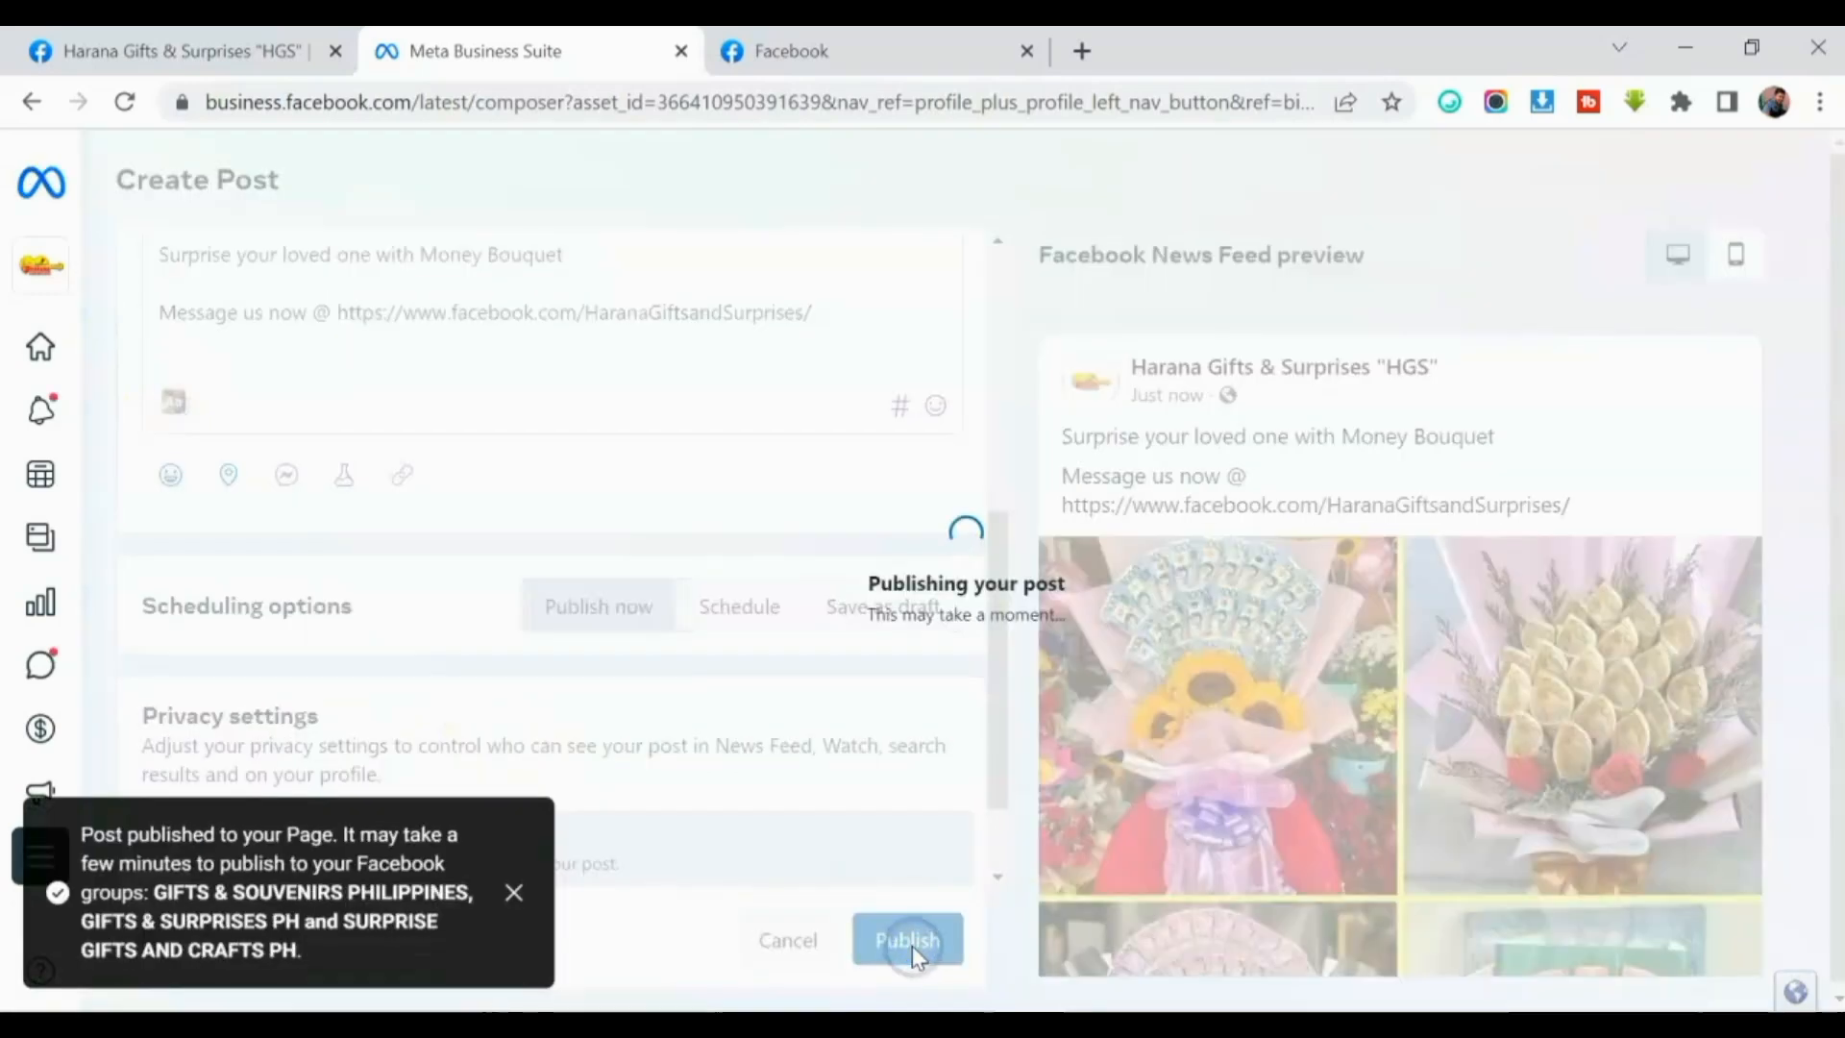
click(906, 939)
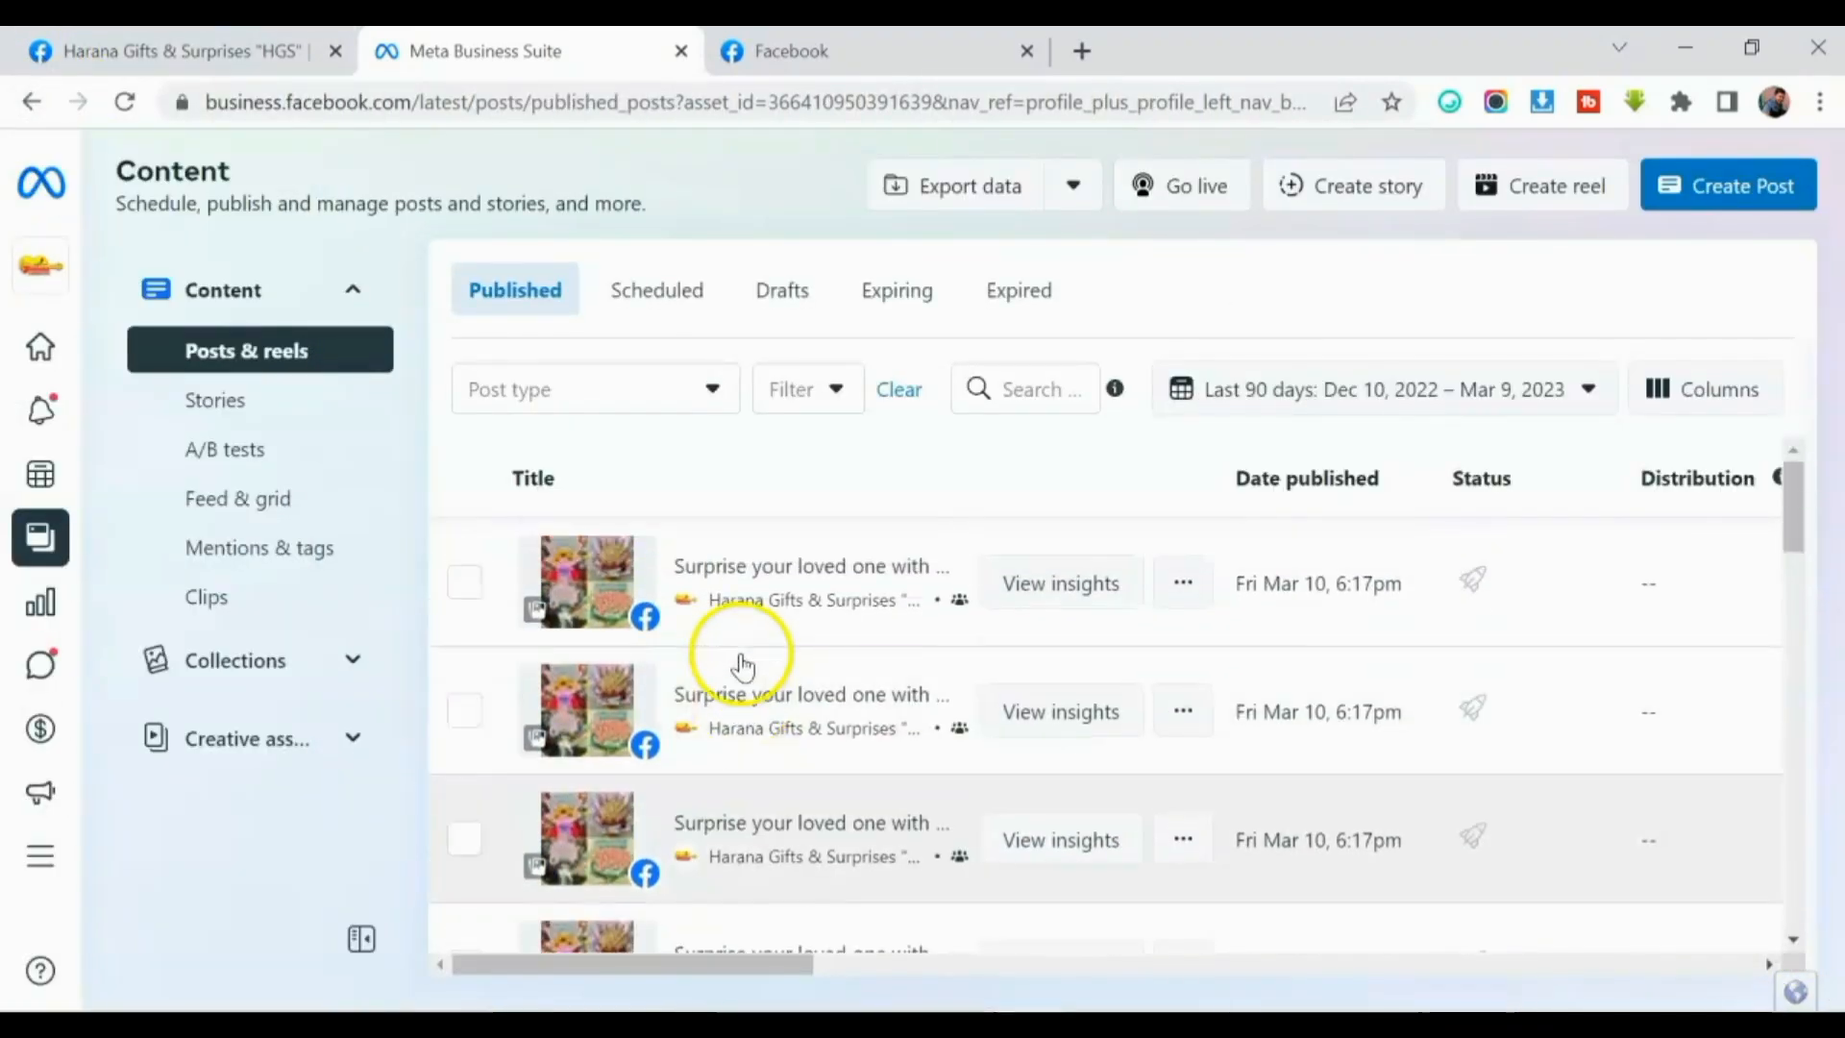
Review the published Money Bouquet posts, then return to the Facebook feed tab.
scroll(down, 3)
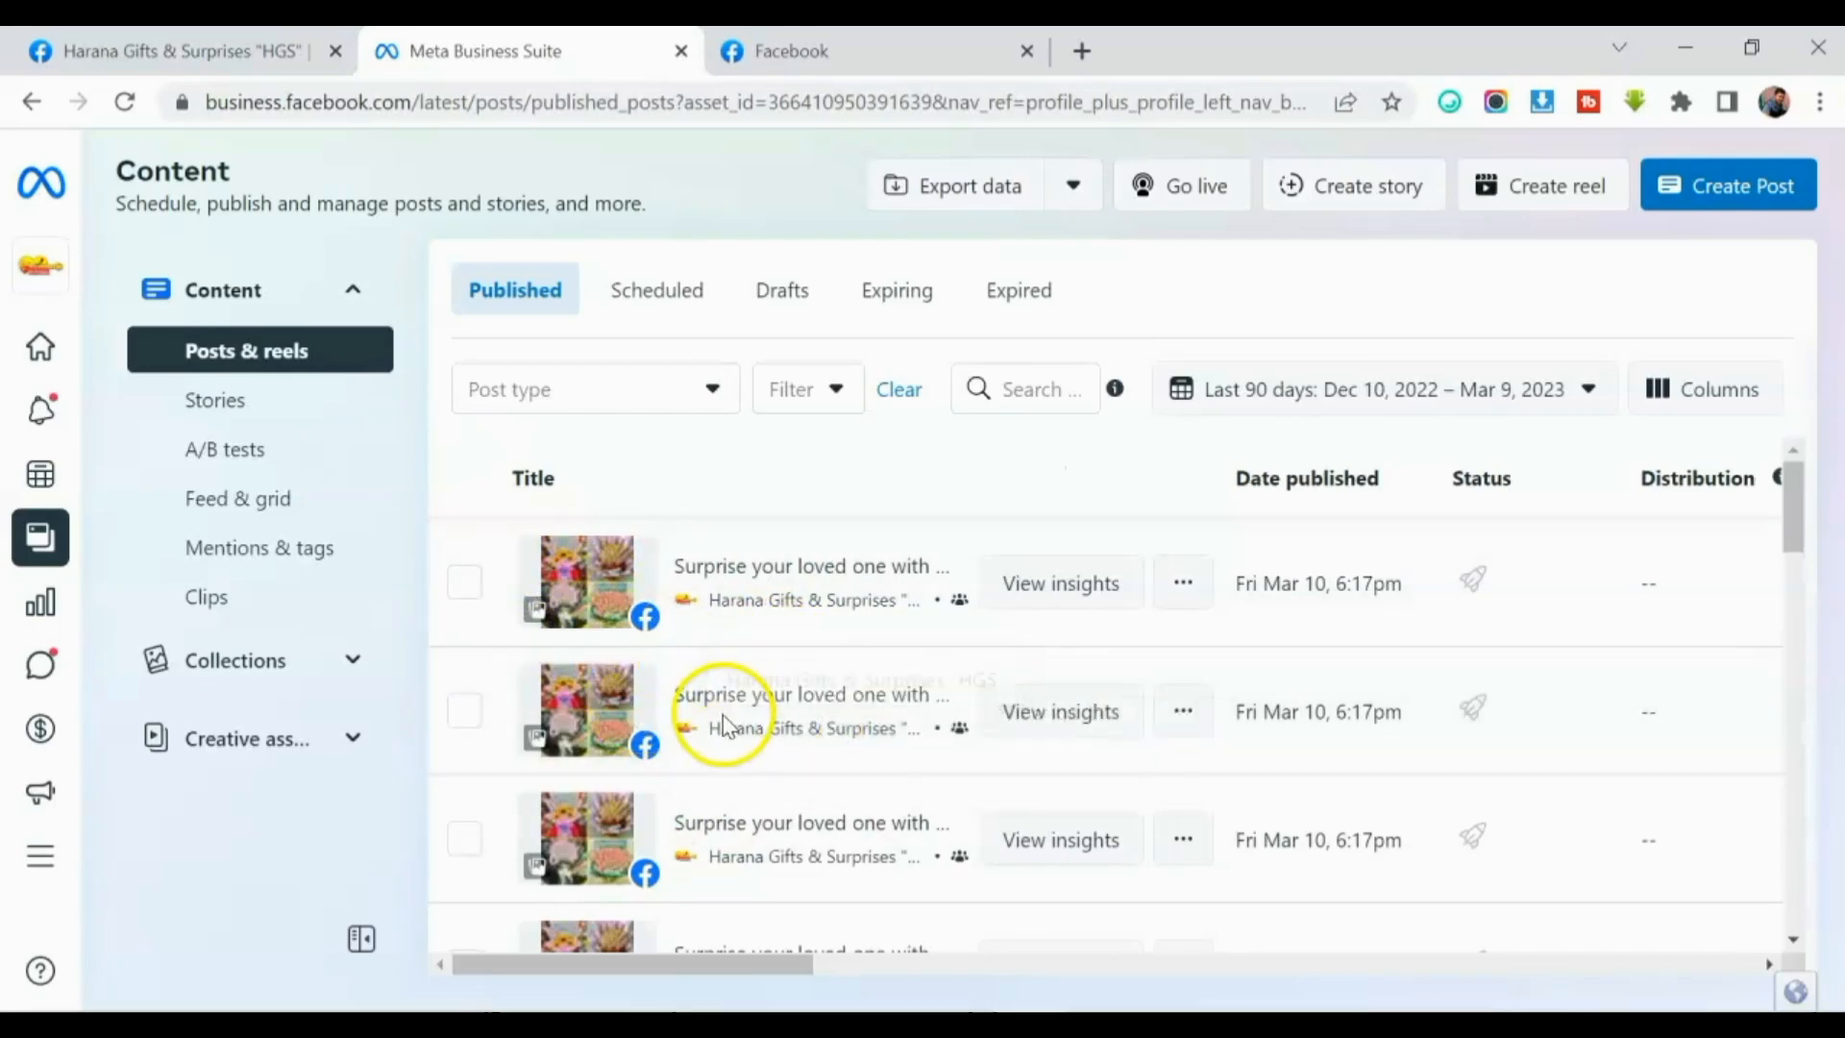
mouse_move(720, 753)
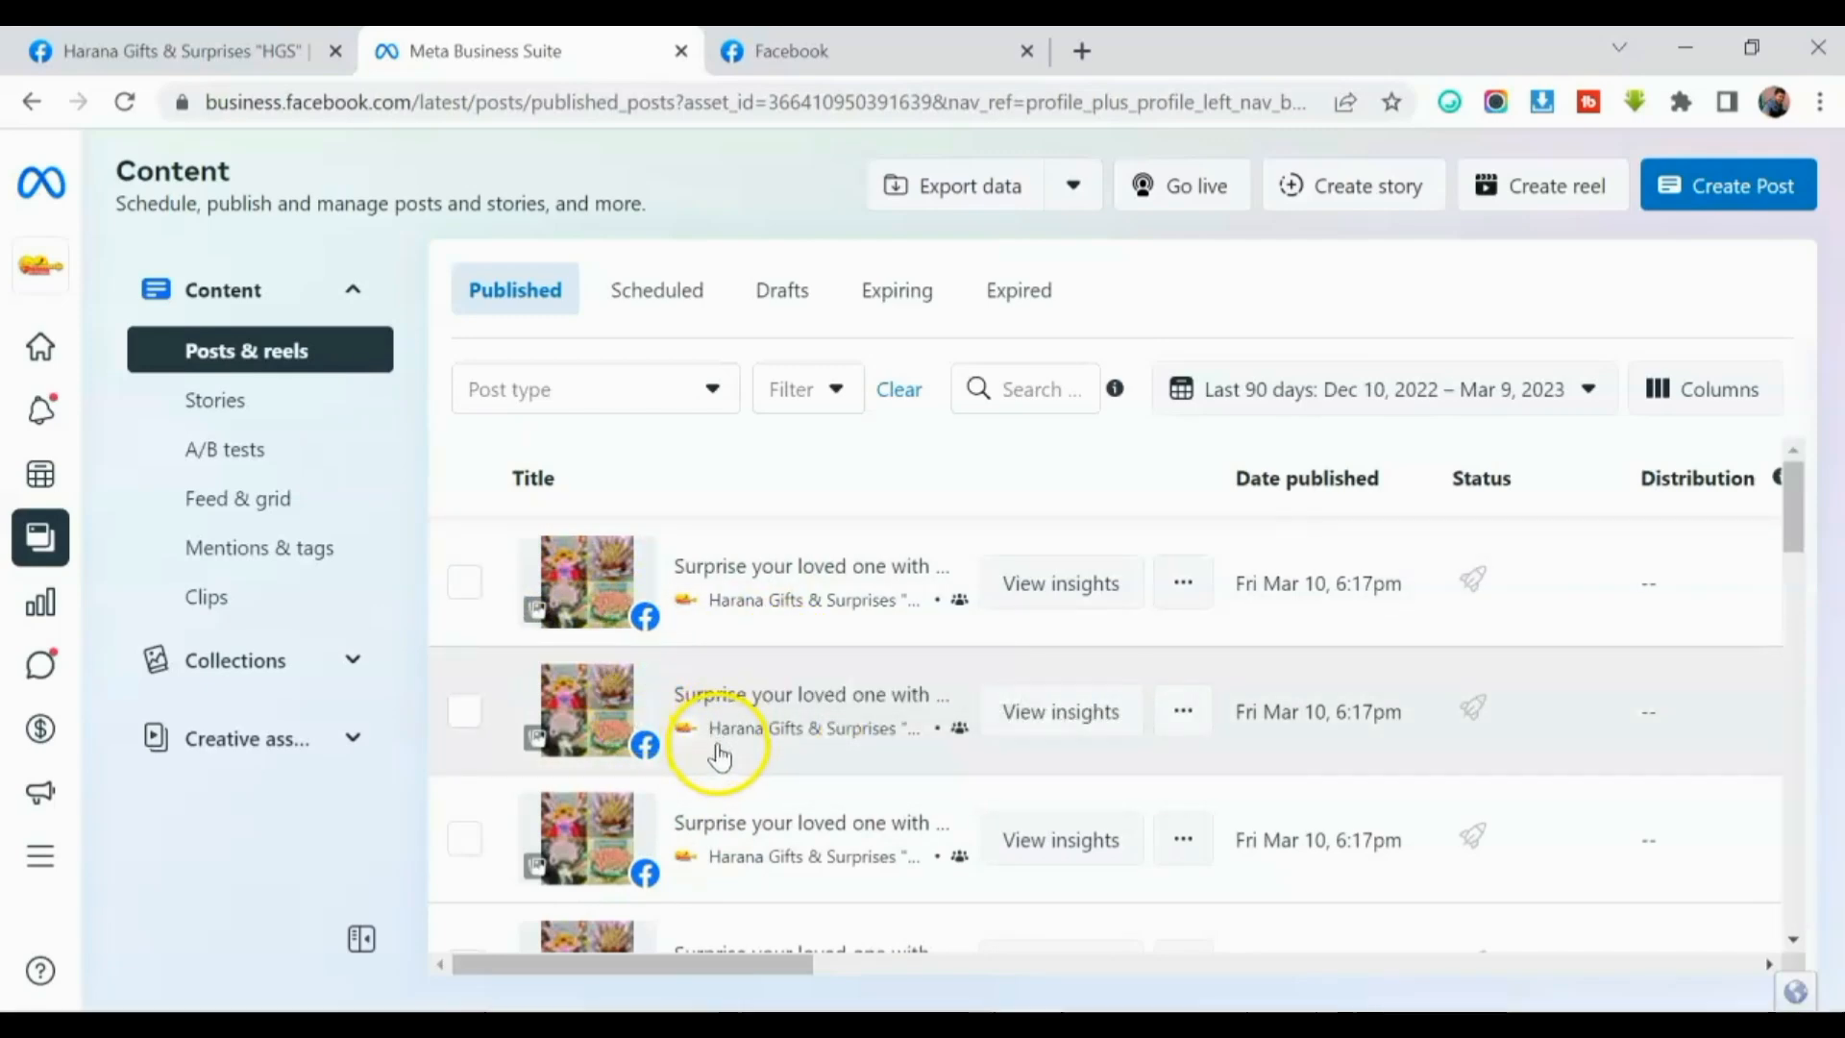
mouse_move(720, 728)
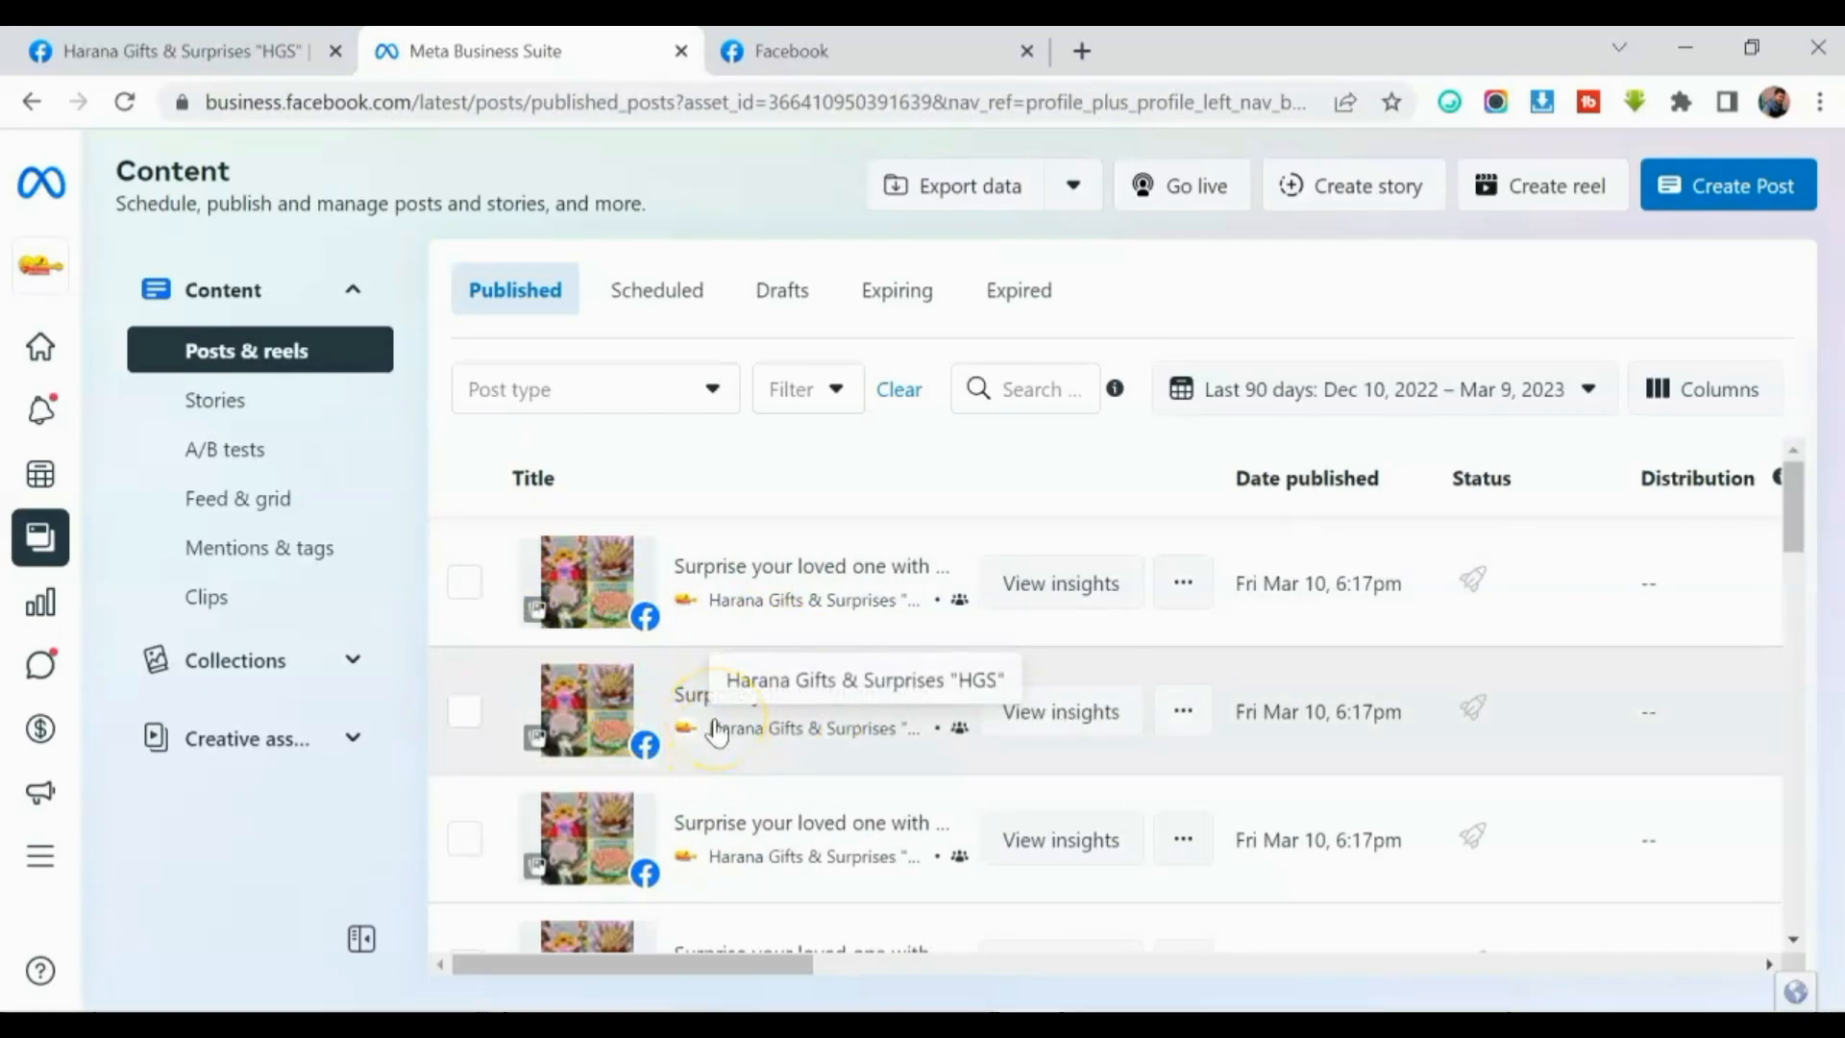
mouse_move(703, 674)
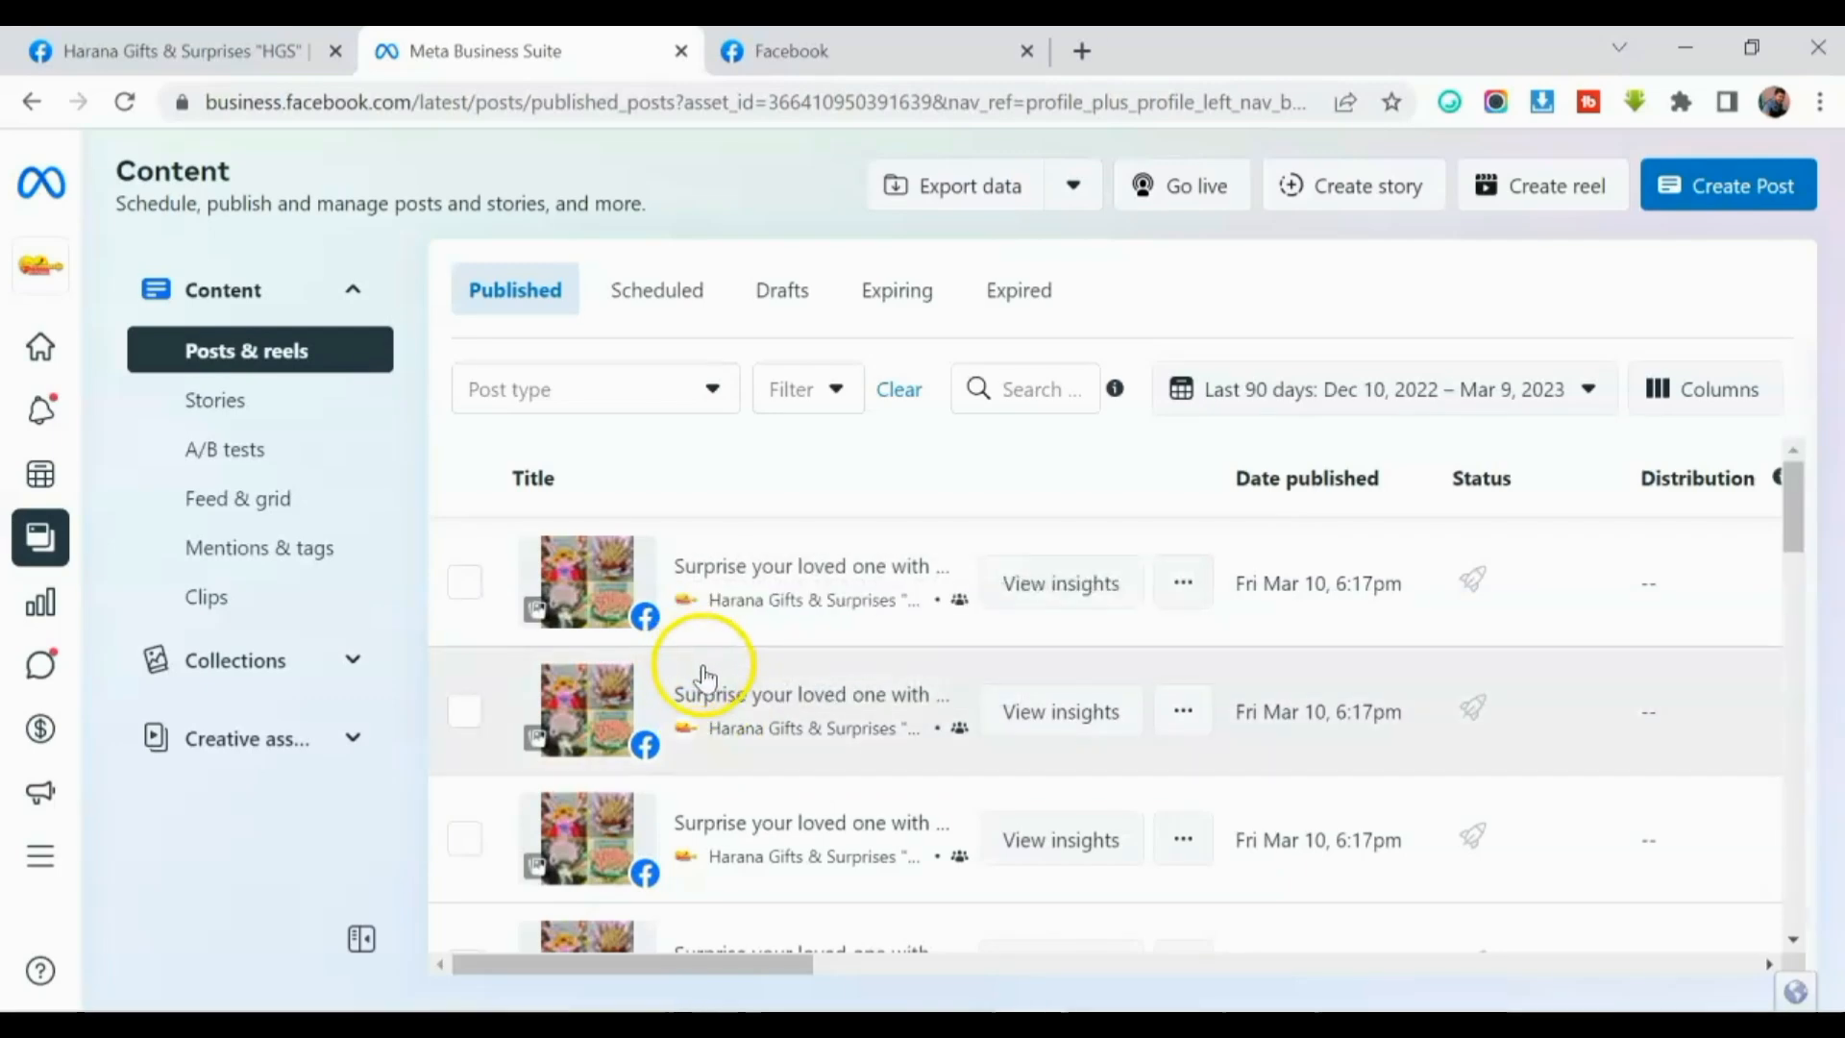
mouse_move(1319, 662)
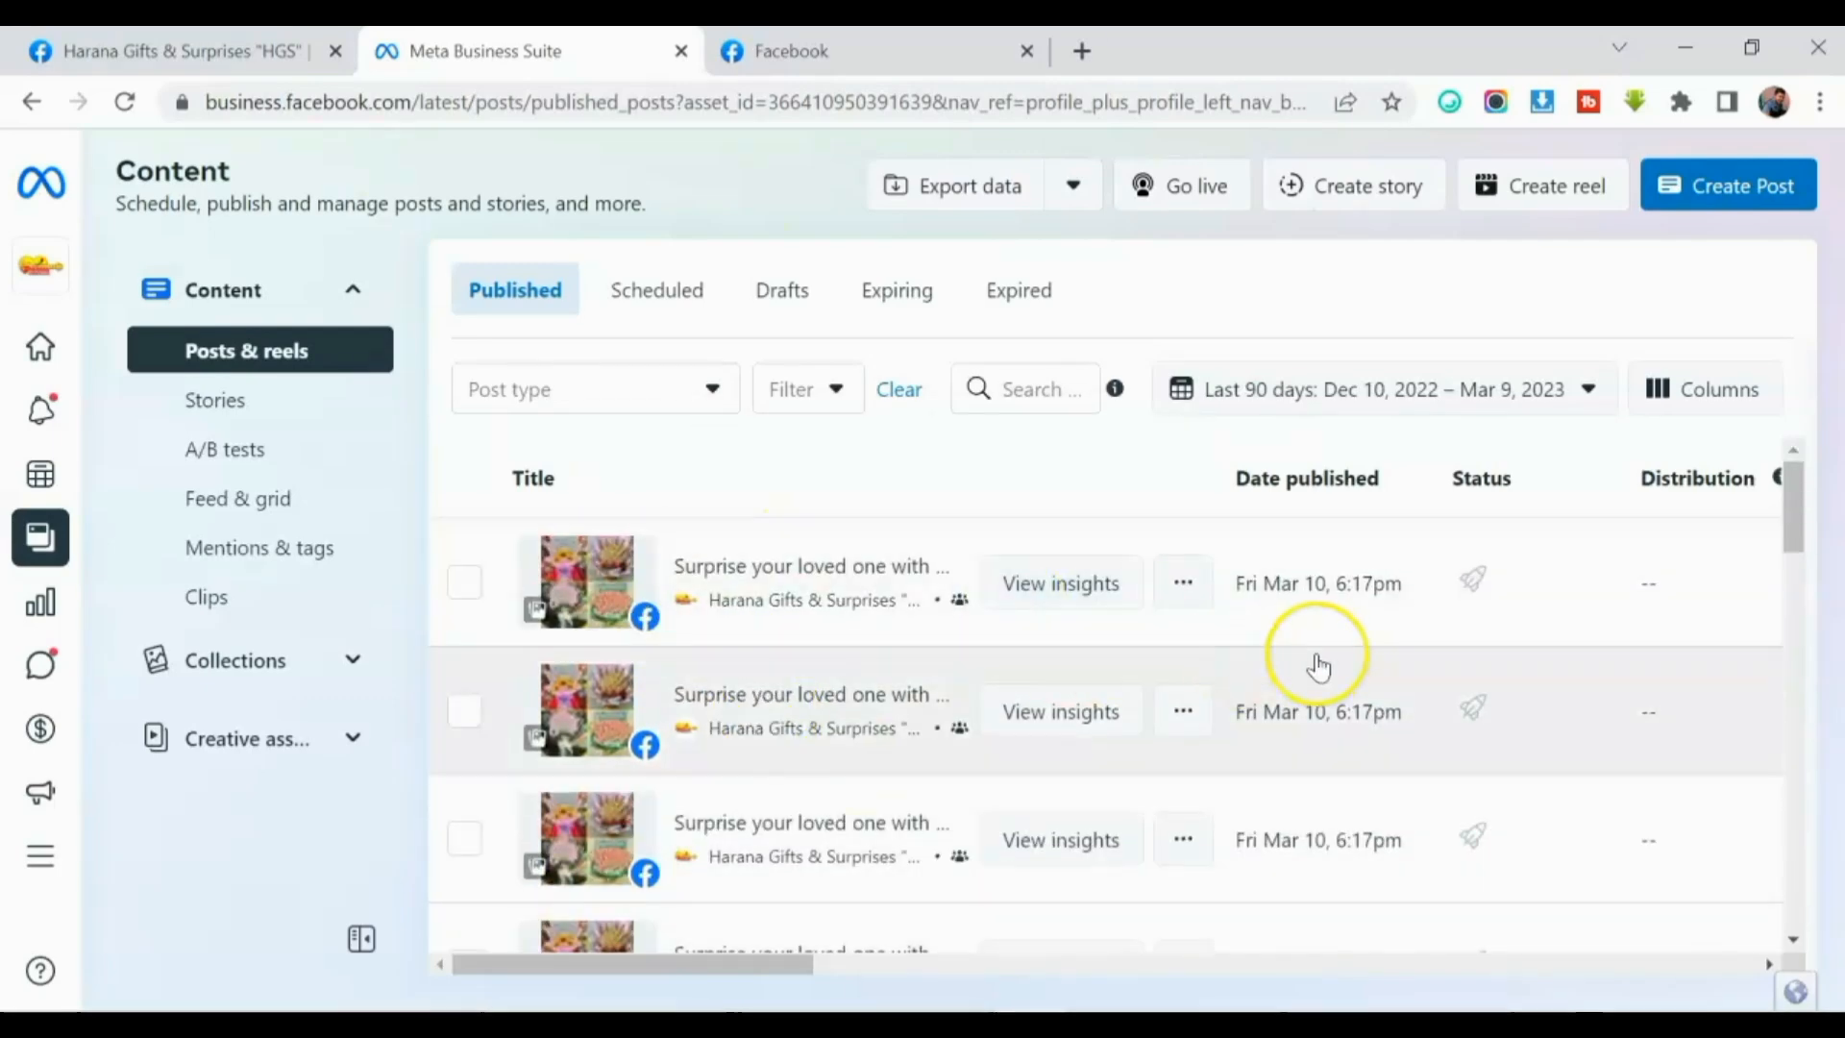
mouse_move(1317, 665)
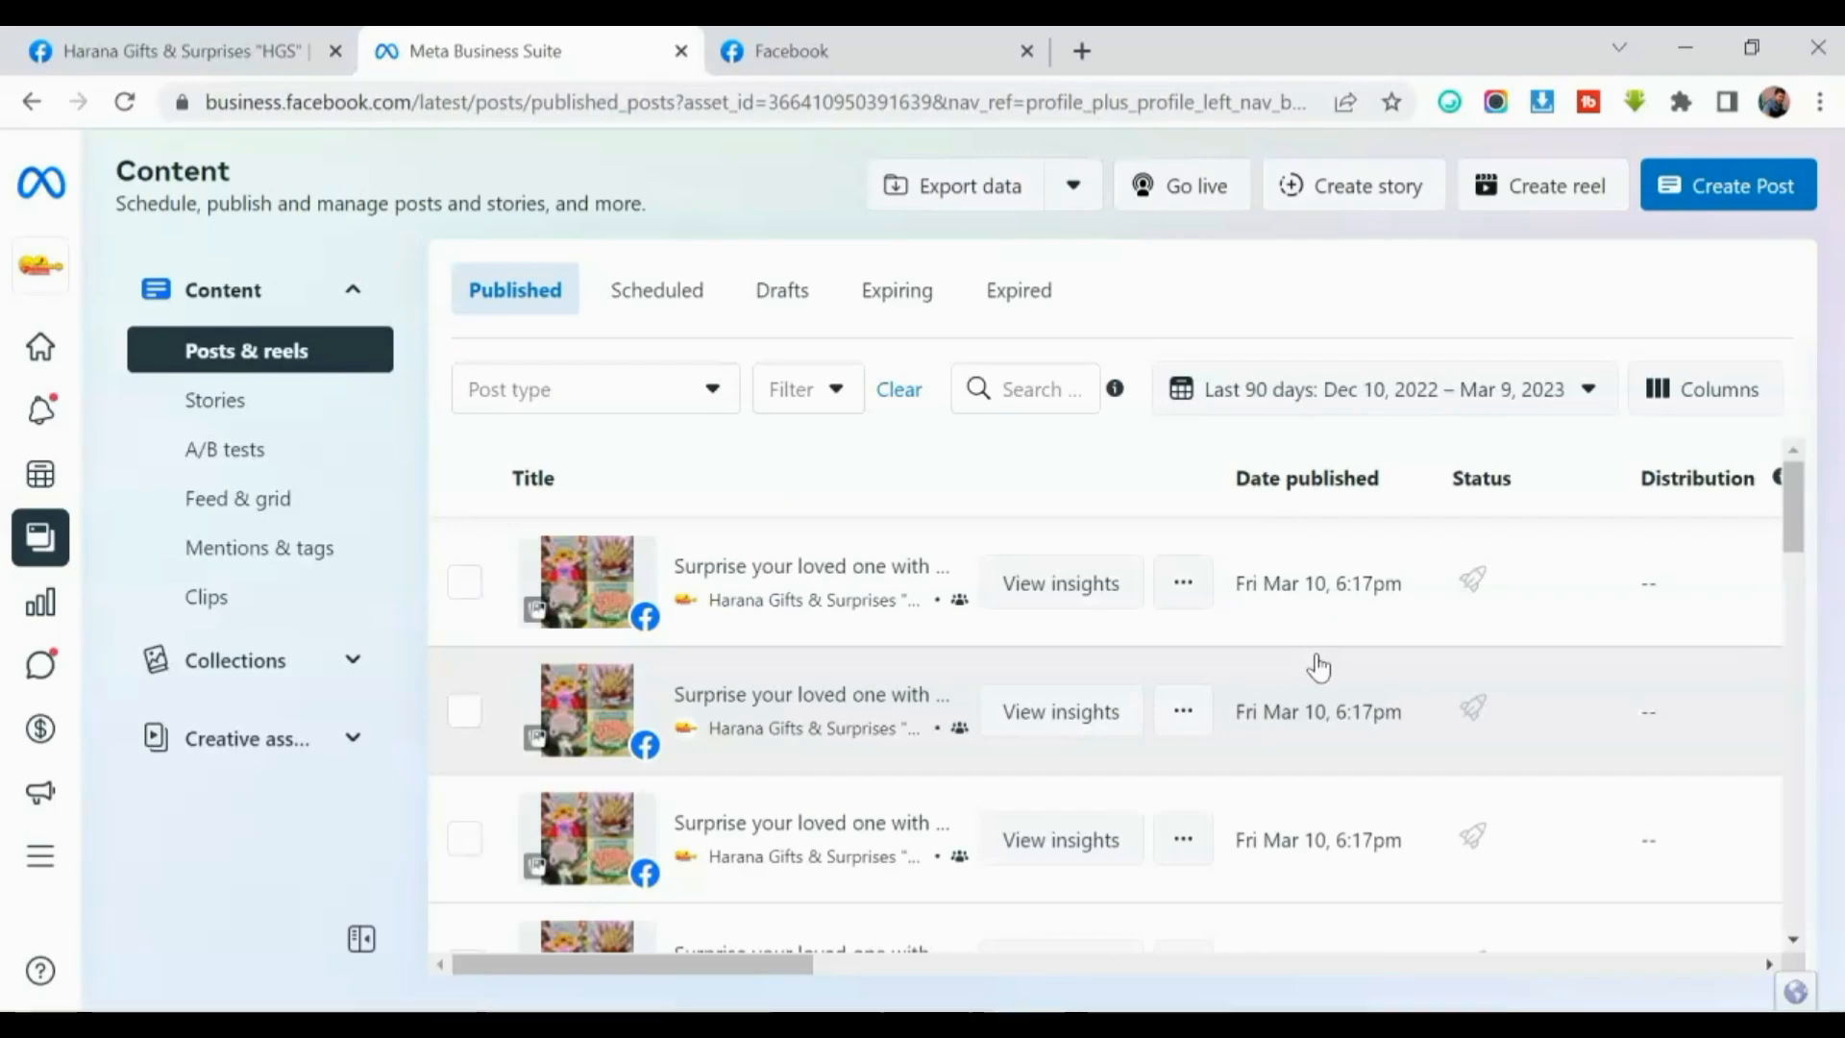
mouse_move(741, 571)
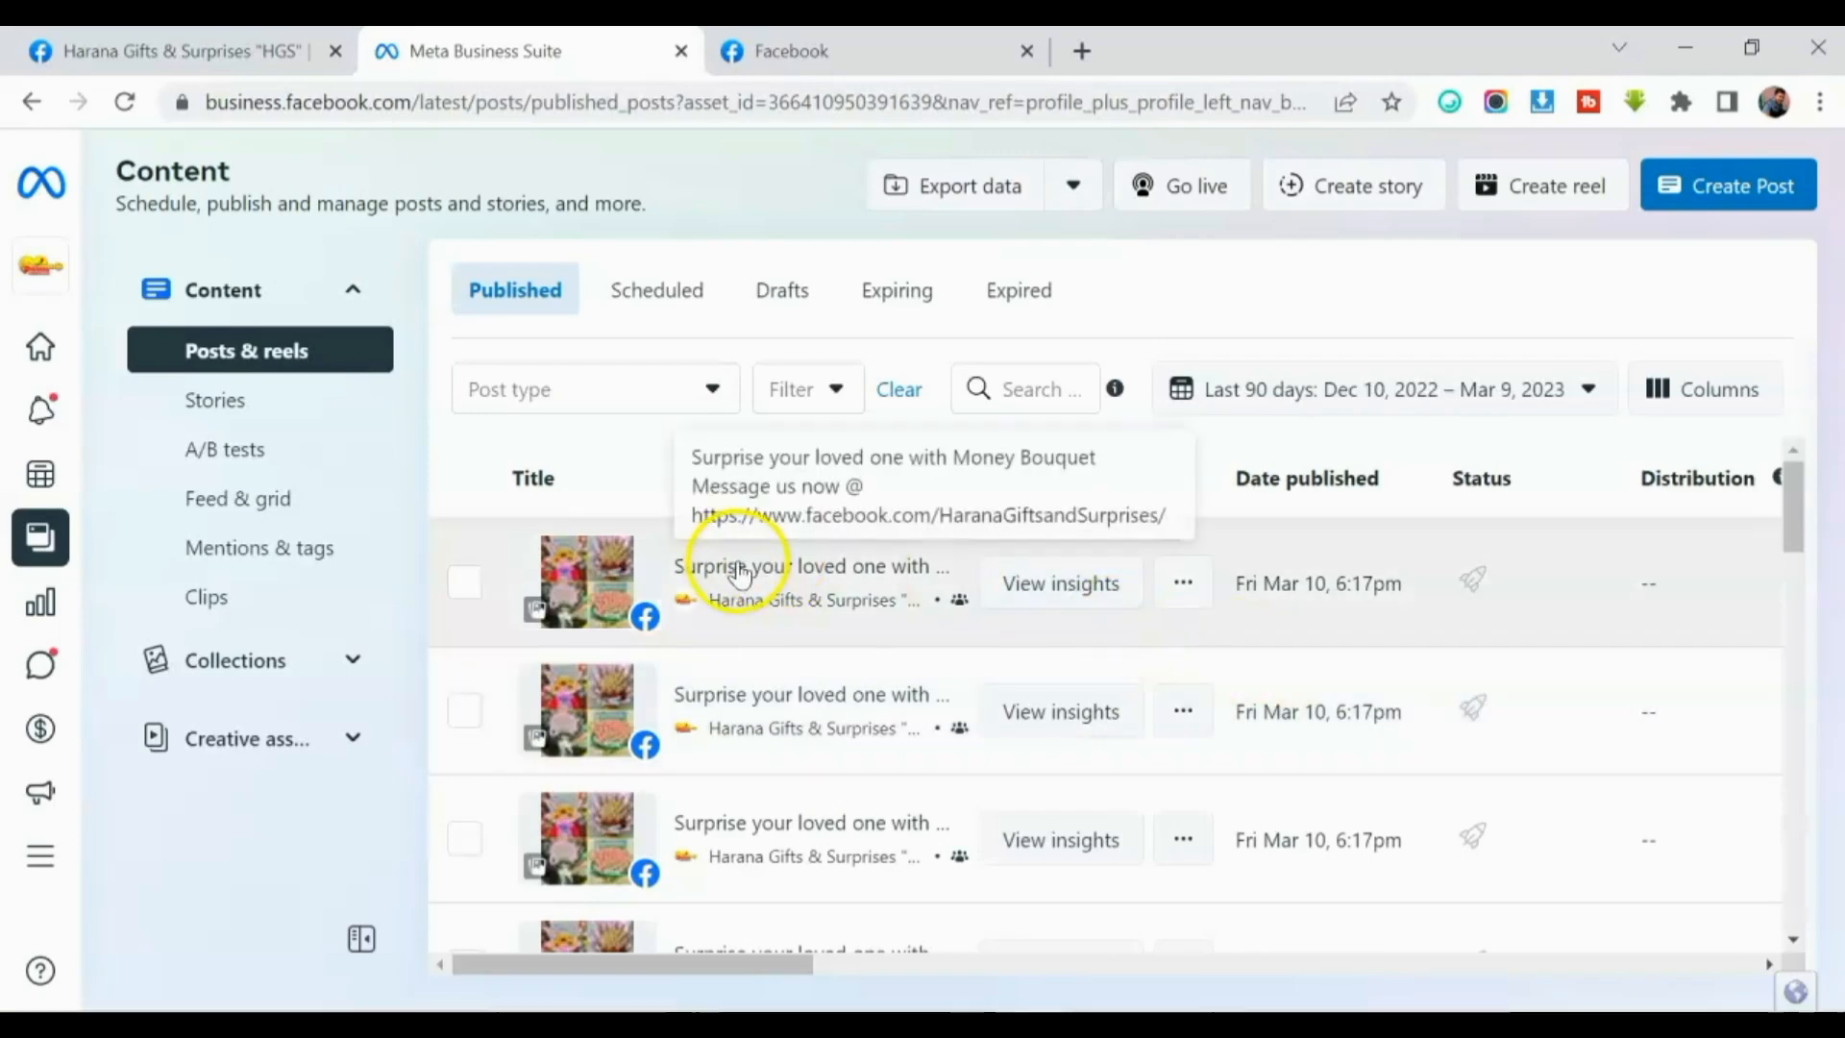
click(40, 182)
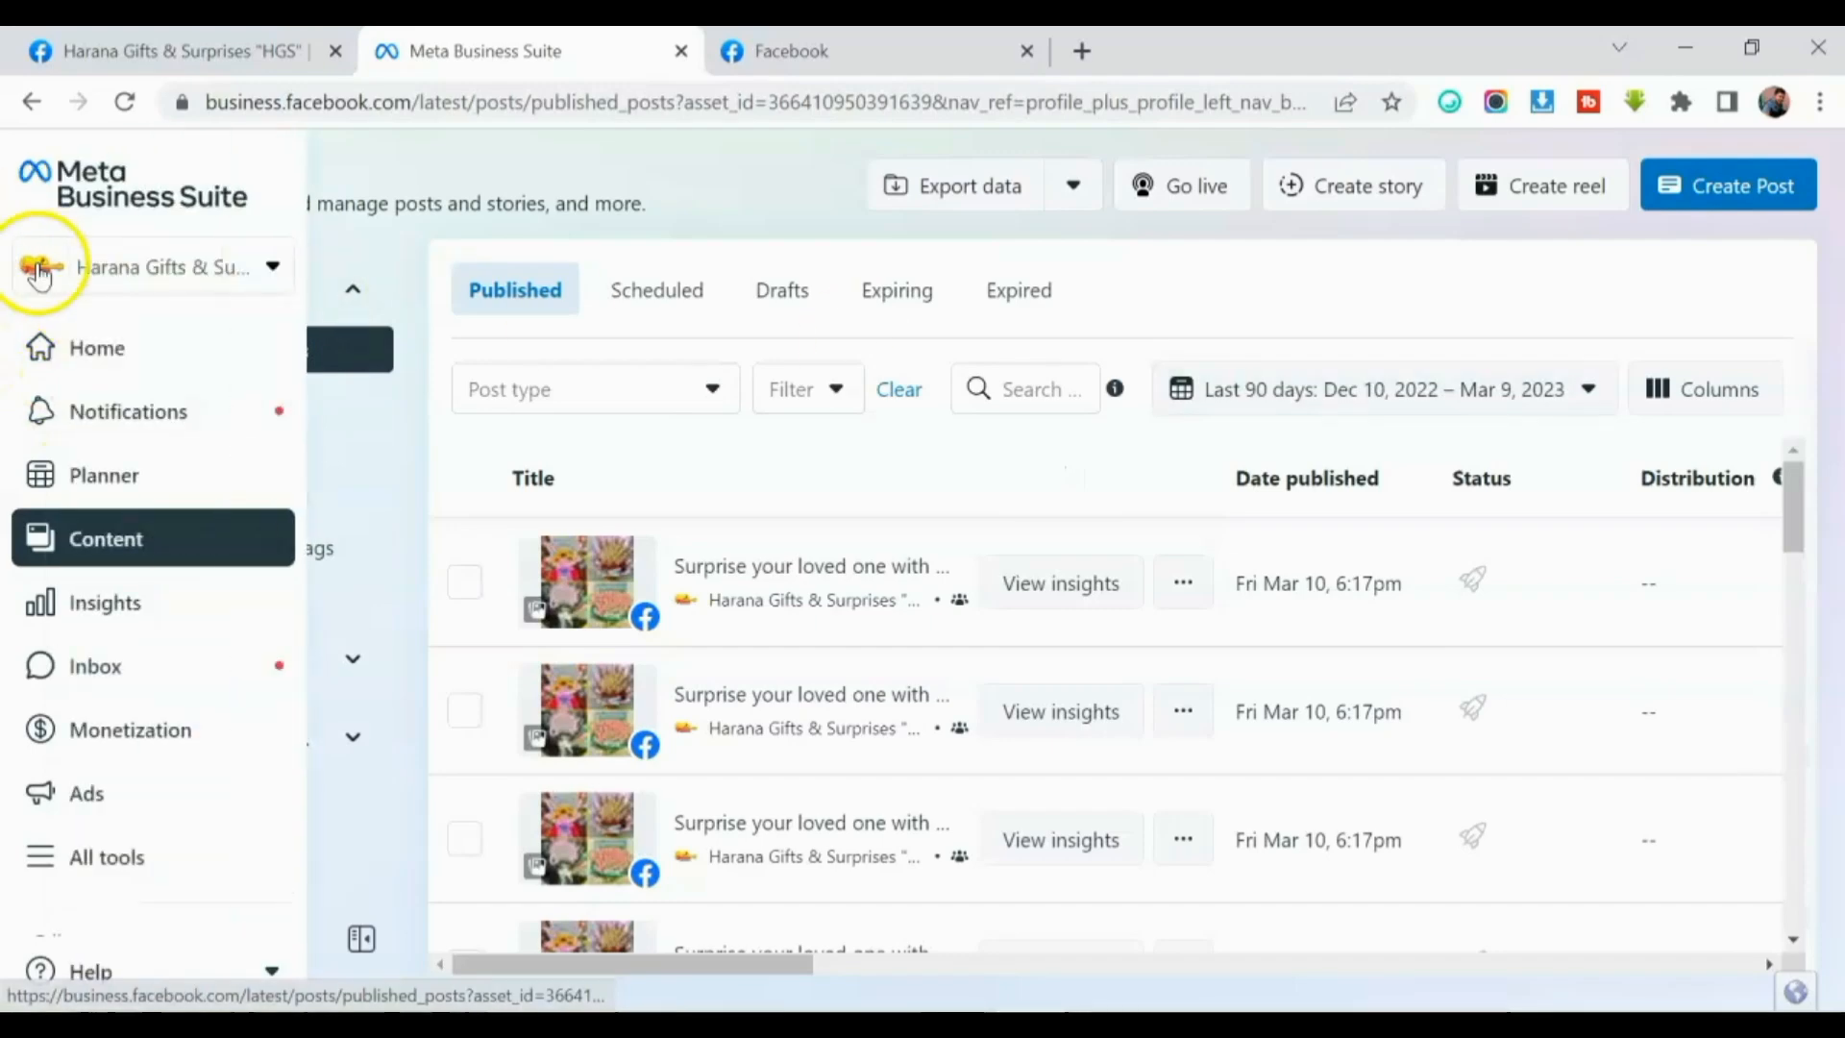
click(164, 267)
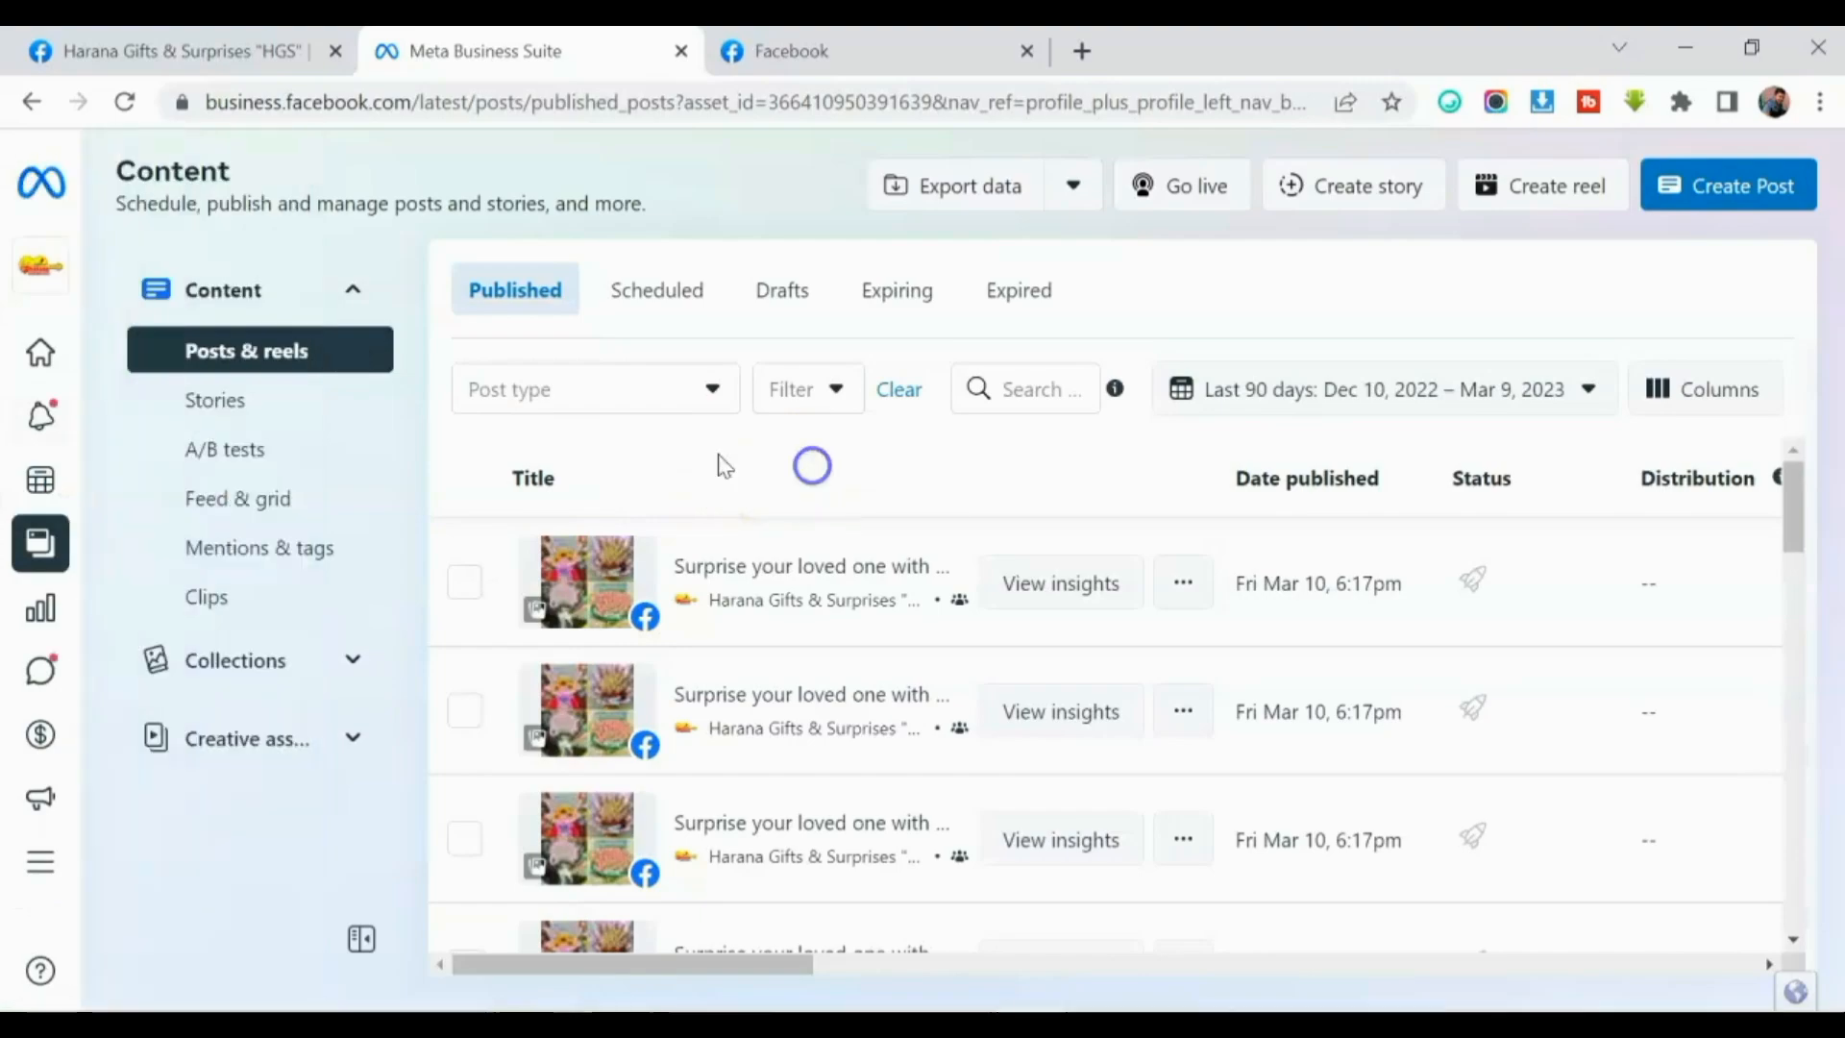
click(177, 51)
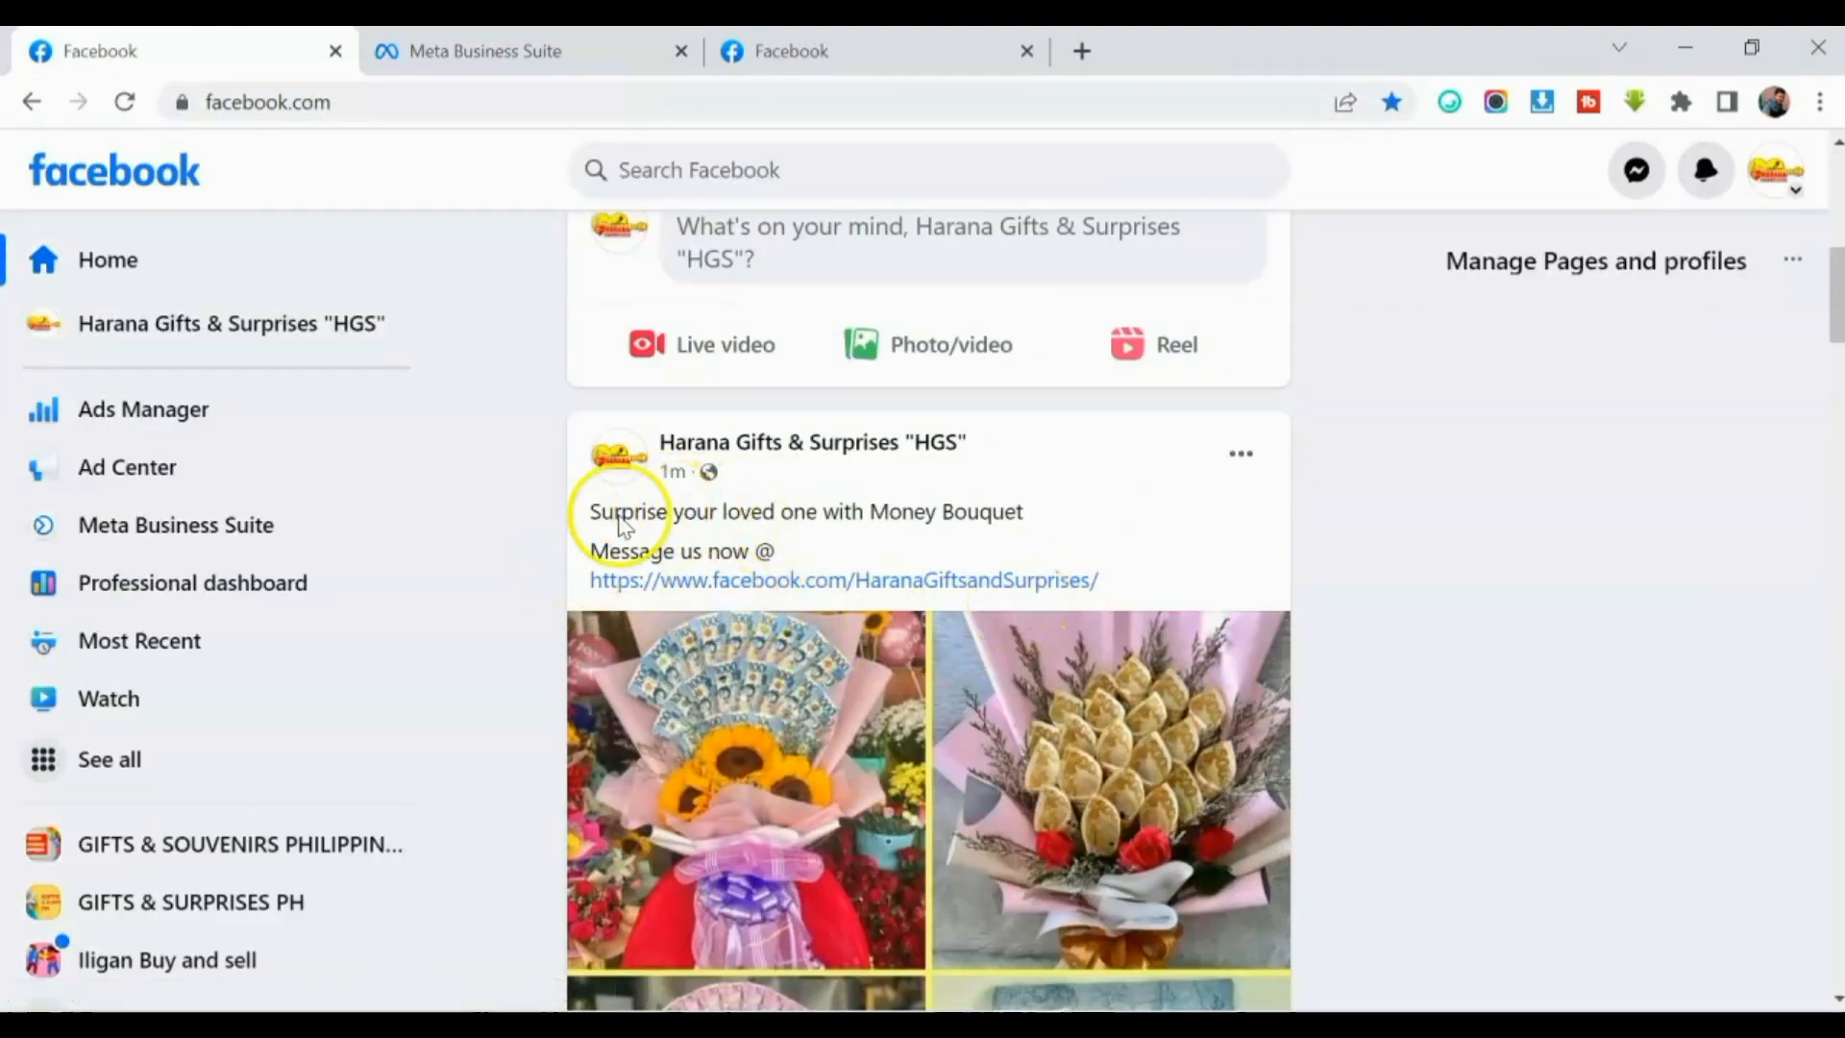
mouse_move(780, 739)
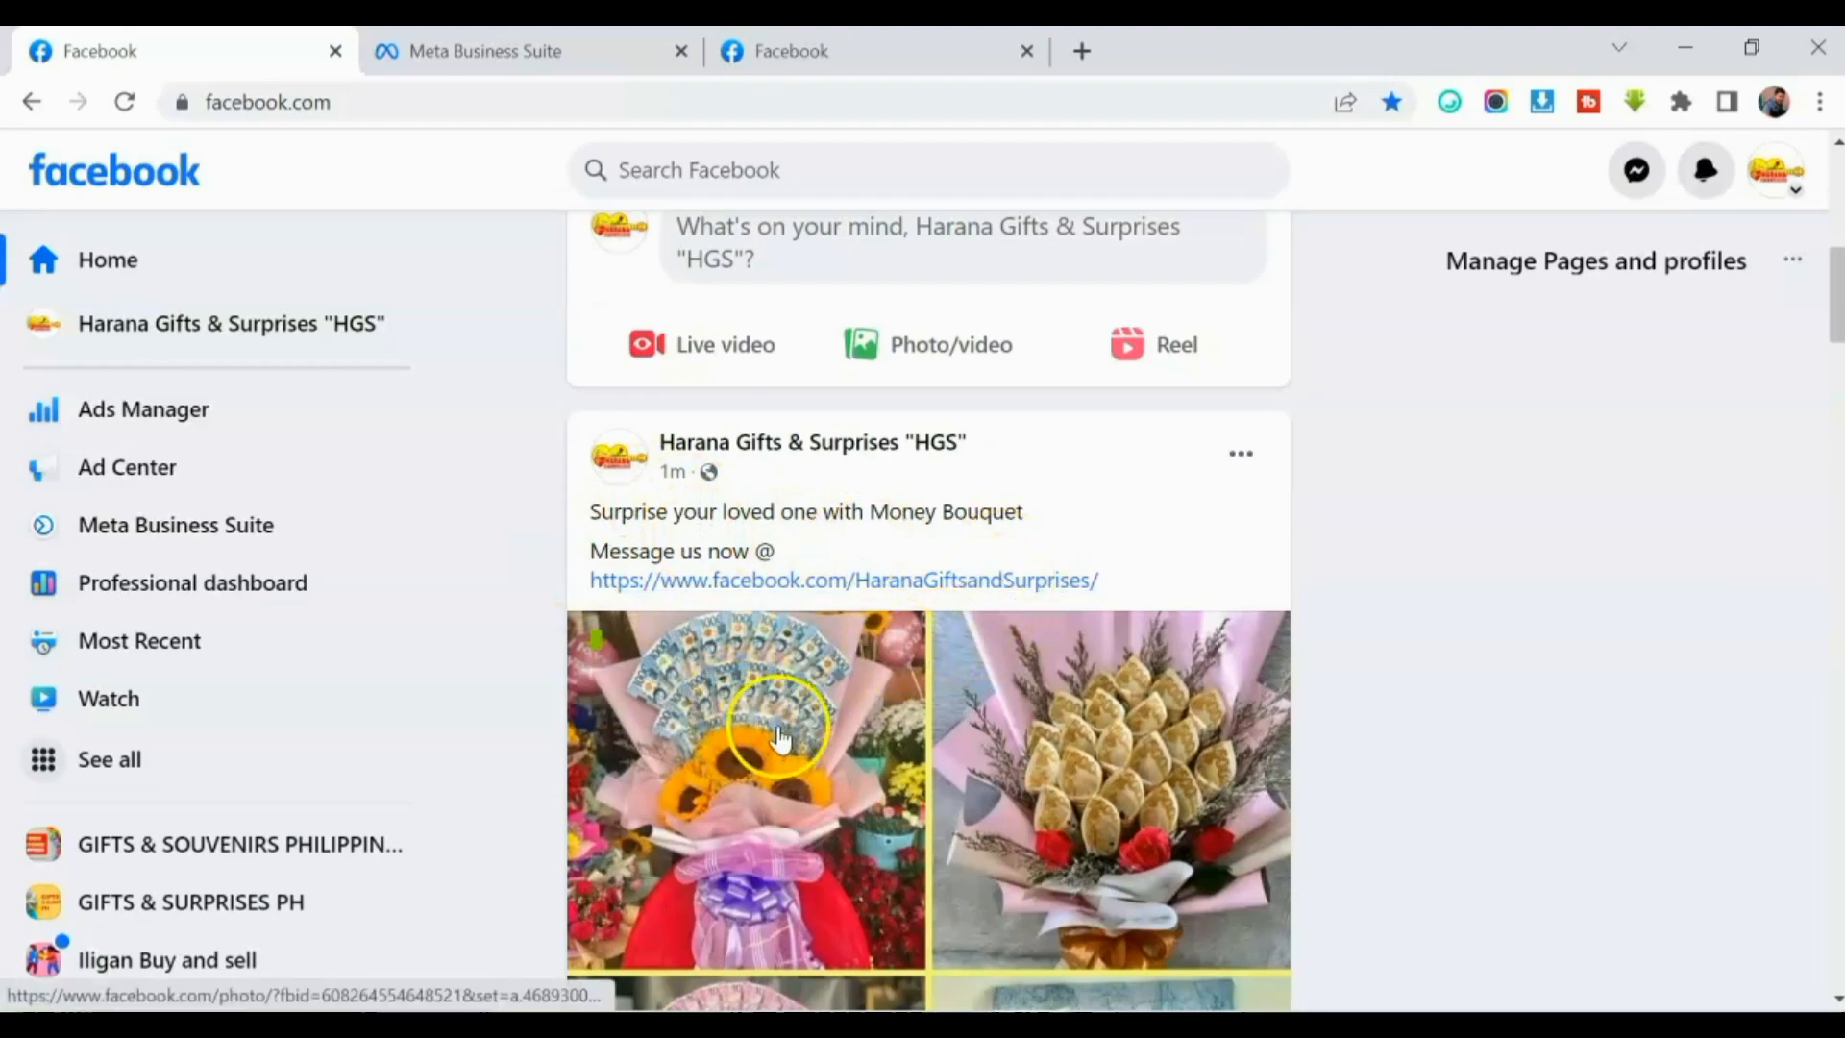
scroll(down, 3)
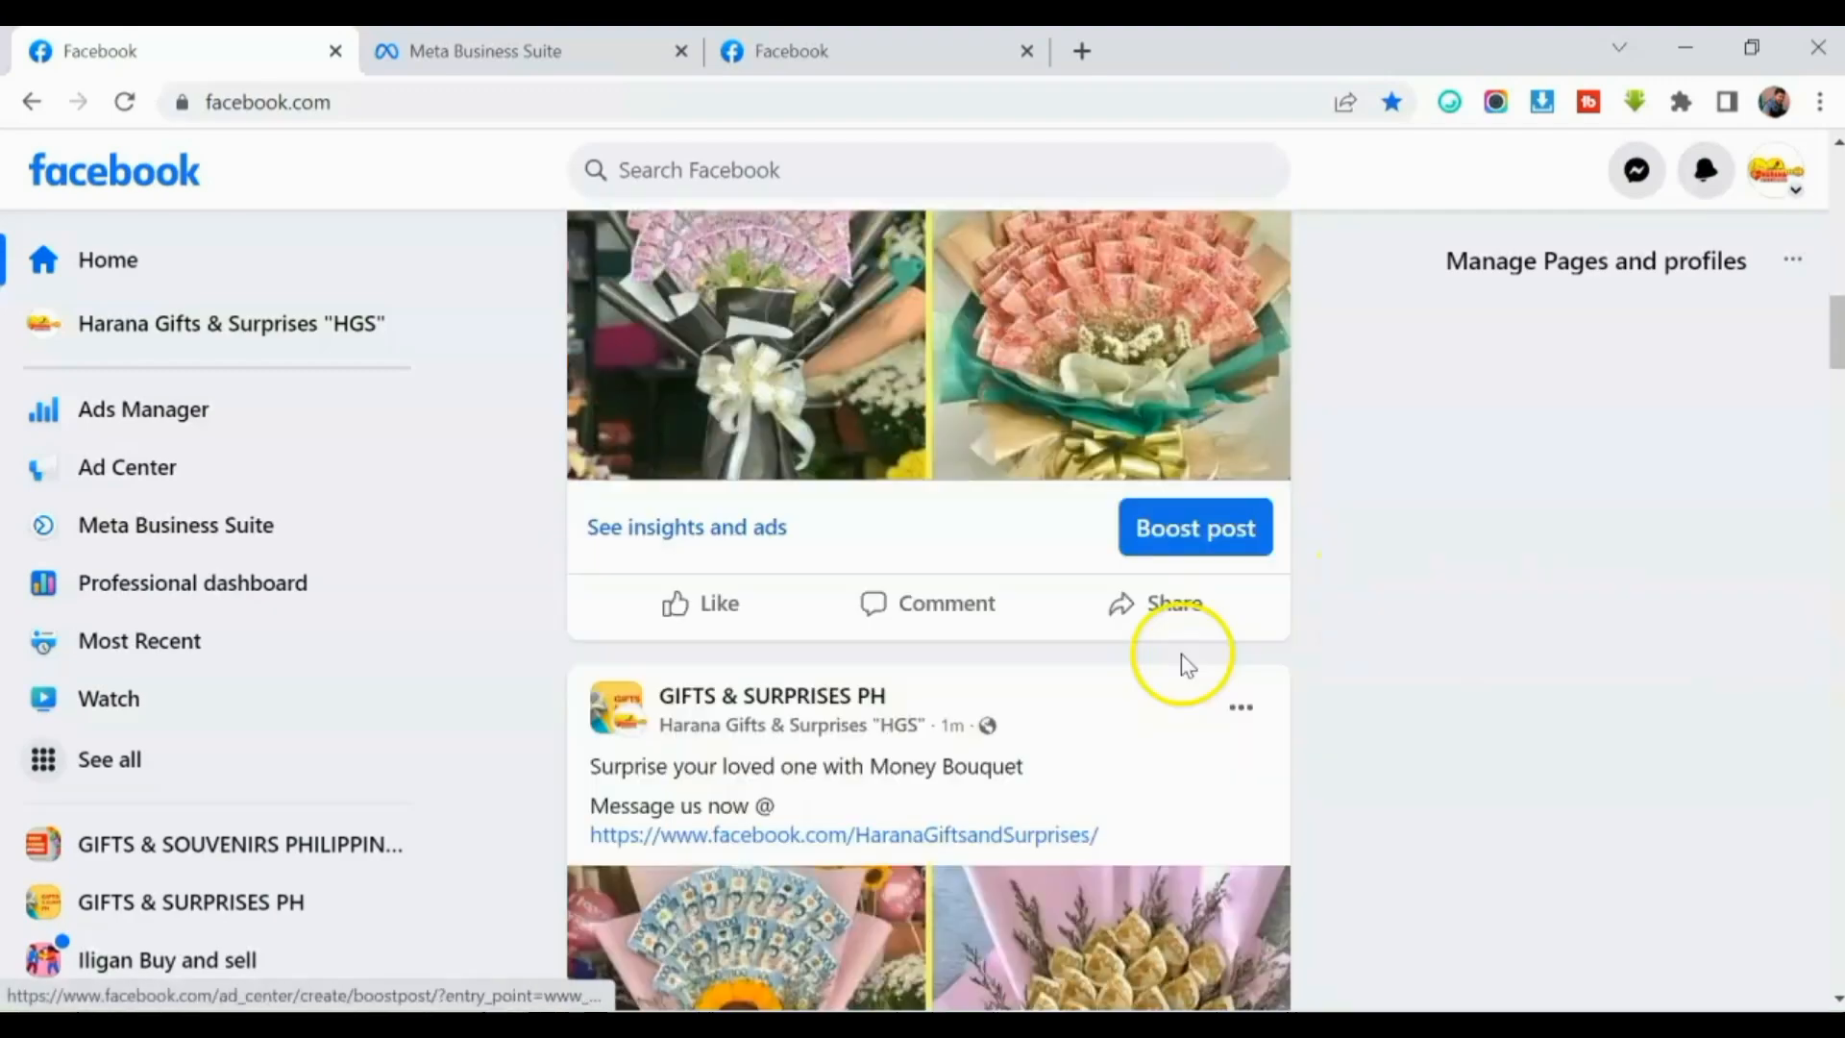
scroll(down, 3)
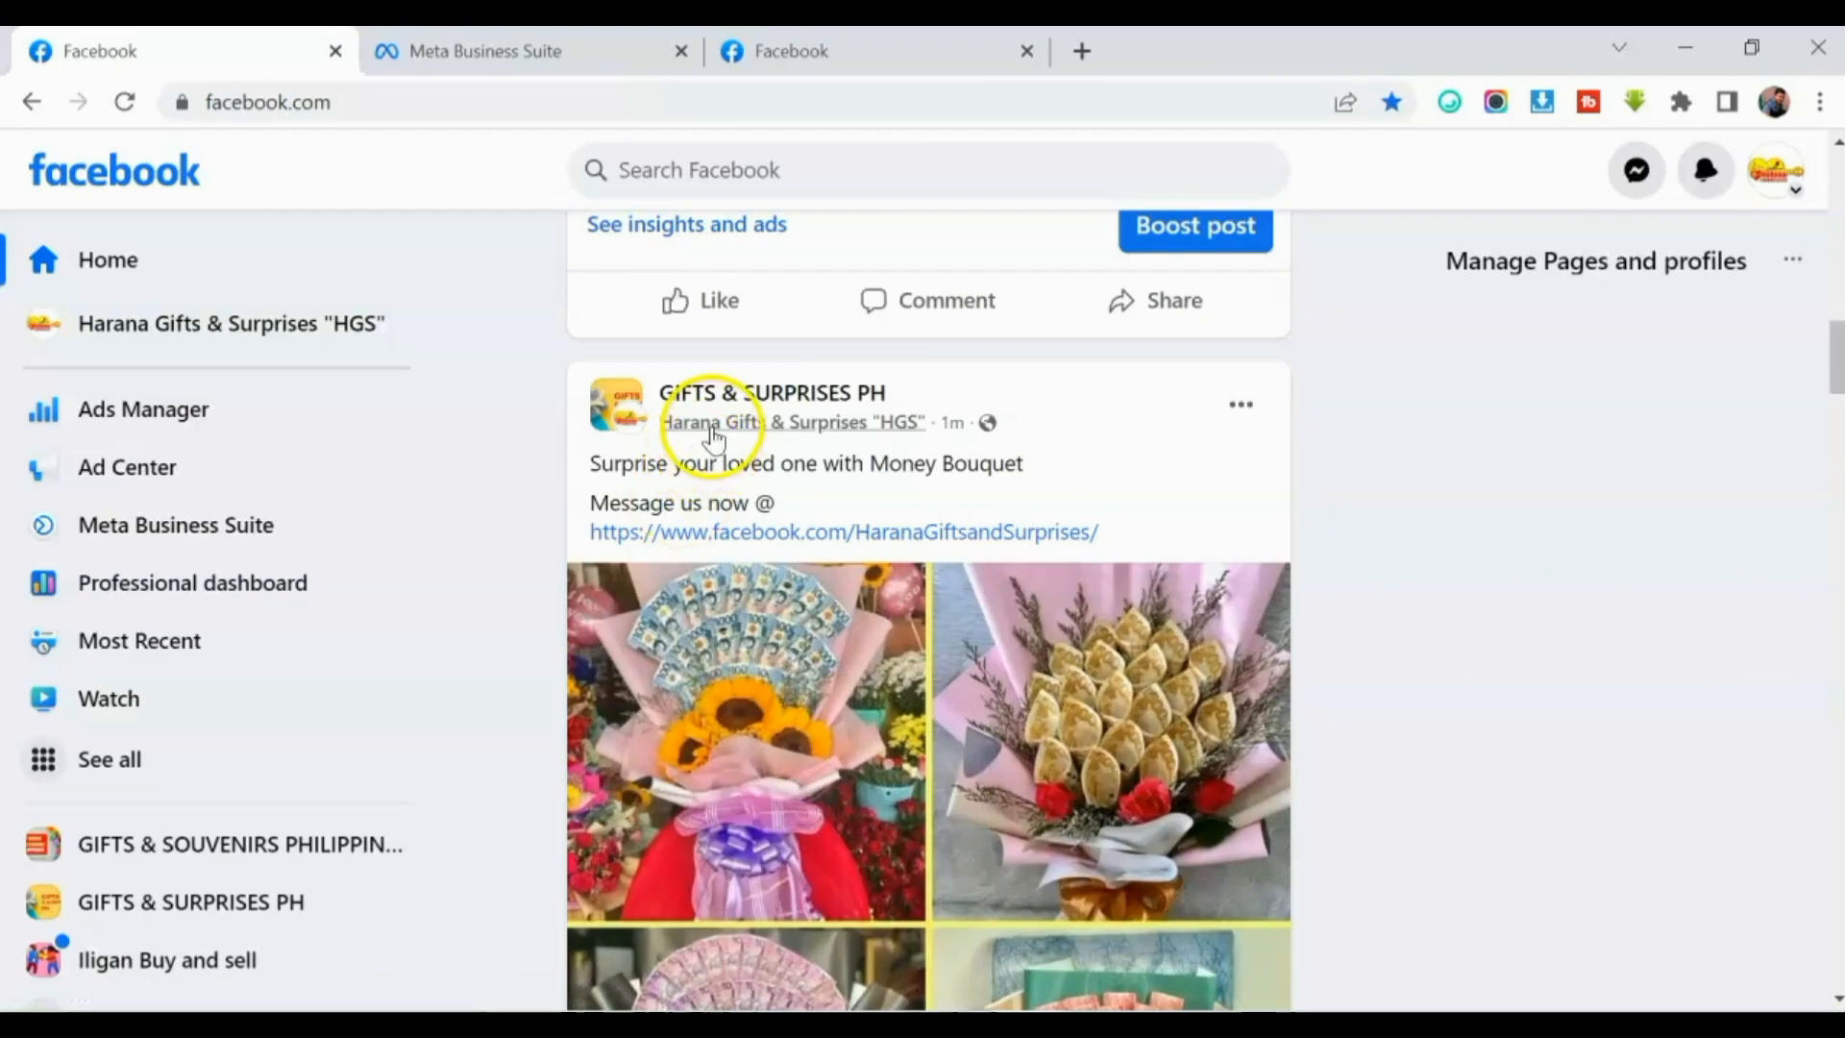
scroll(down, 3)
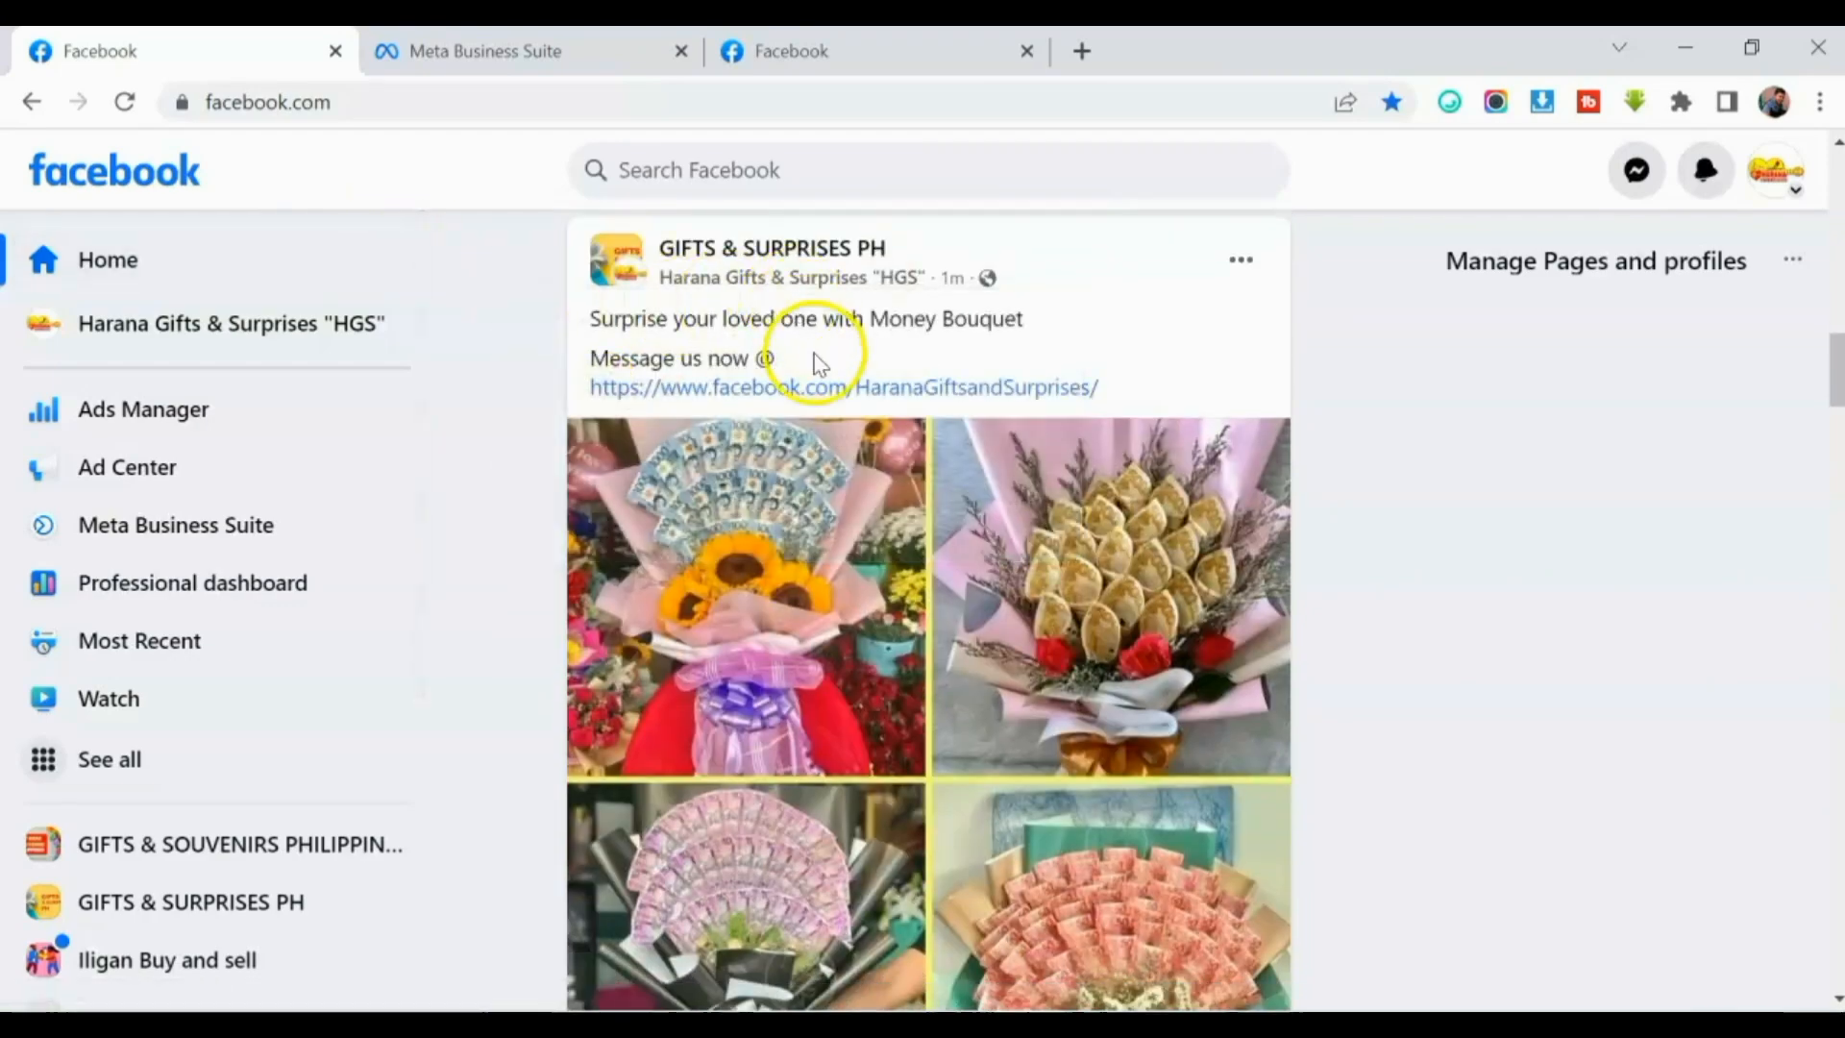
scroll(down, 3)
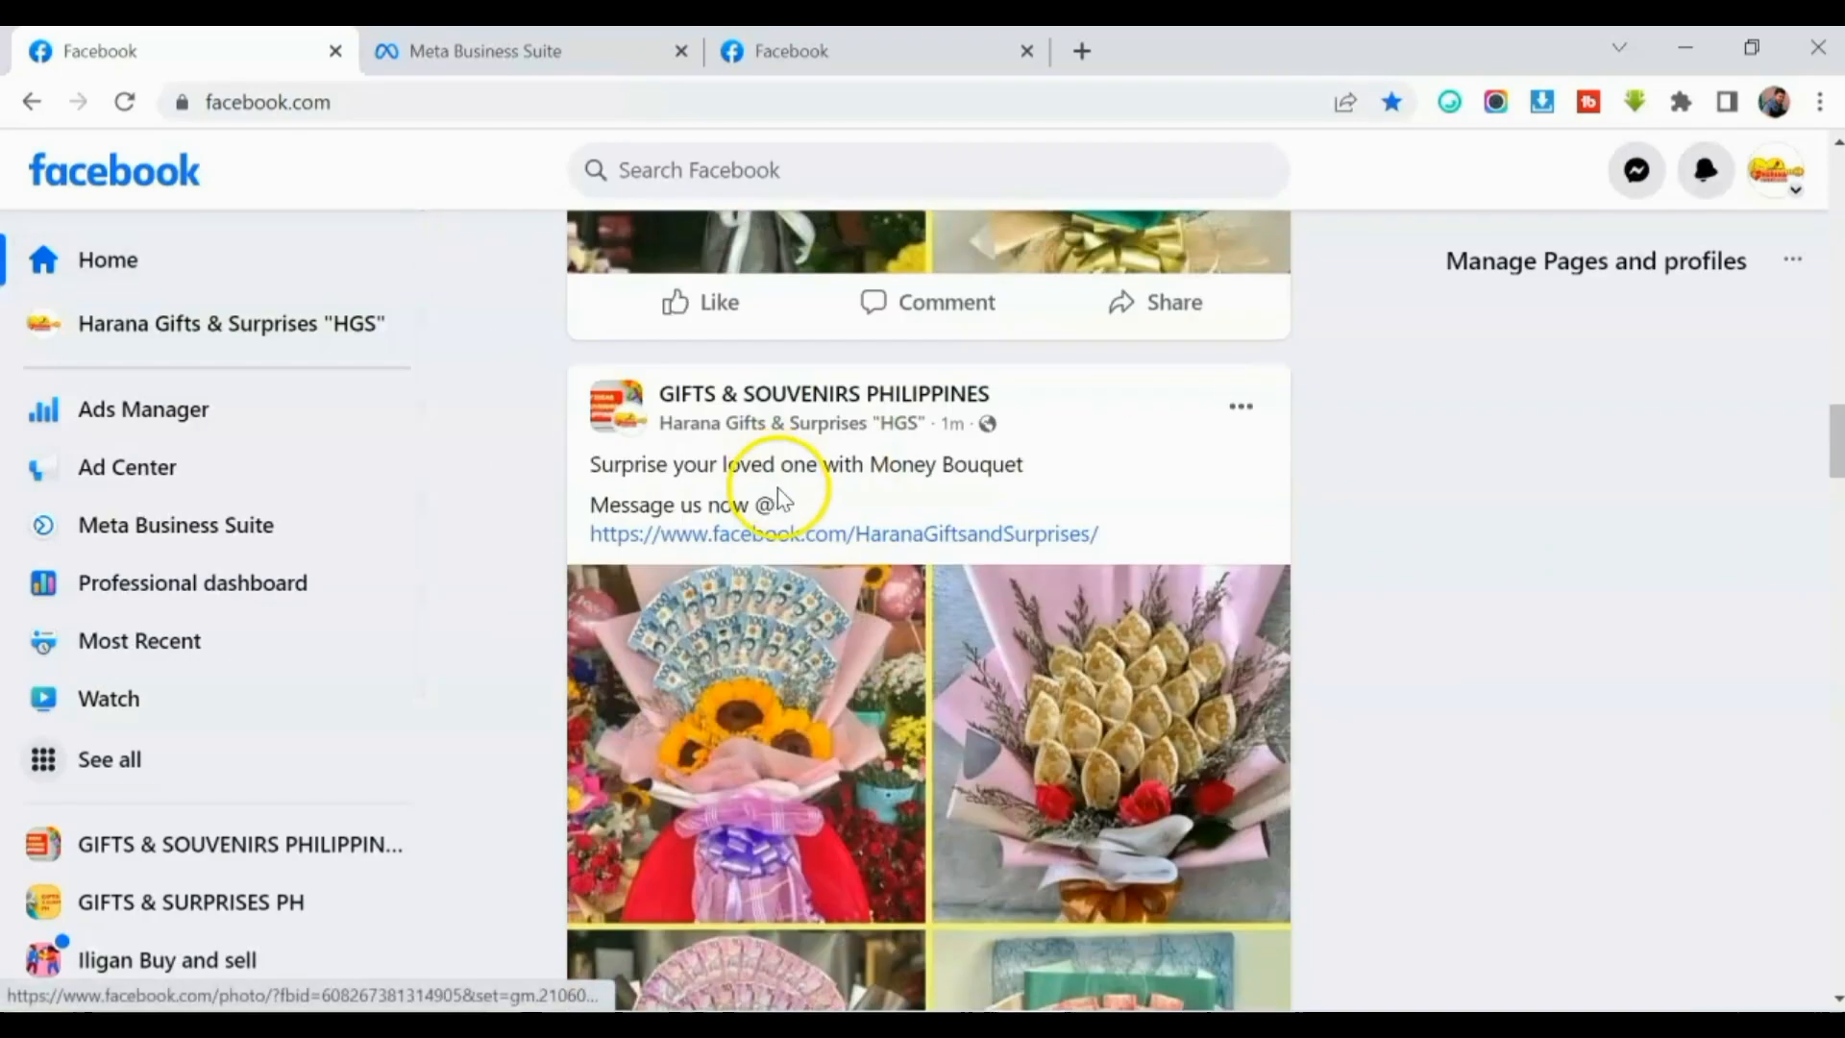
mouse_move(1033, 612)
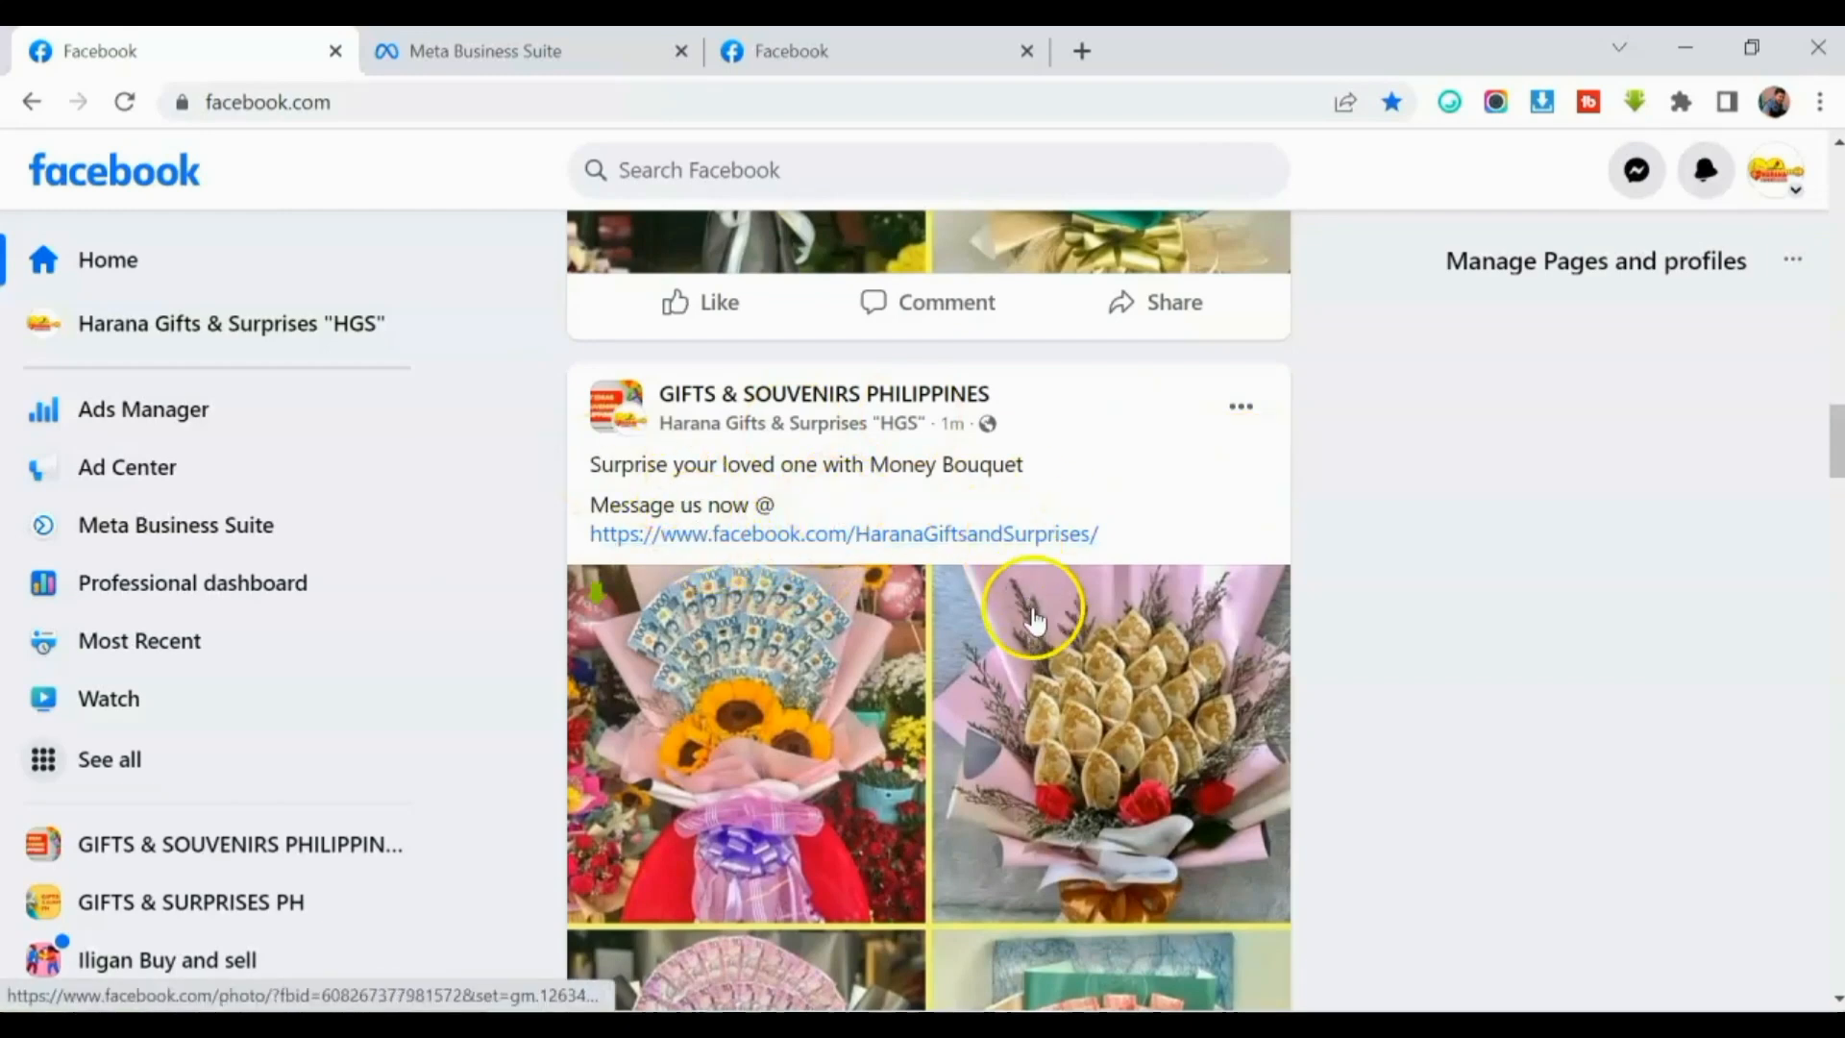
mouse_move(906, 588)
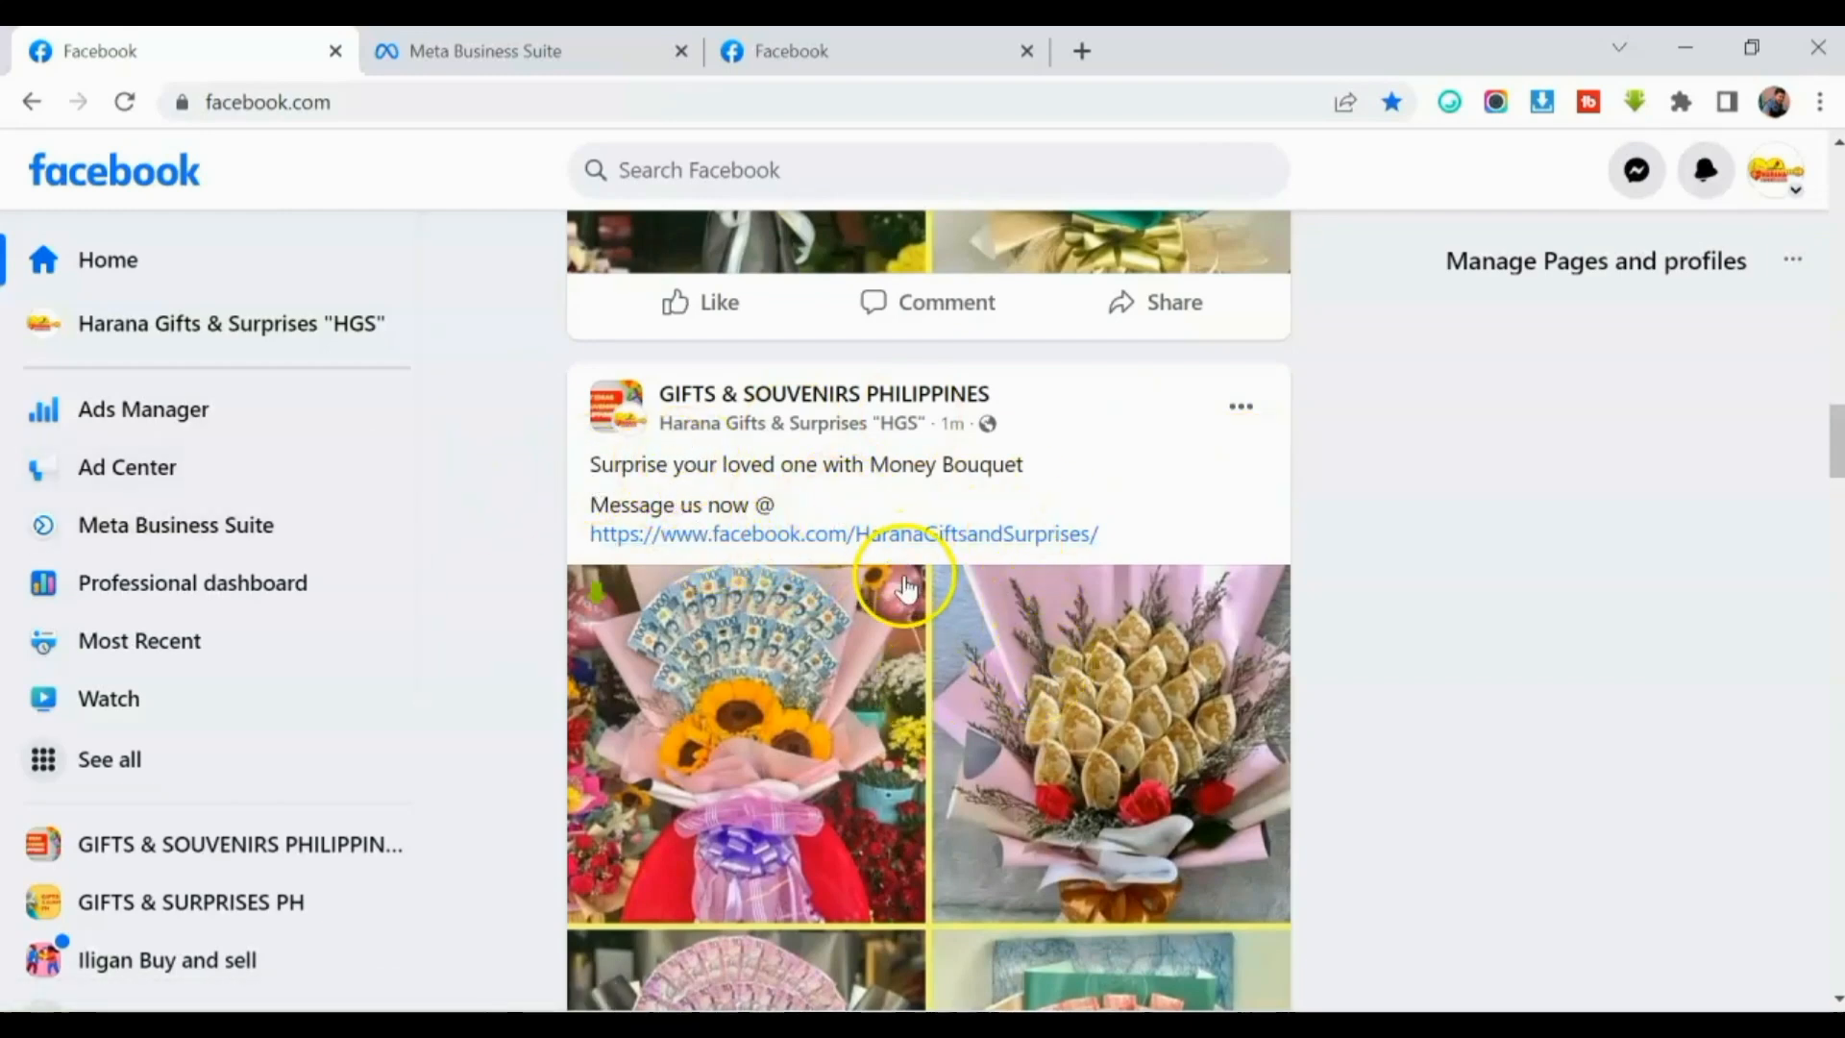
scroll(down, 3)
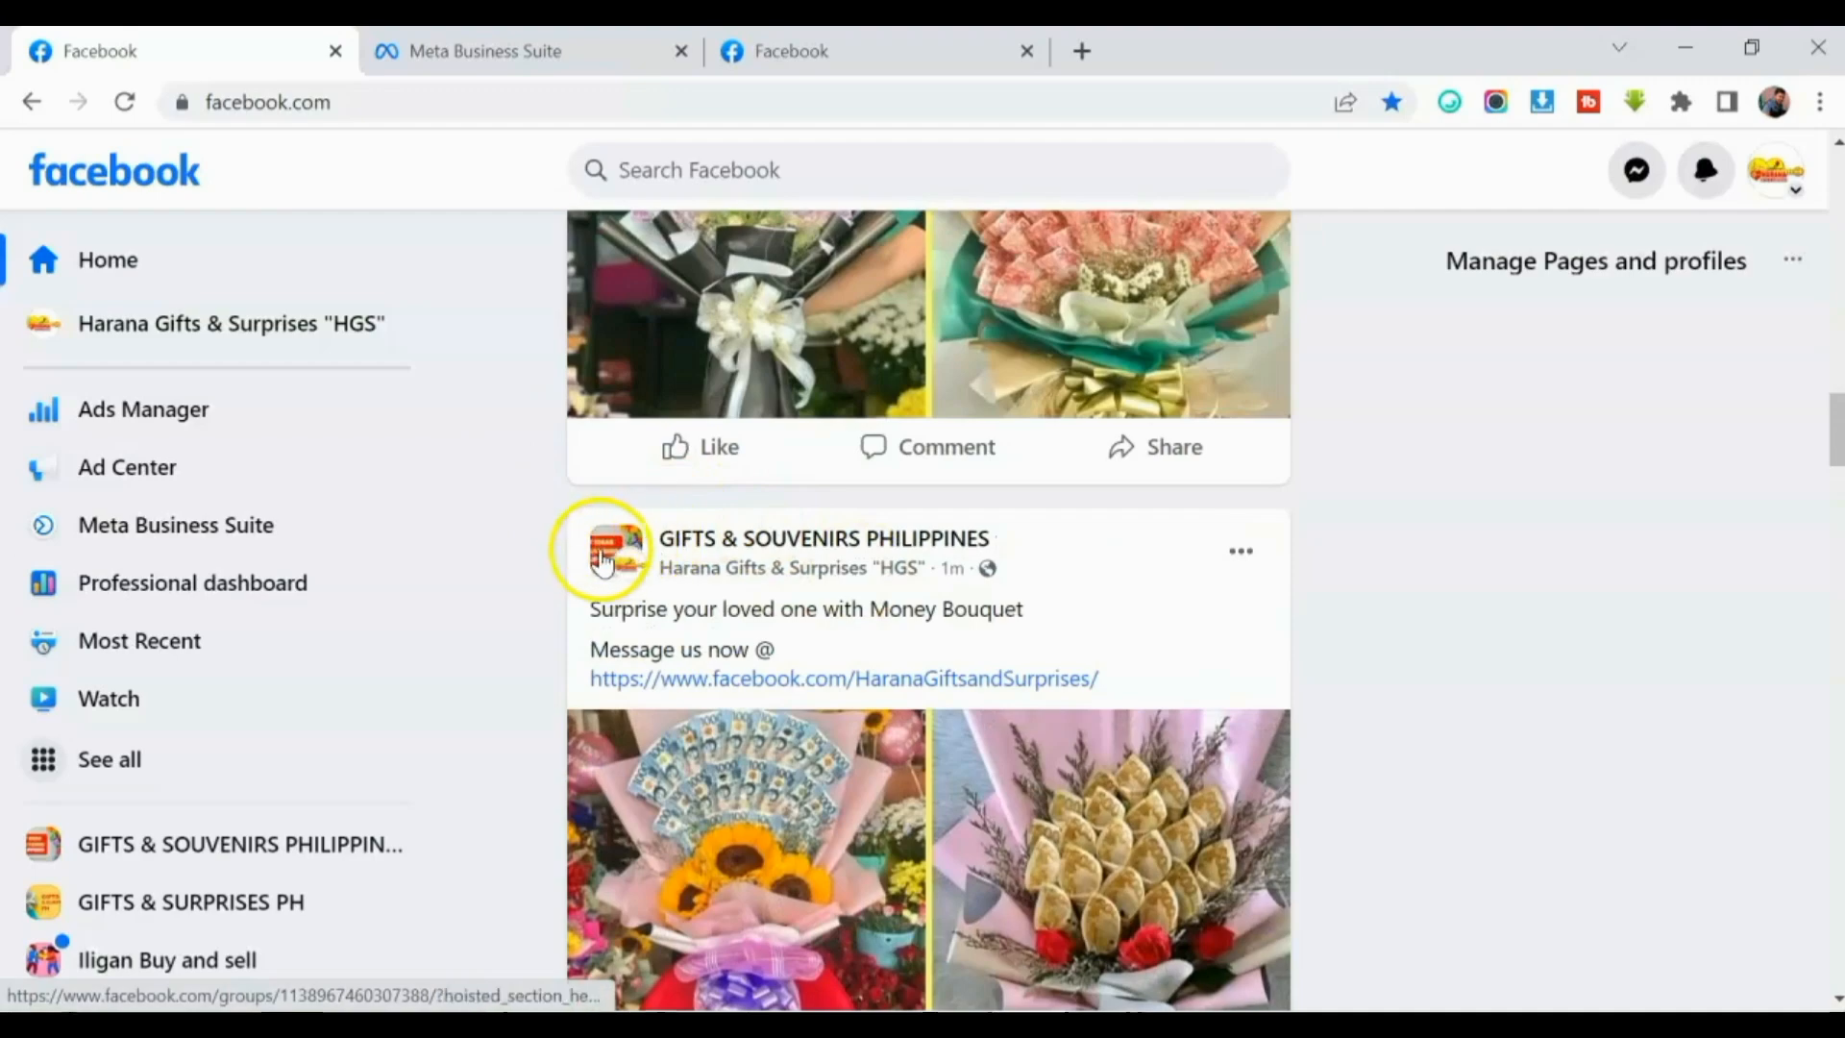
scroll(down, 3)
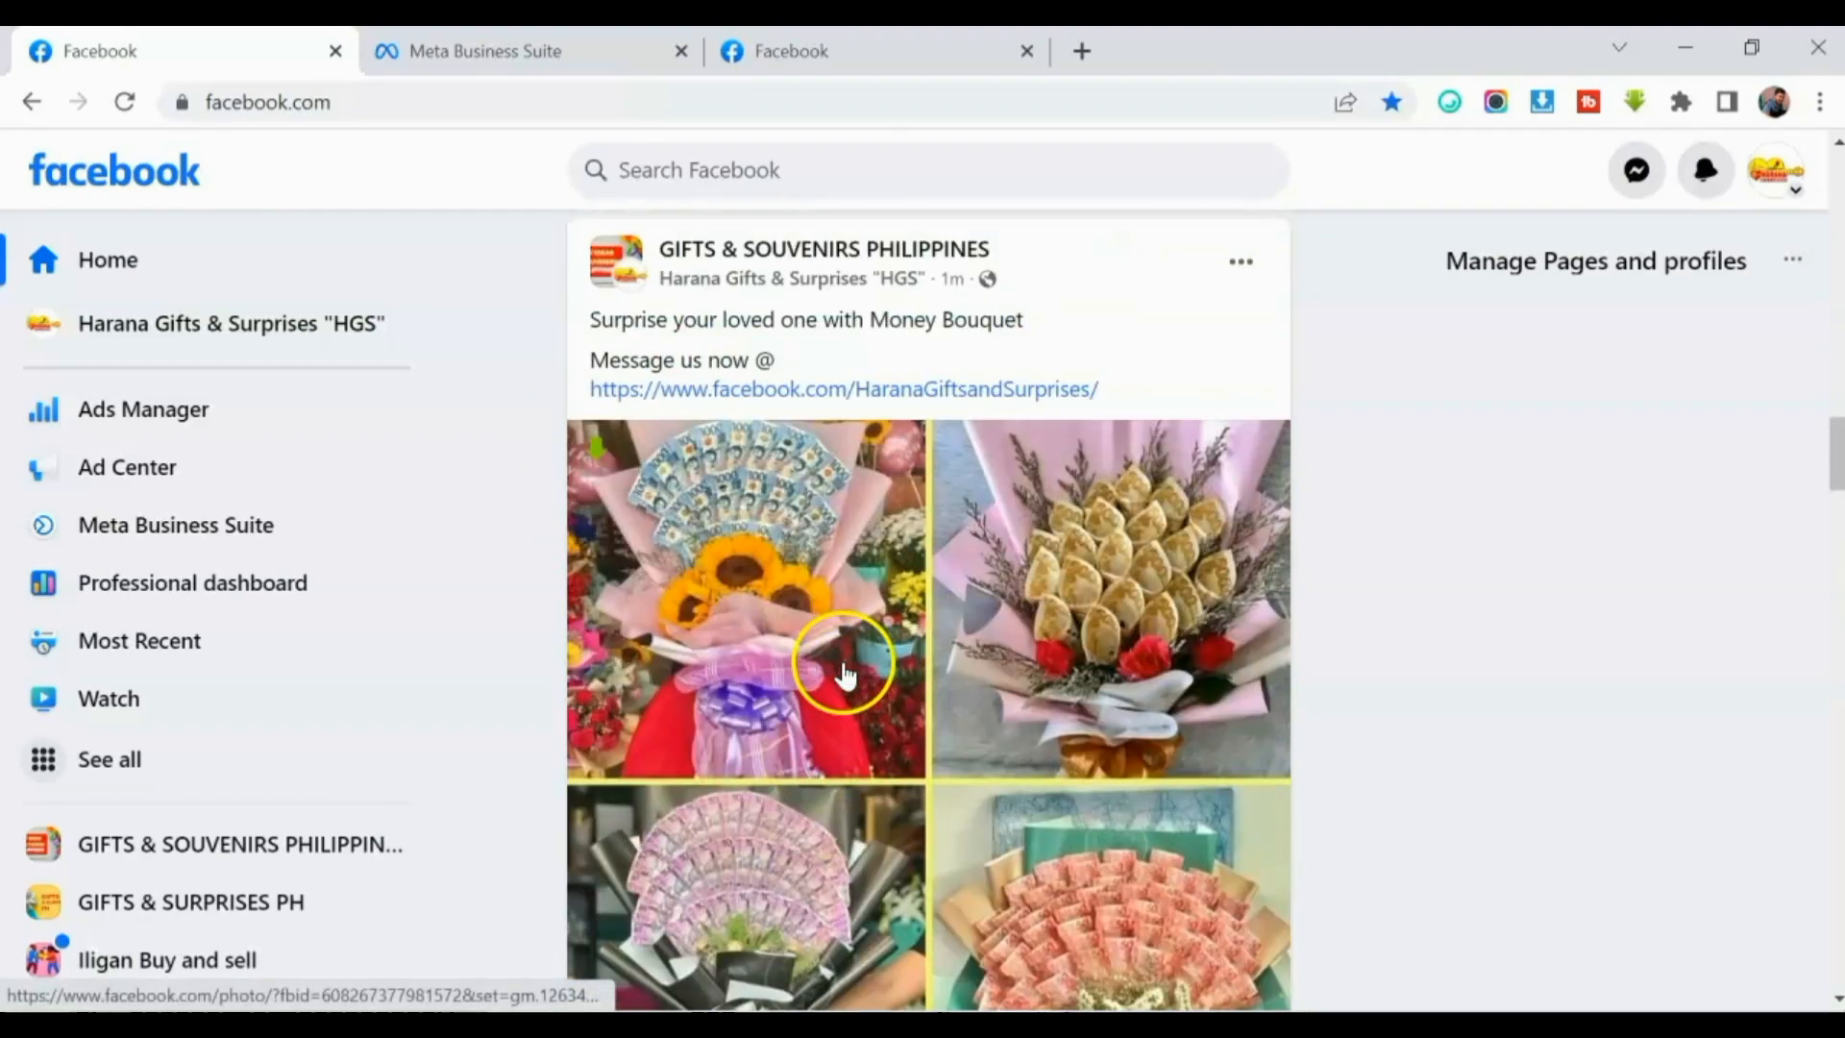
scroll(down, 3)
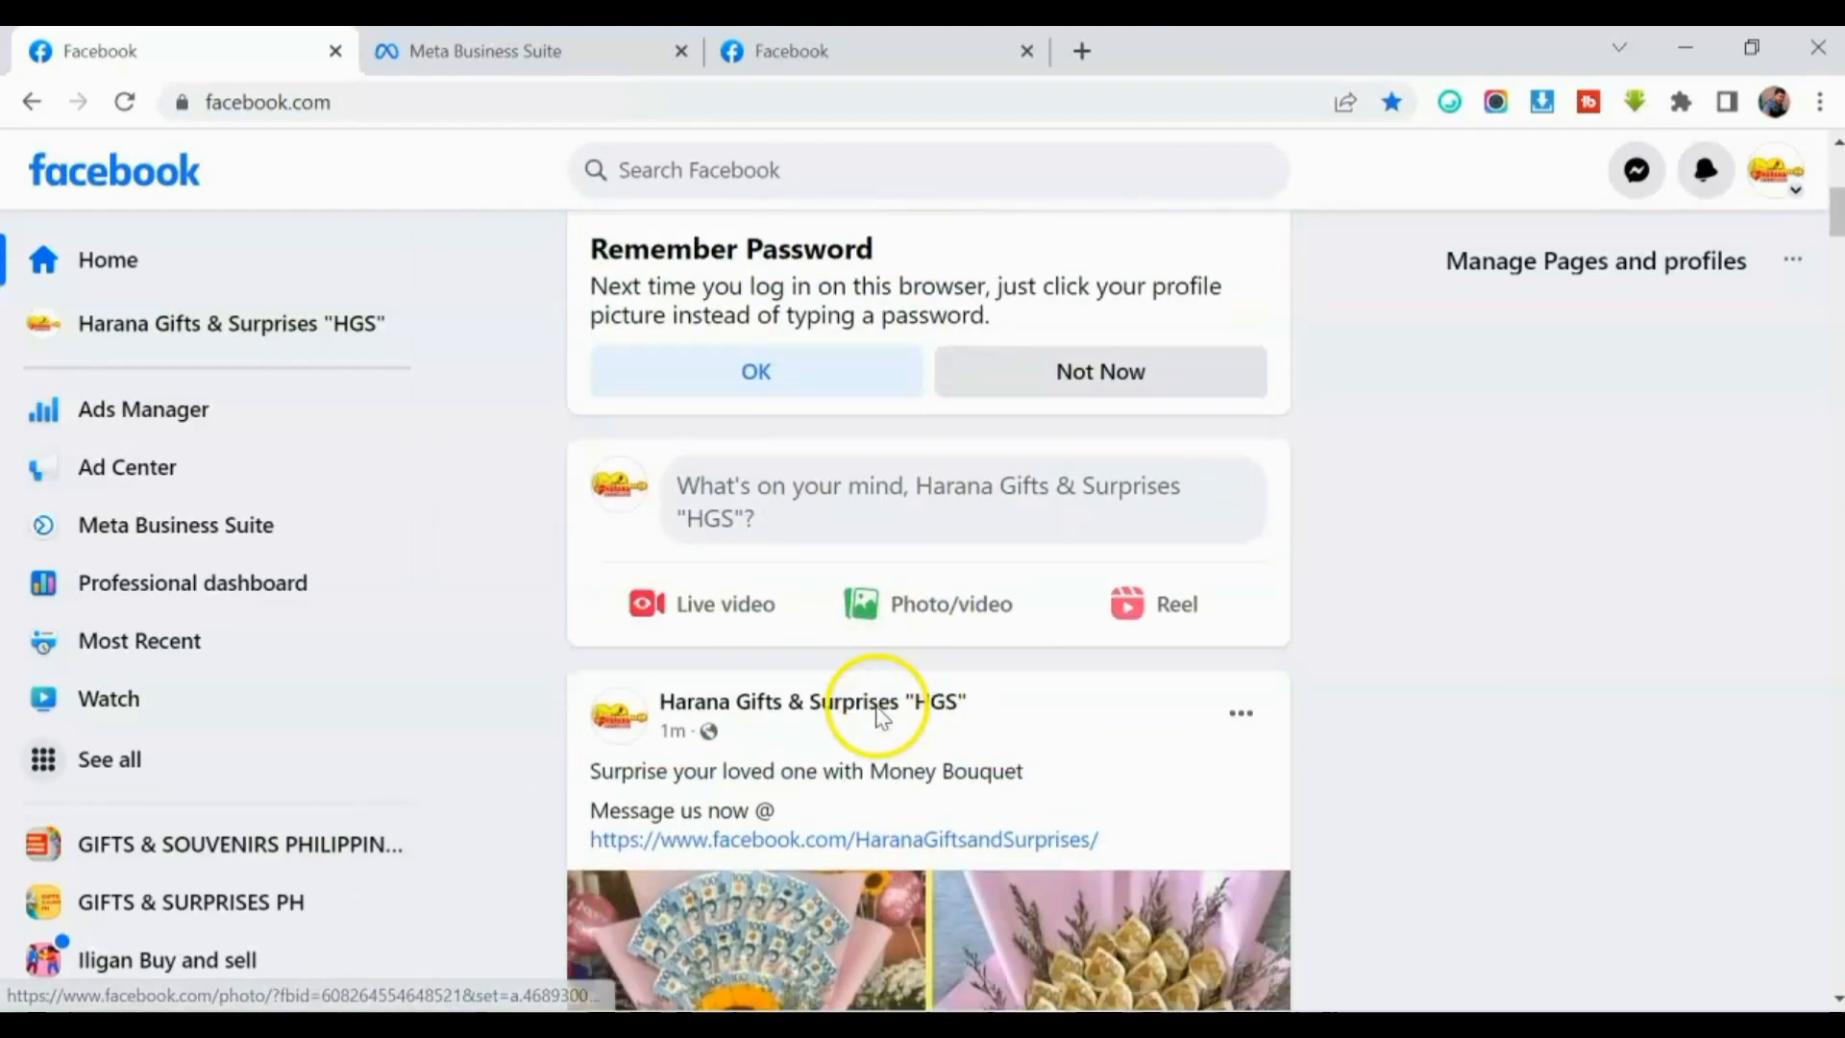
scroll(down, 3)
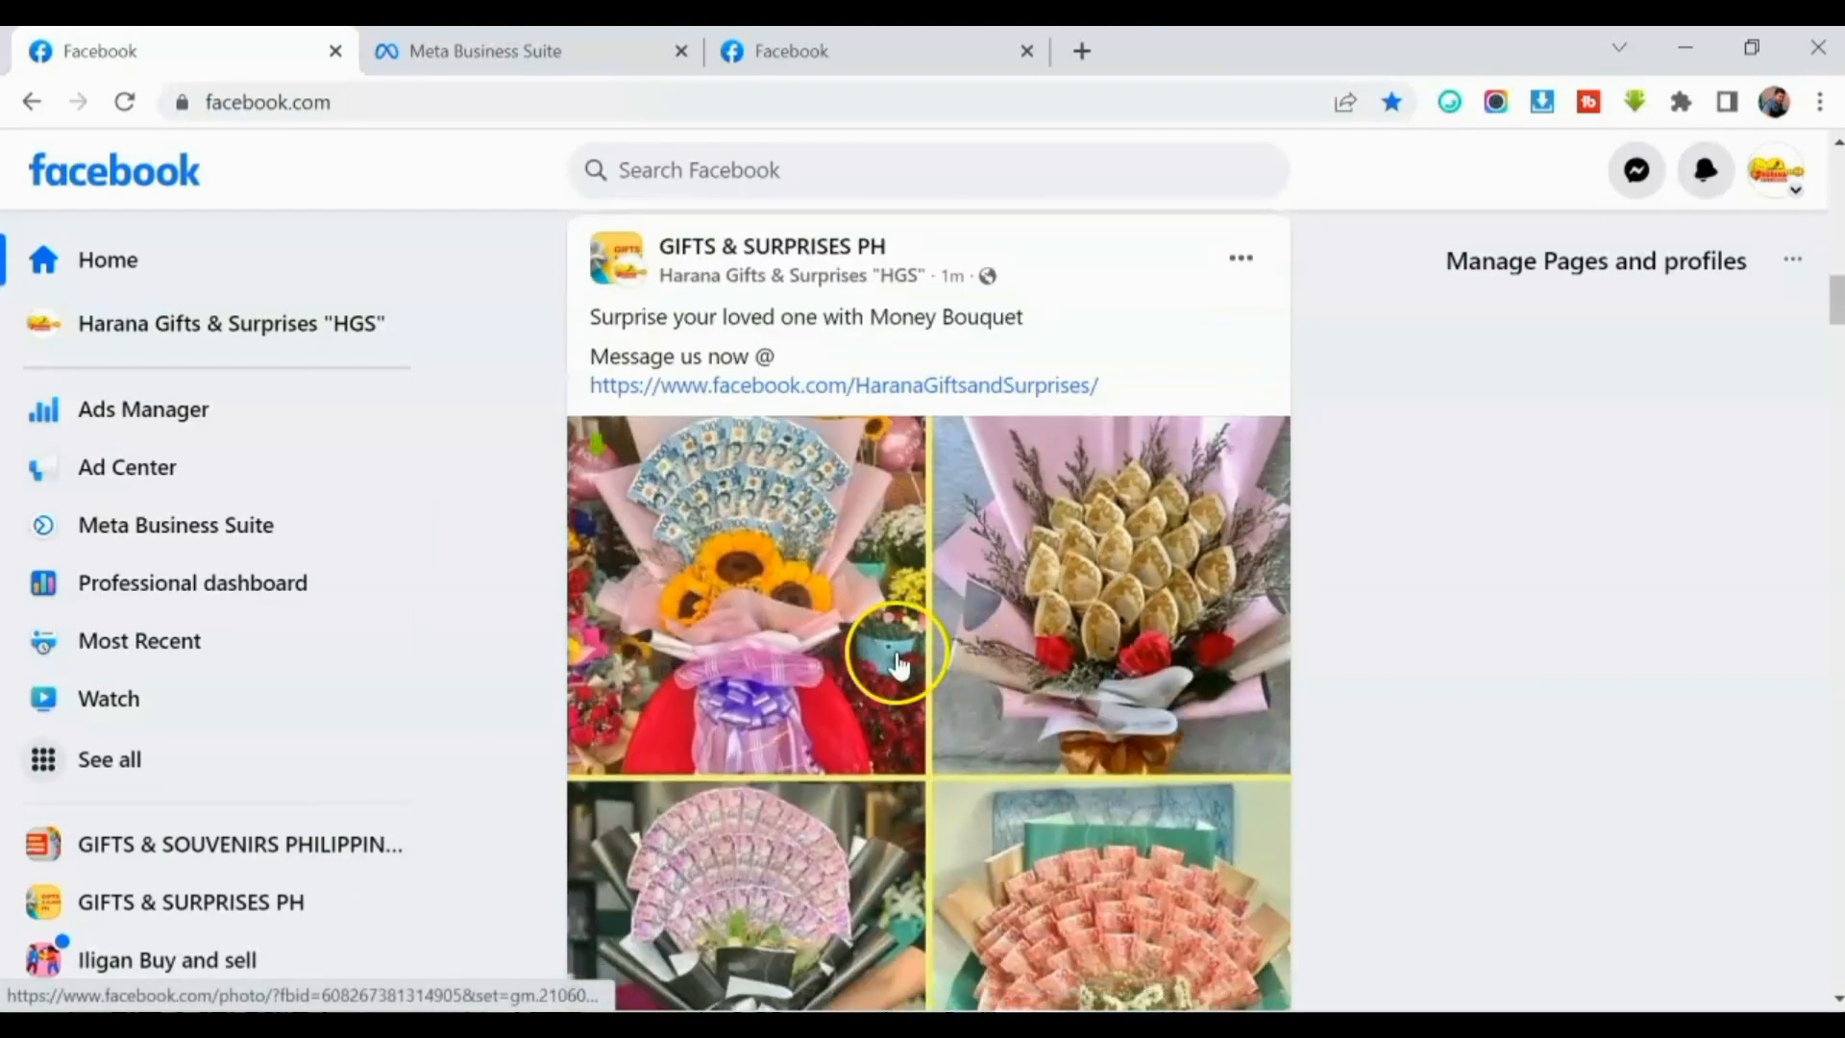
scroll(down, 3)
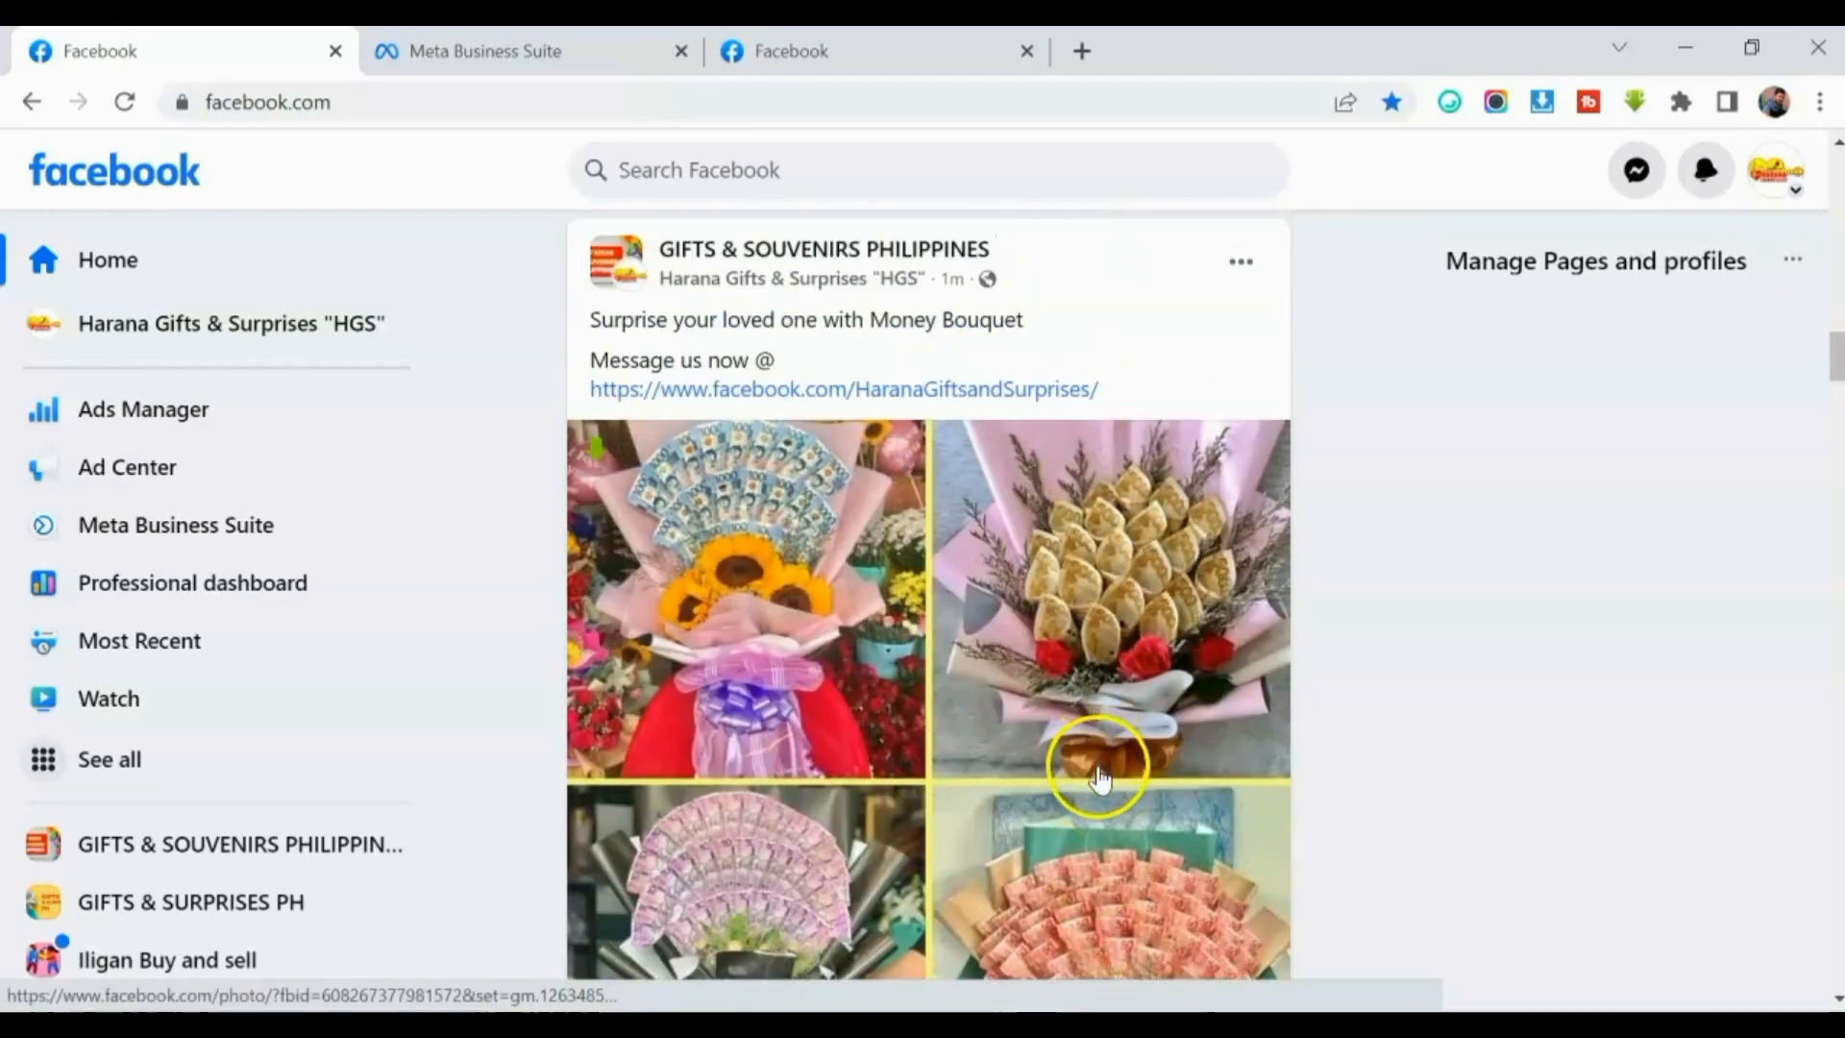
mouse_move(1106, 759)
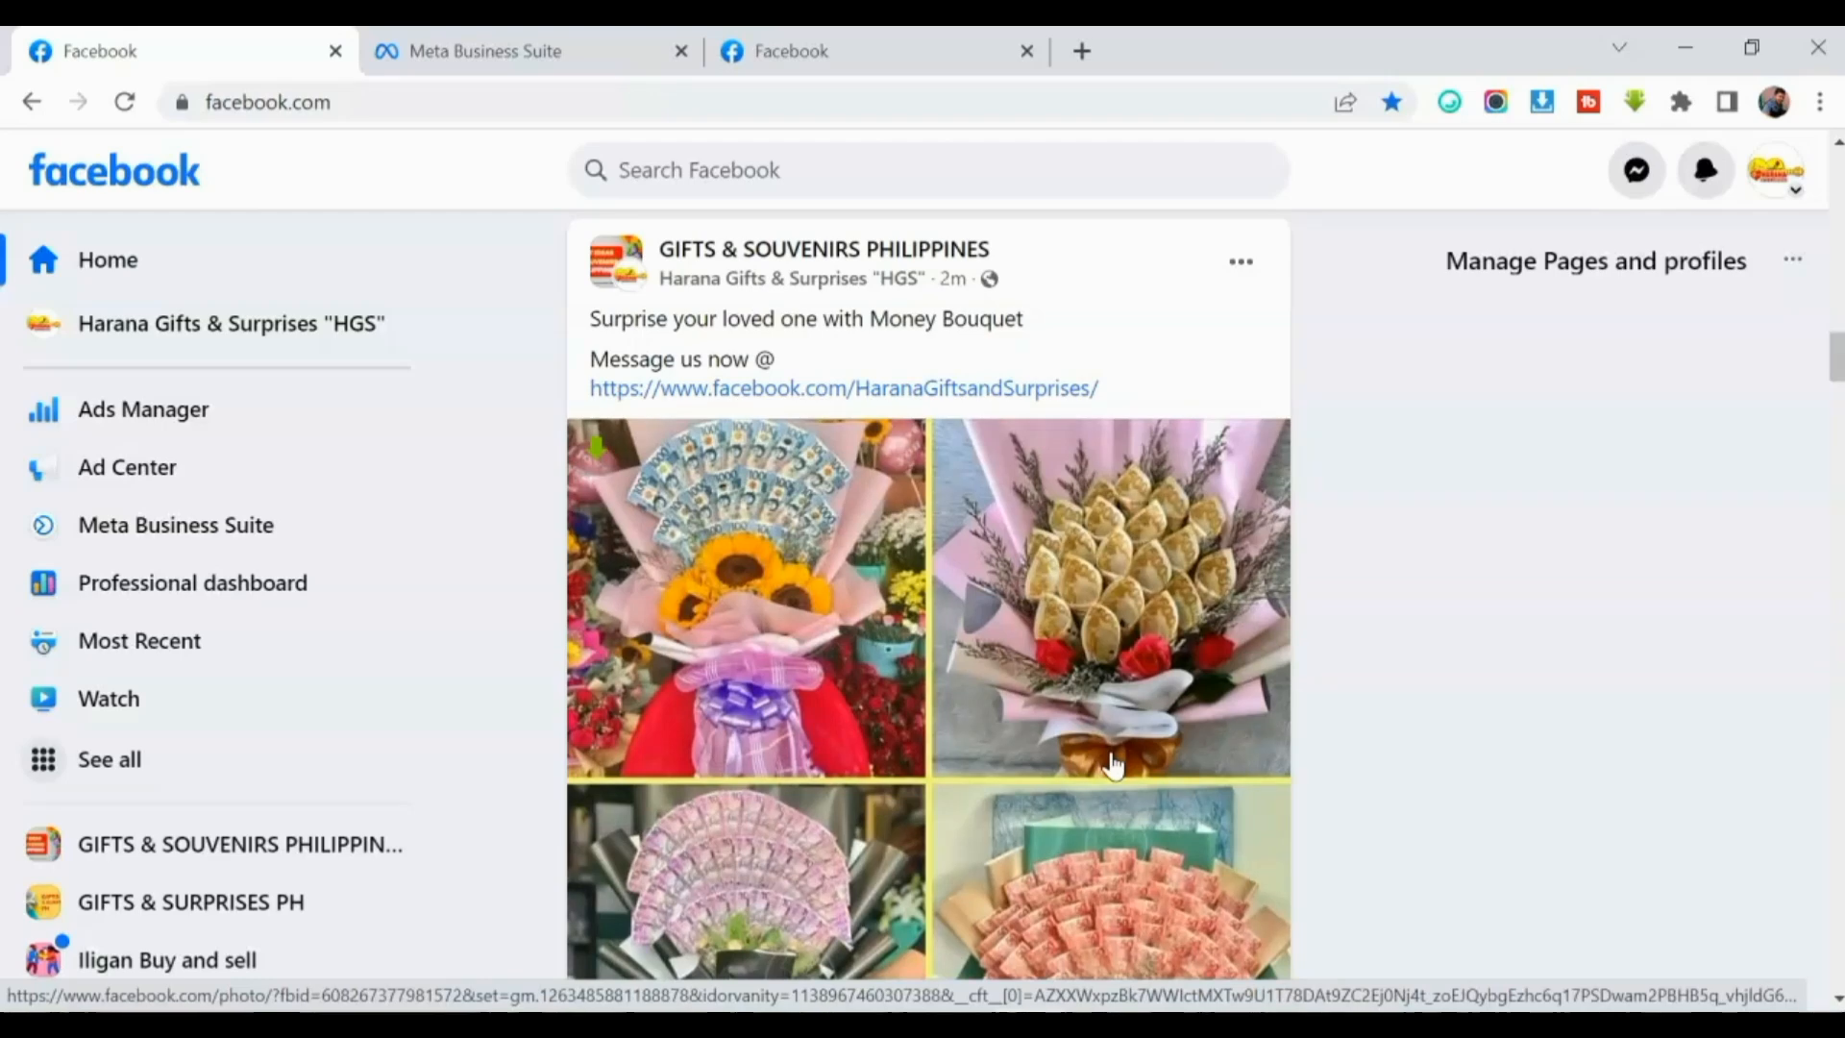
scroll(up, 3)
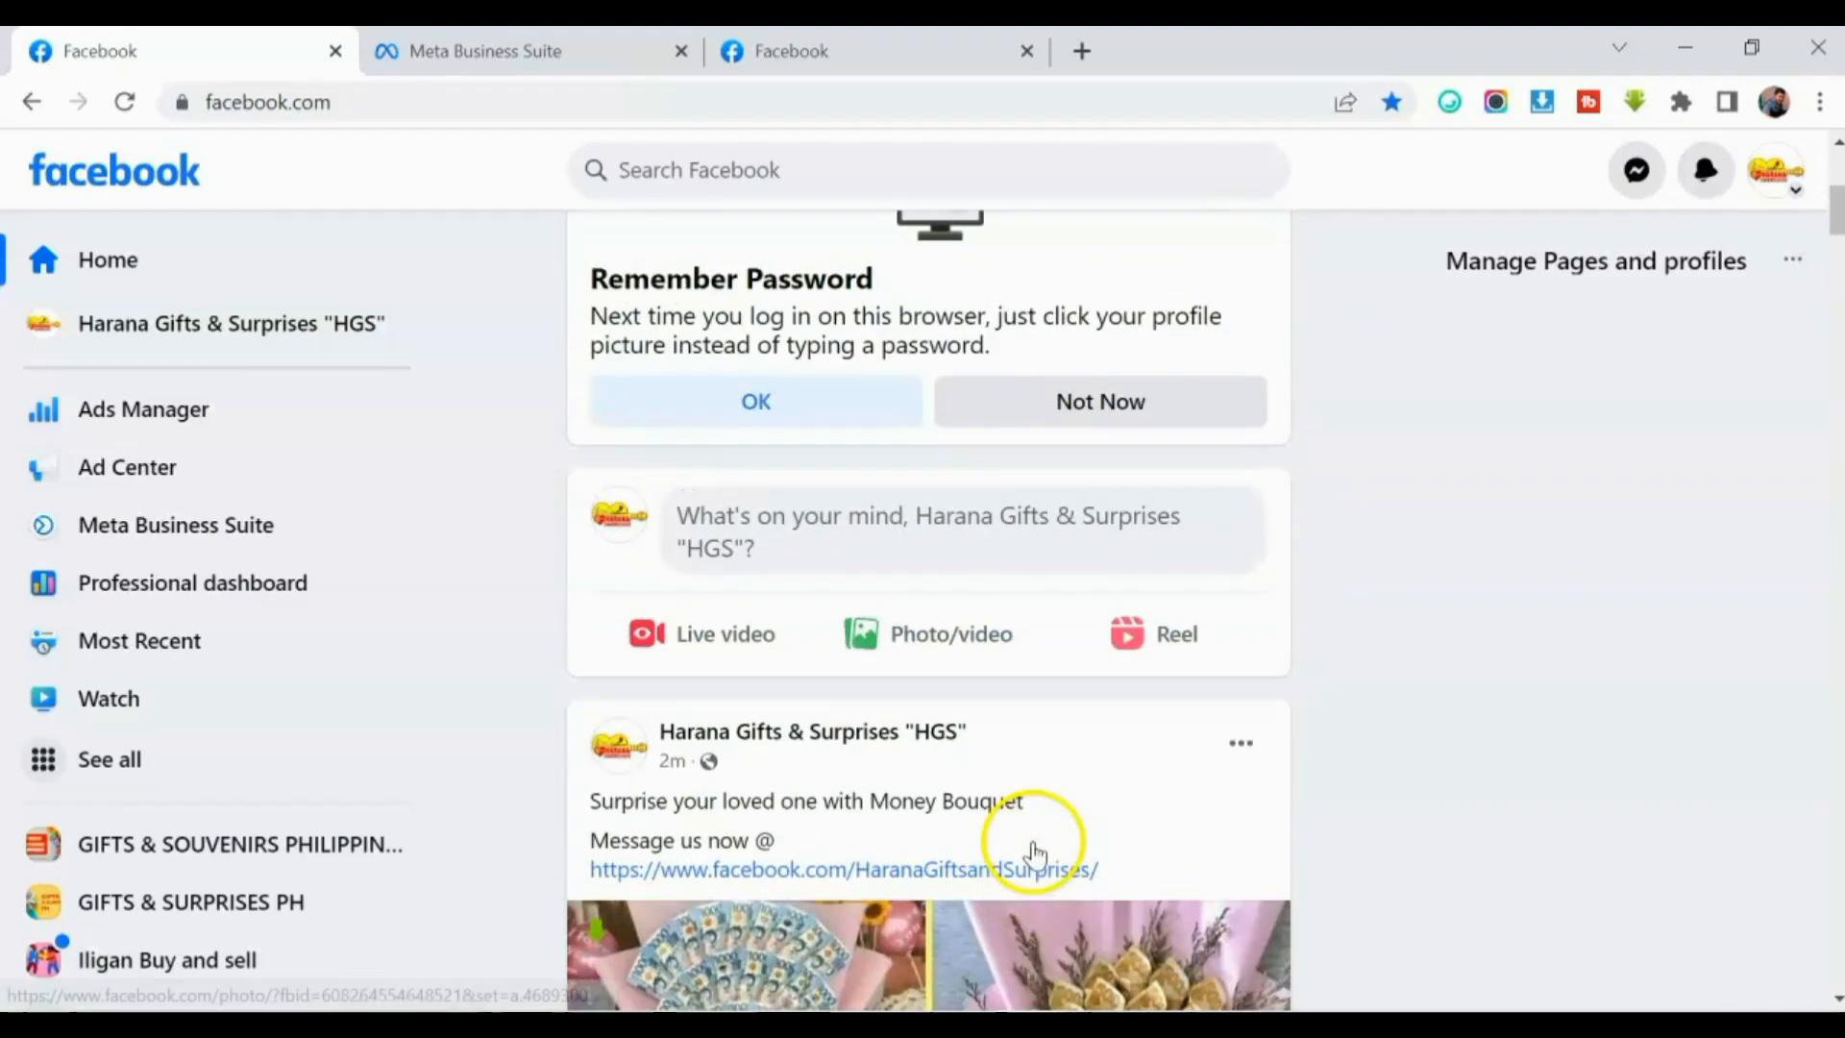
scroll(down, 3)
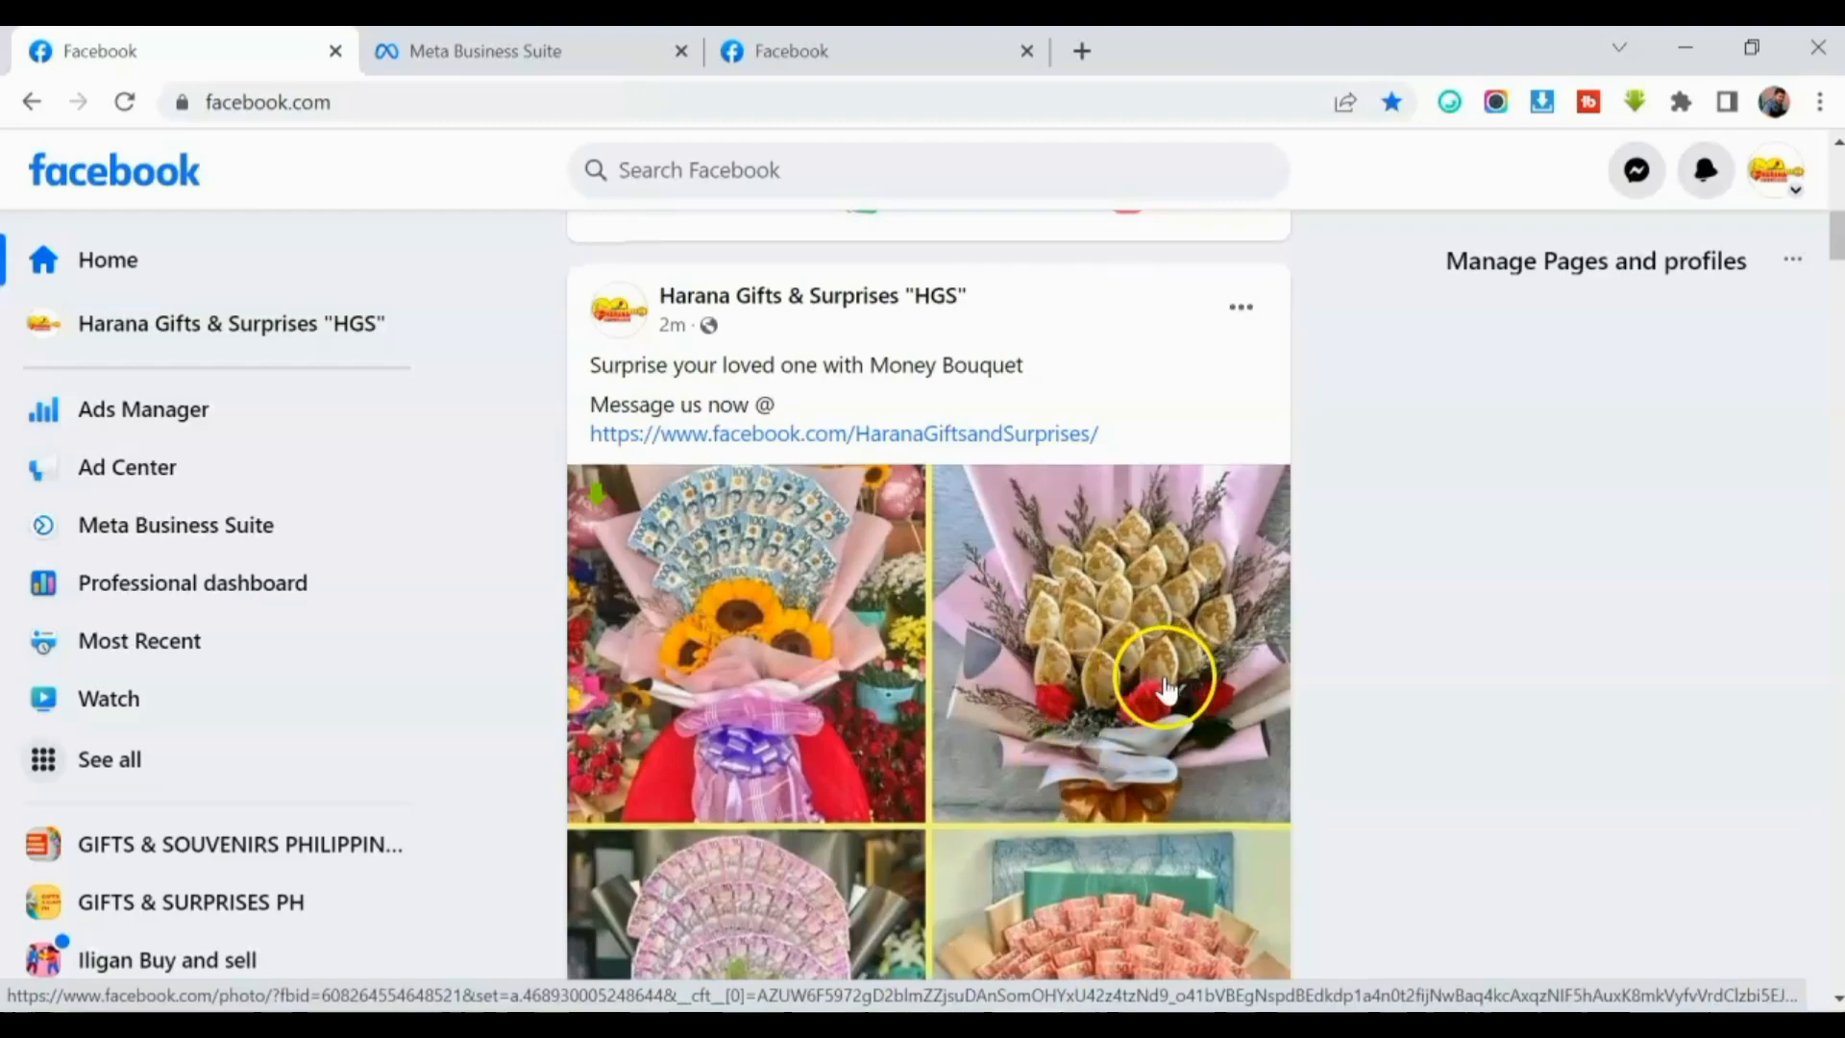
scroll(down, 3)
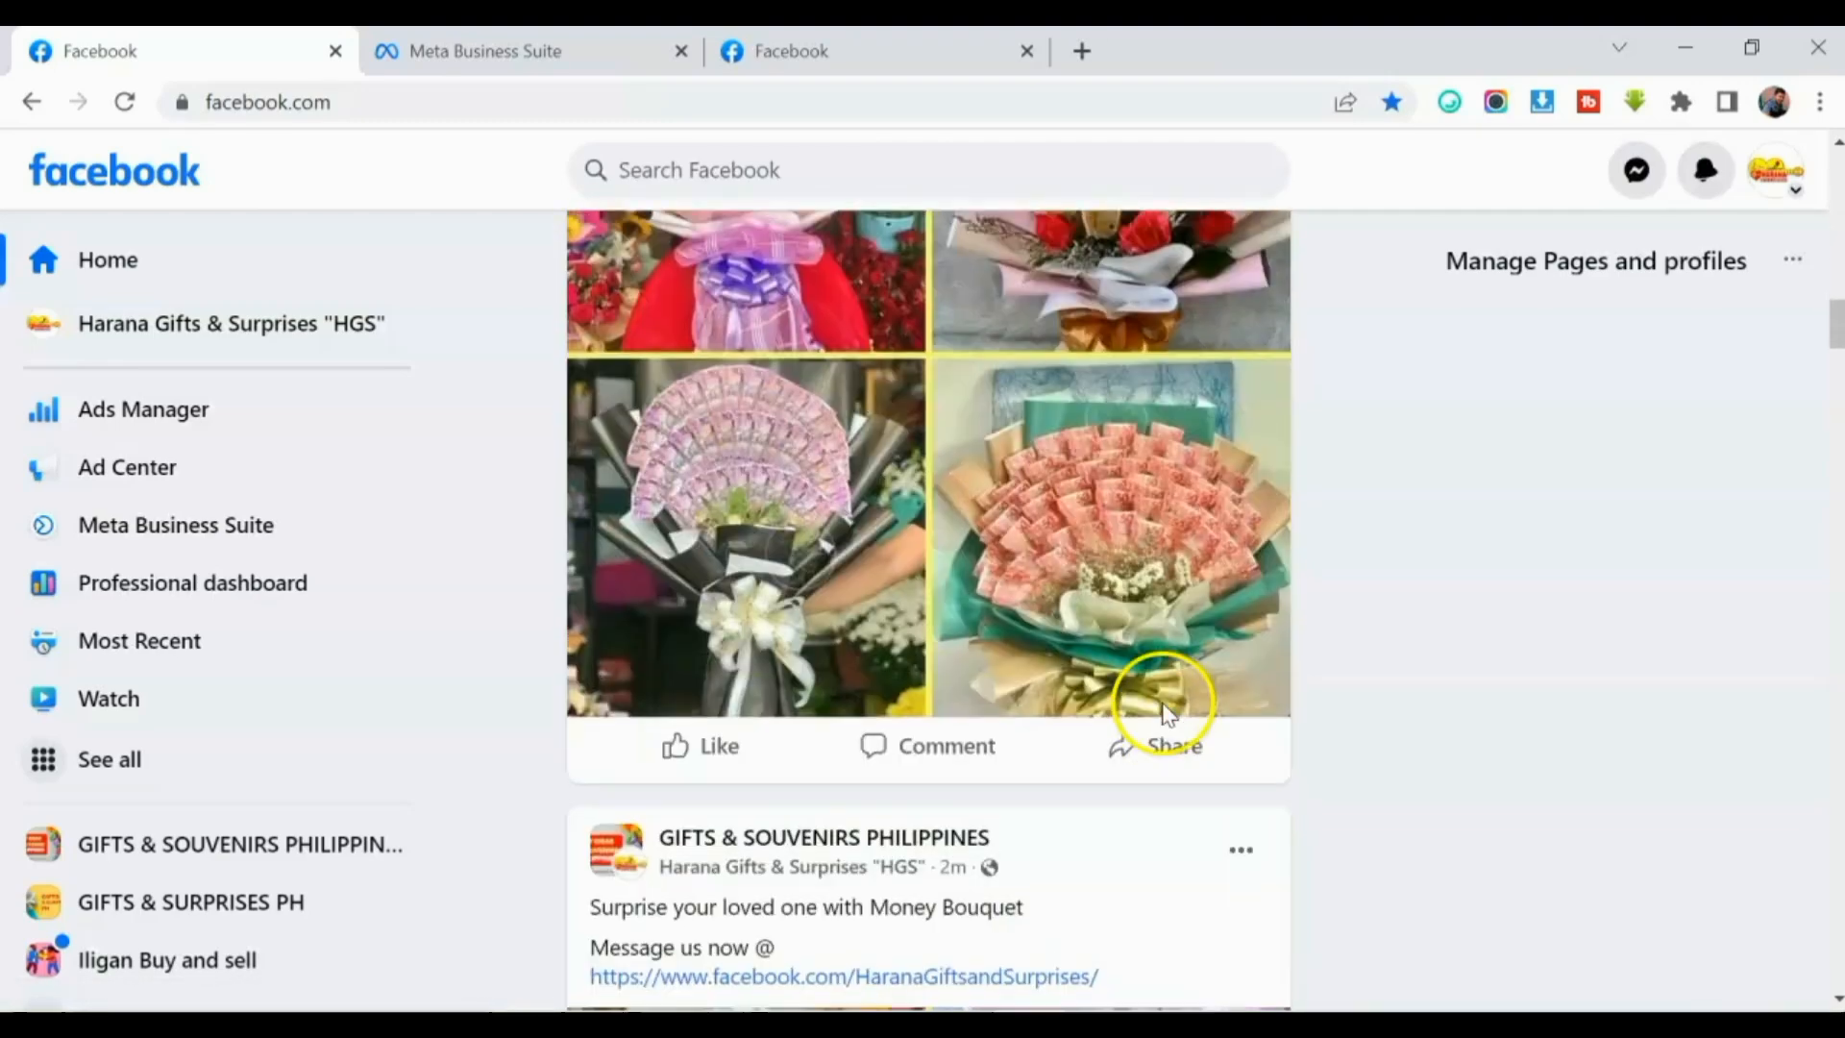